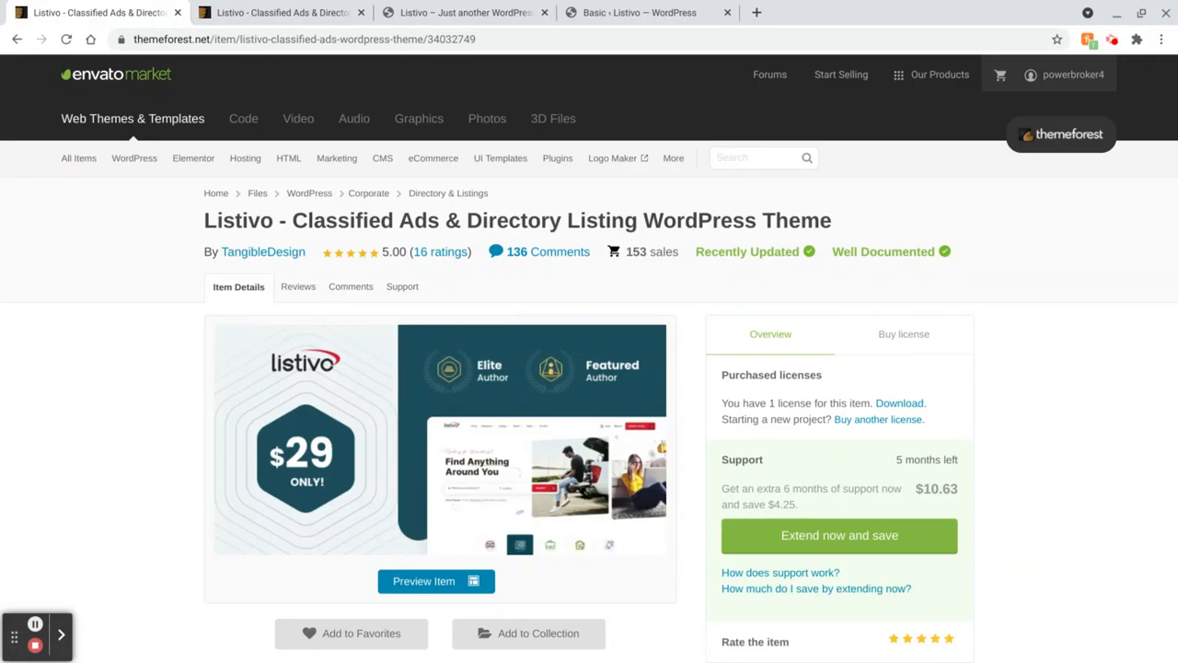
# Scroll the Listivo description past the one-click demo installer screenshots to the Elementor section
pyautogui.scroll(-3)
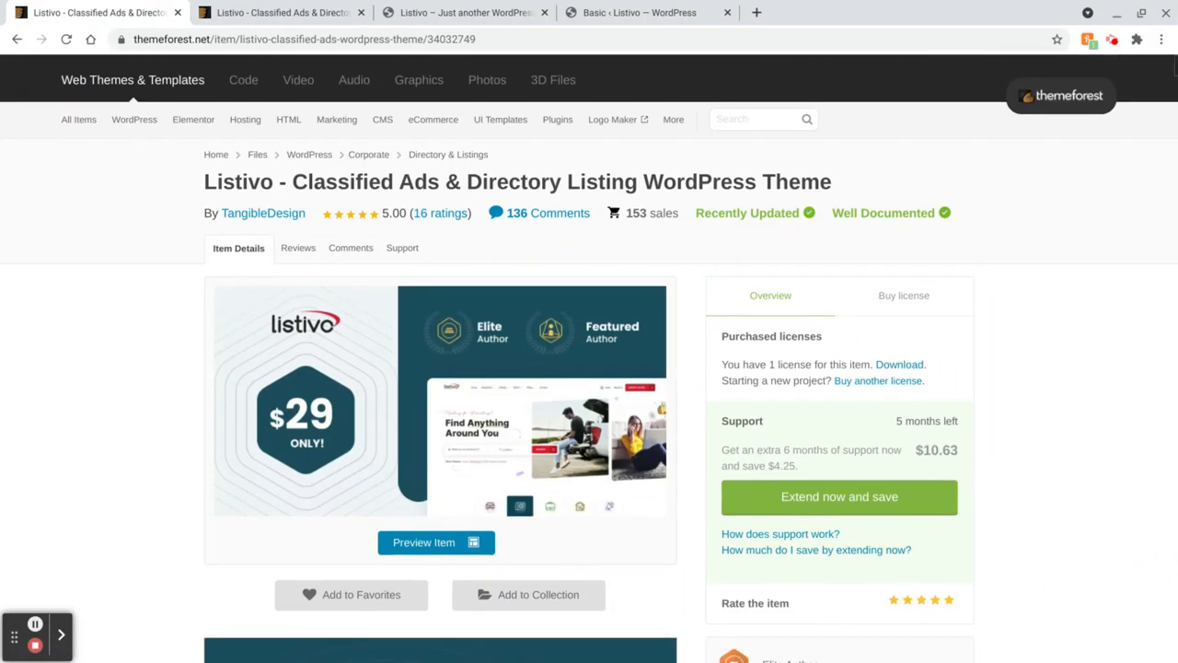
pyautogui.scroll(-3)
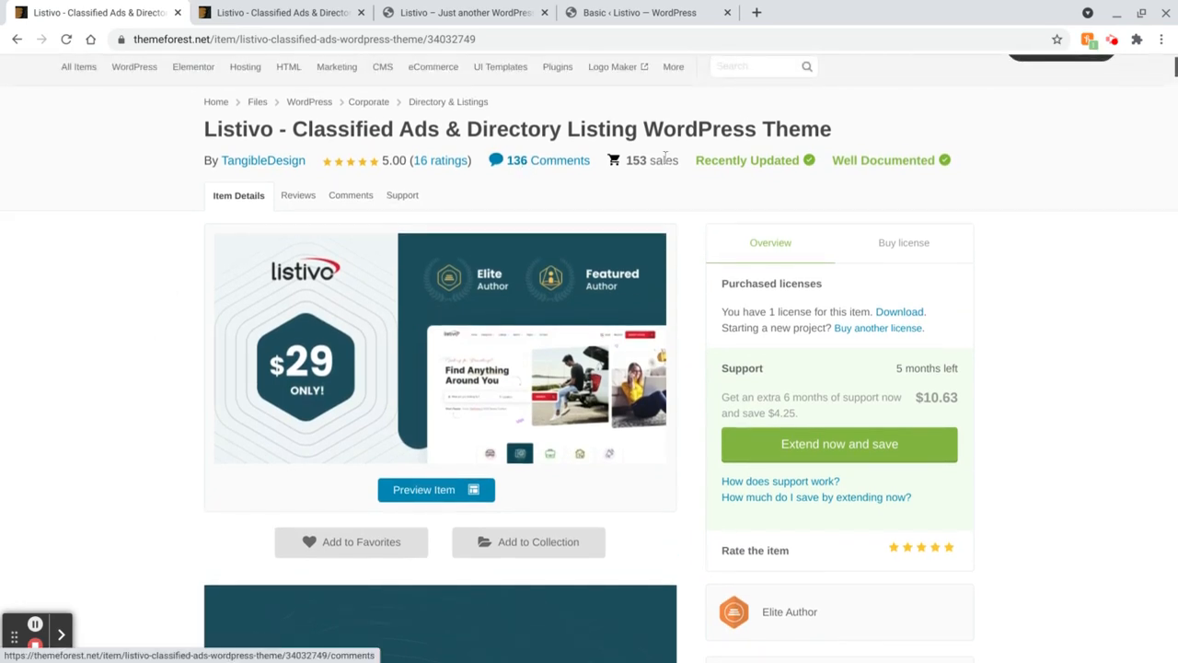
pyautogui.moveTo(642, 175)
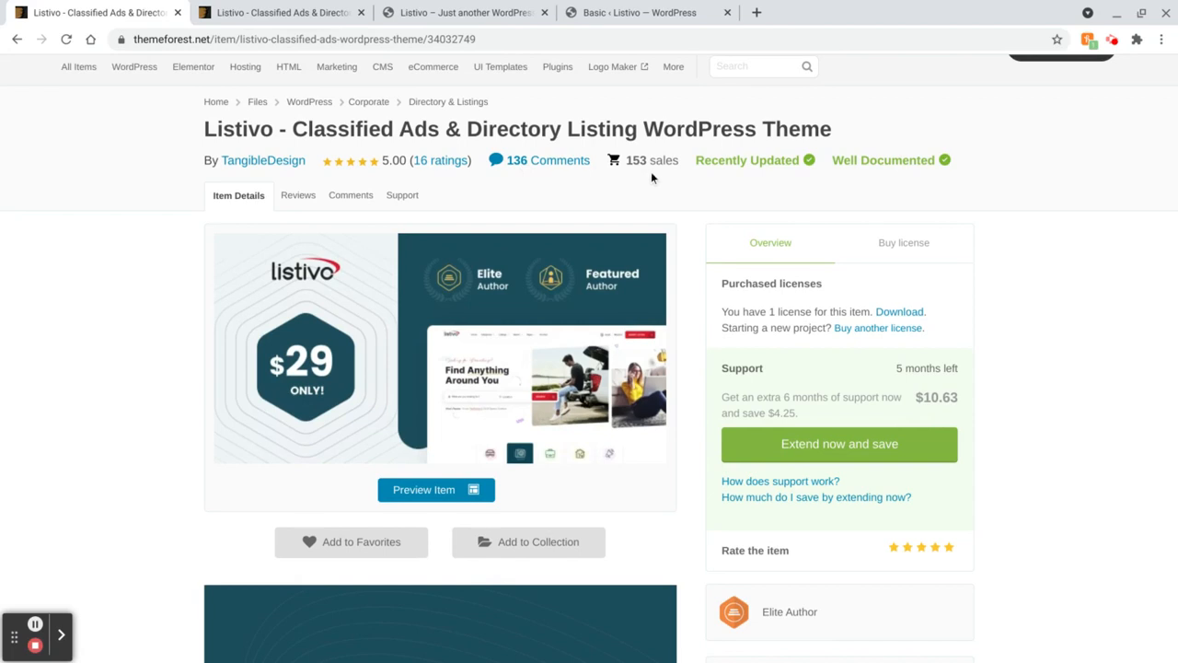
pyautogui.moveTo(218, 178)
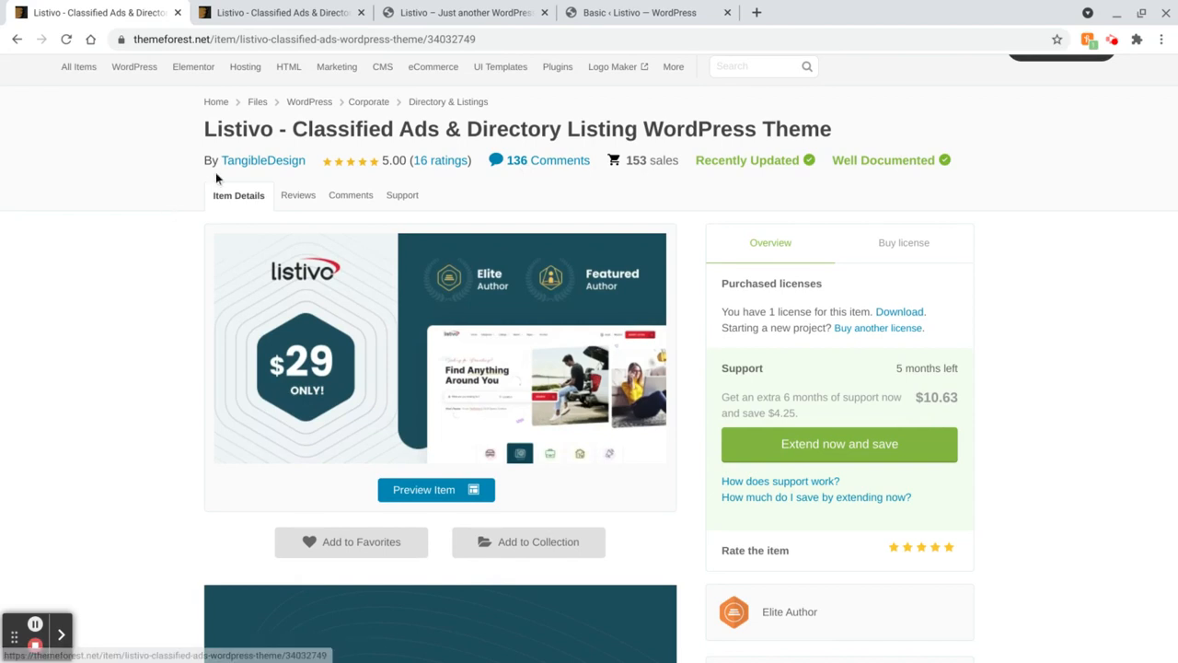
pyautogui.moveTo(157, 212)
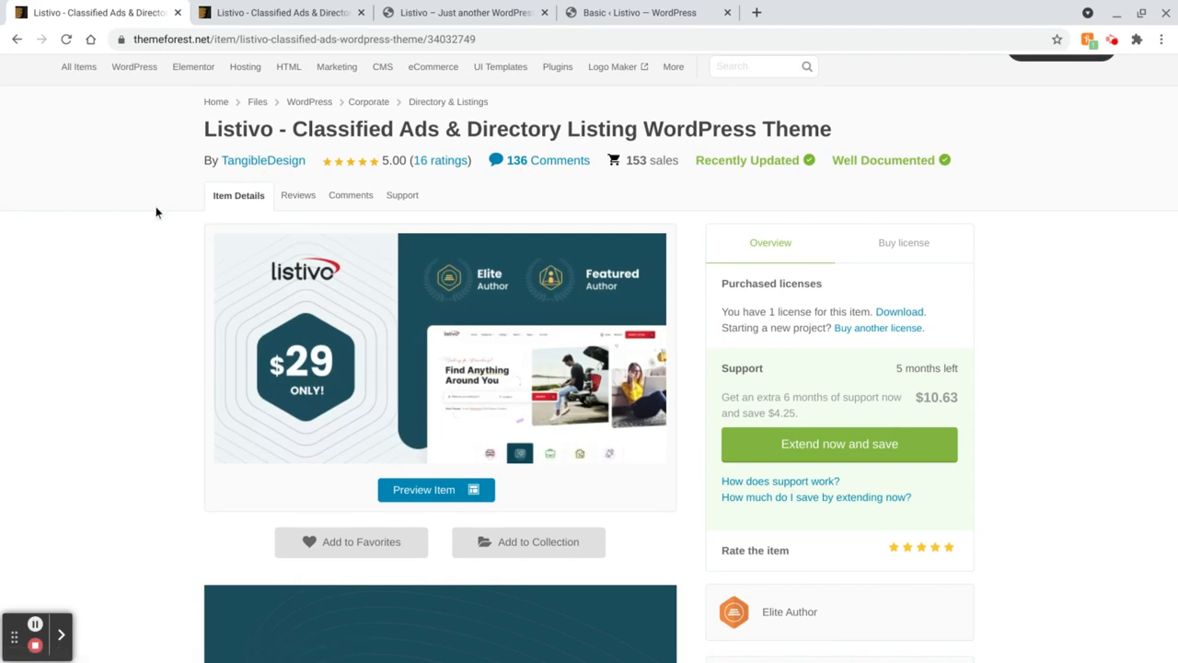
pyautogui.scroll(-3)
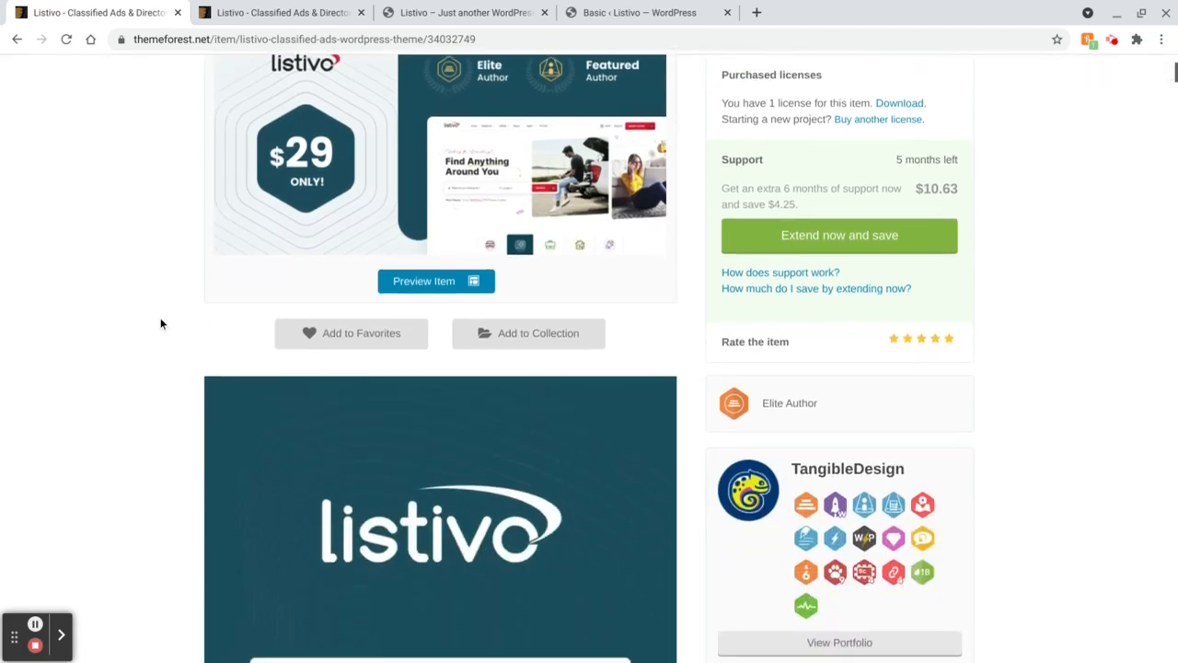
pyautogui.scroll(-3)
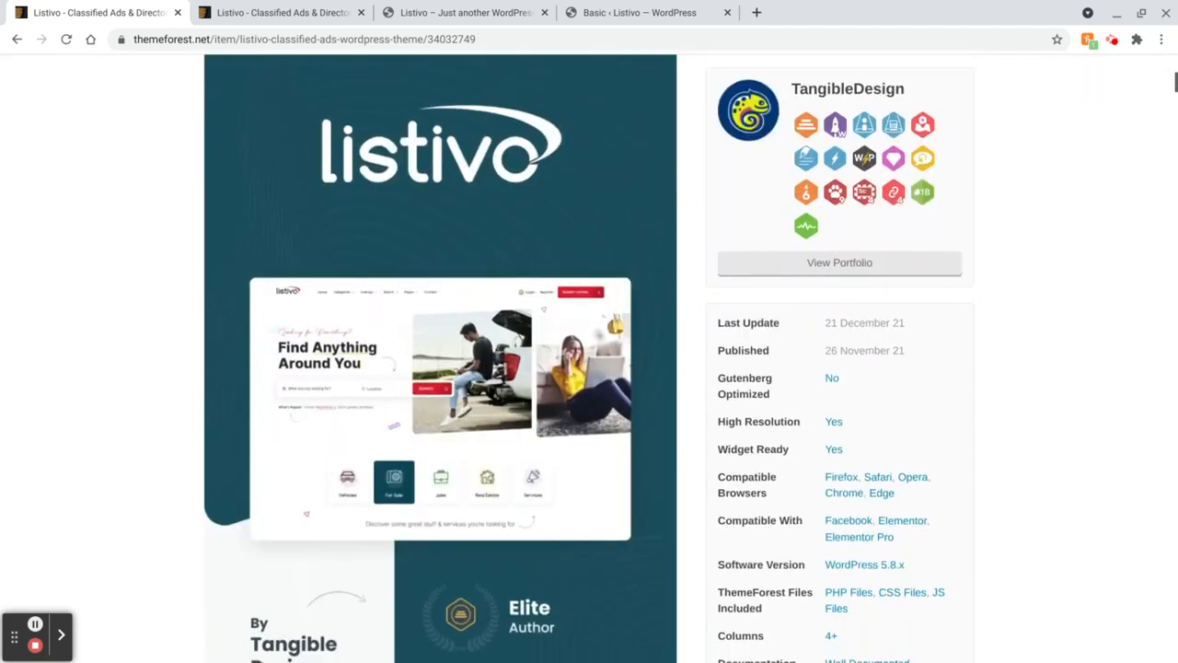
pyautogui.scroll(-3)
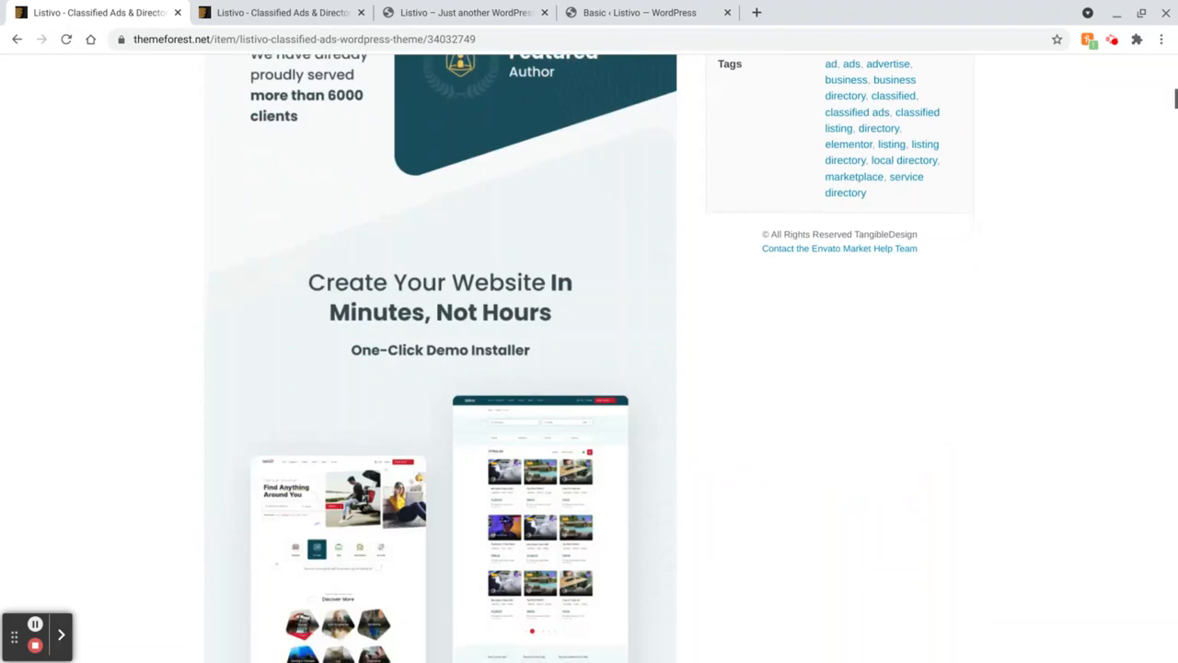
pyautogui.scroll(-3)
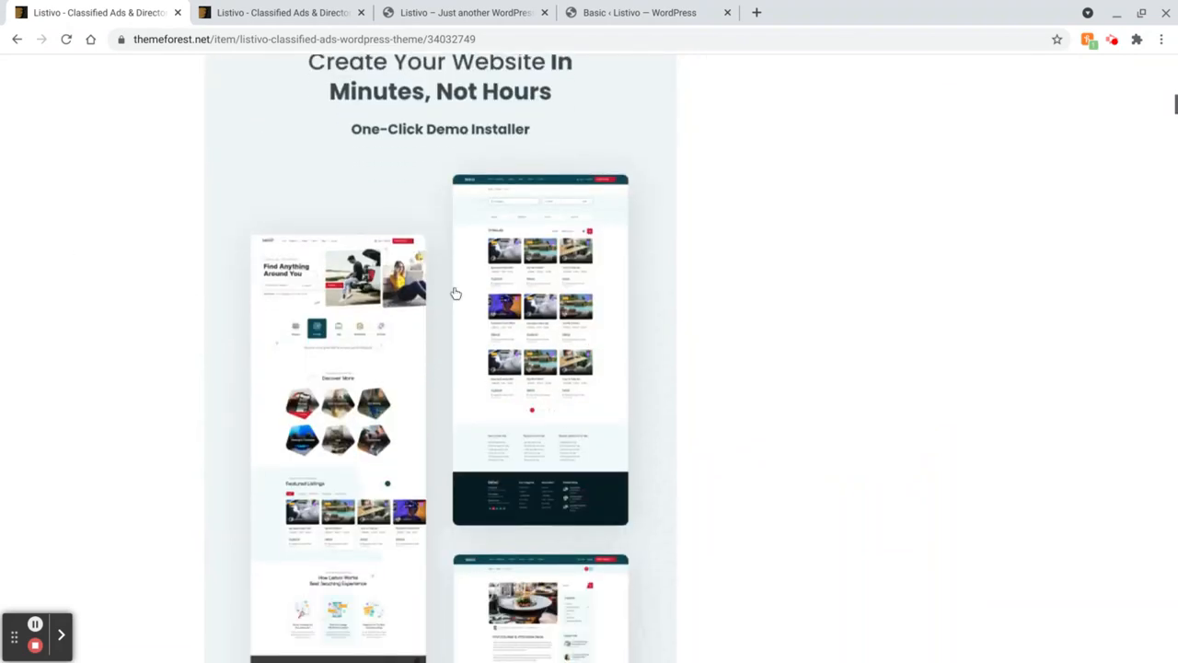
pyautogui.scroll(-3)
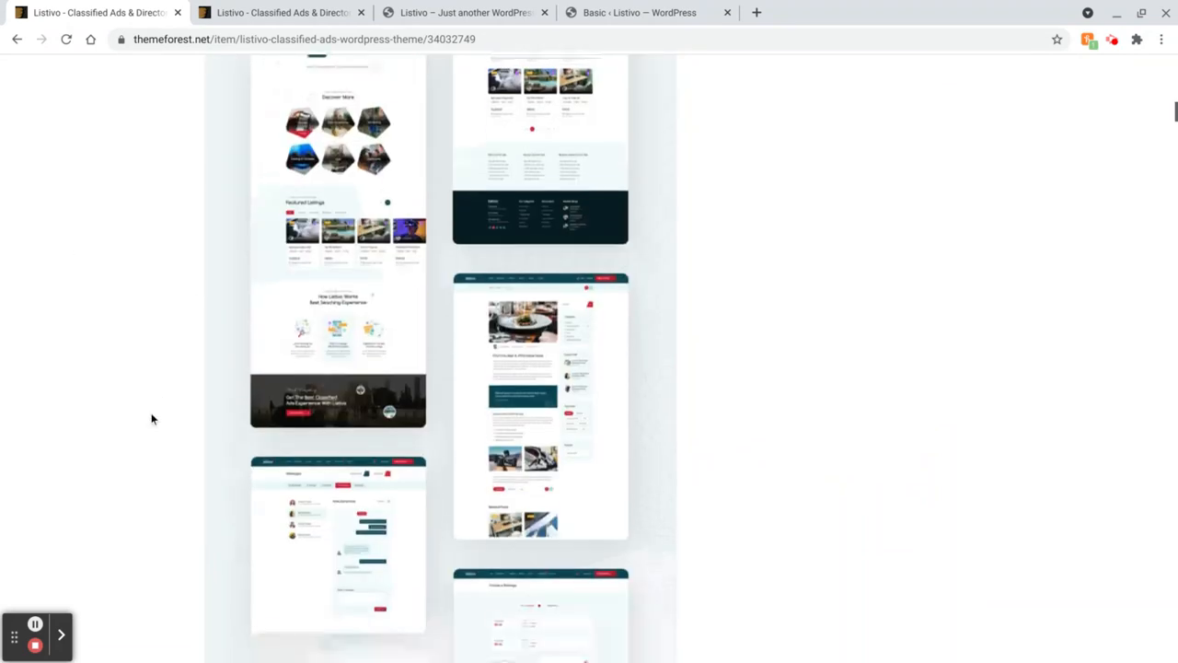
pyautogui.scroll(-3)
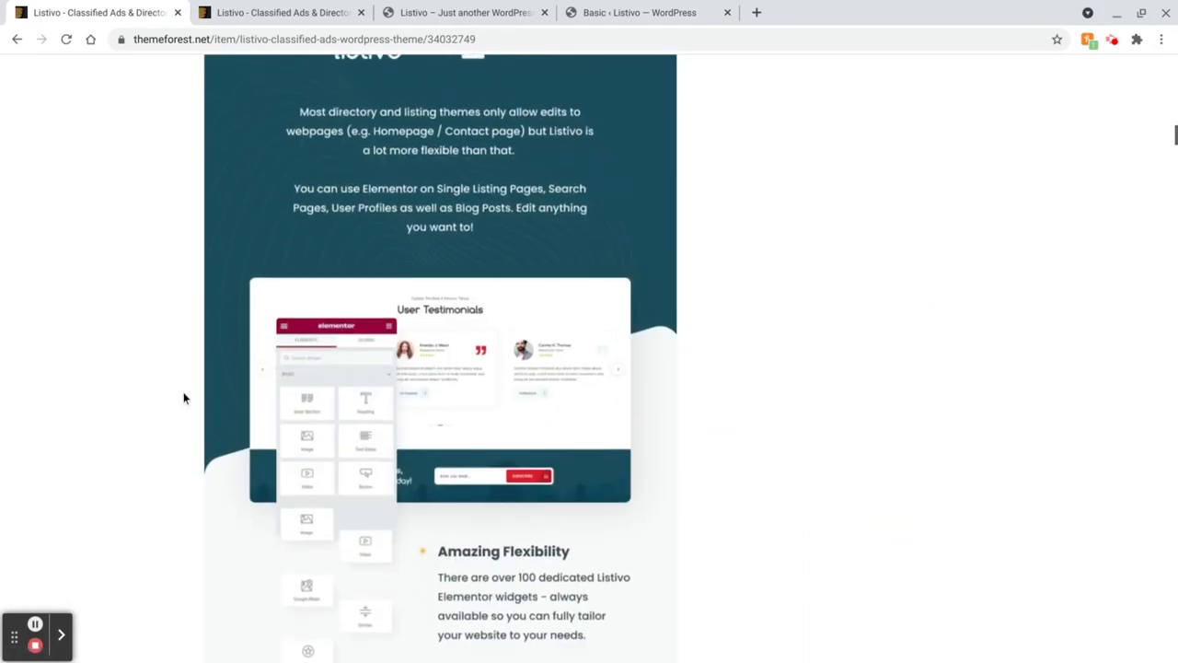
# Scroll past Elementor Pro Support and the single listing page to the search engine section
pyautogui.scroll(-3)
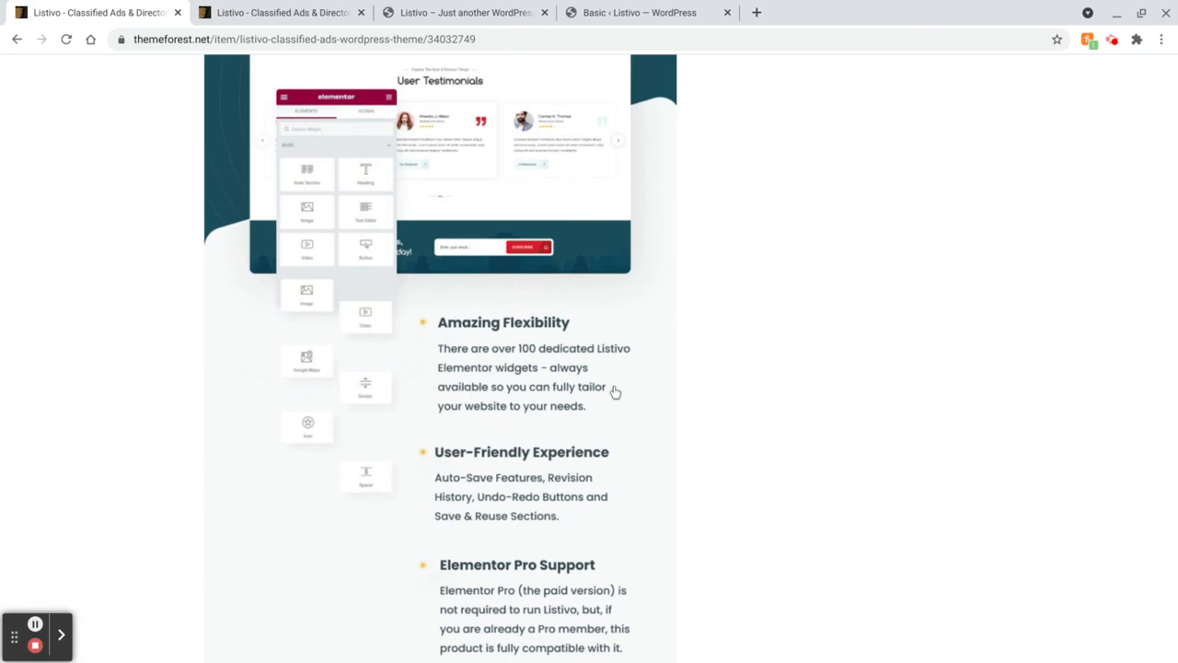
pyautogui.scroll(-3)
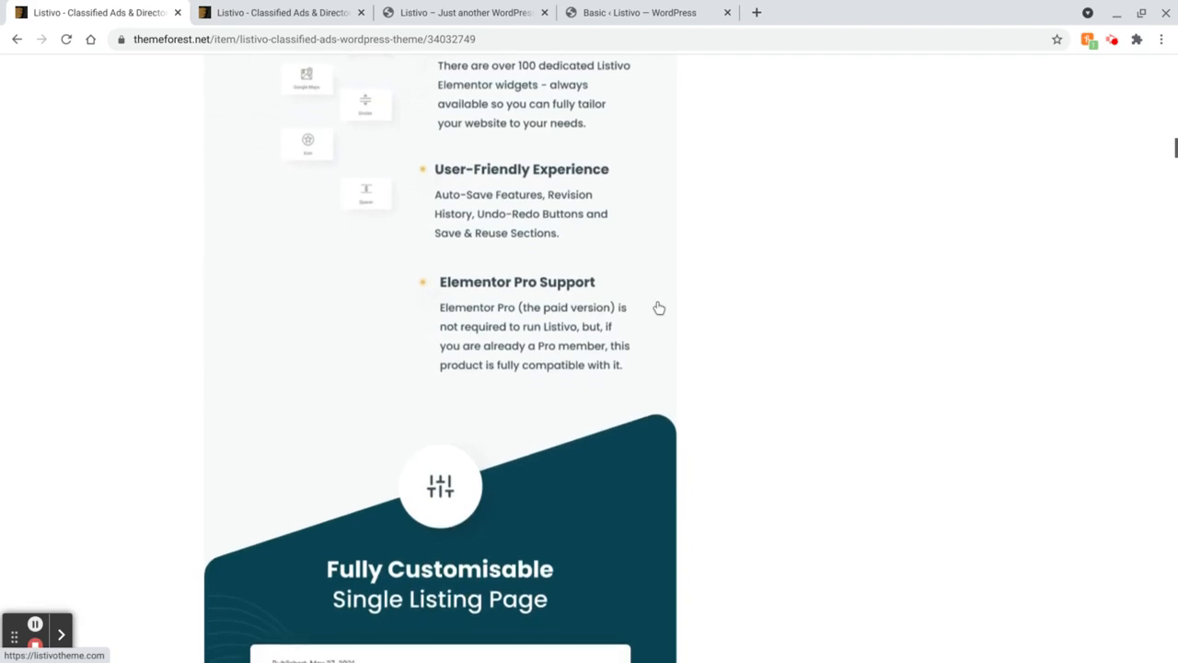
pyautogui.scroll(-3)
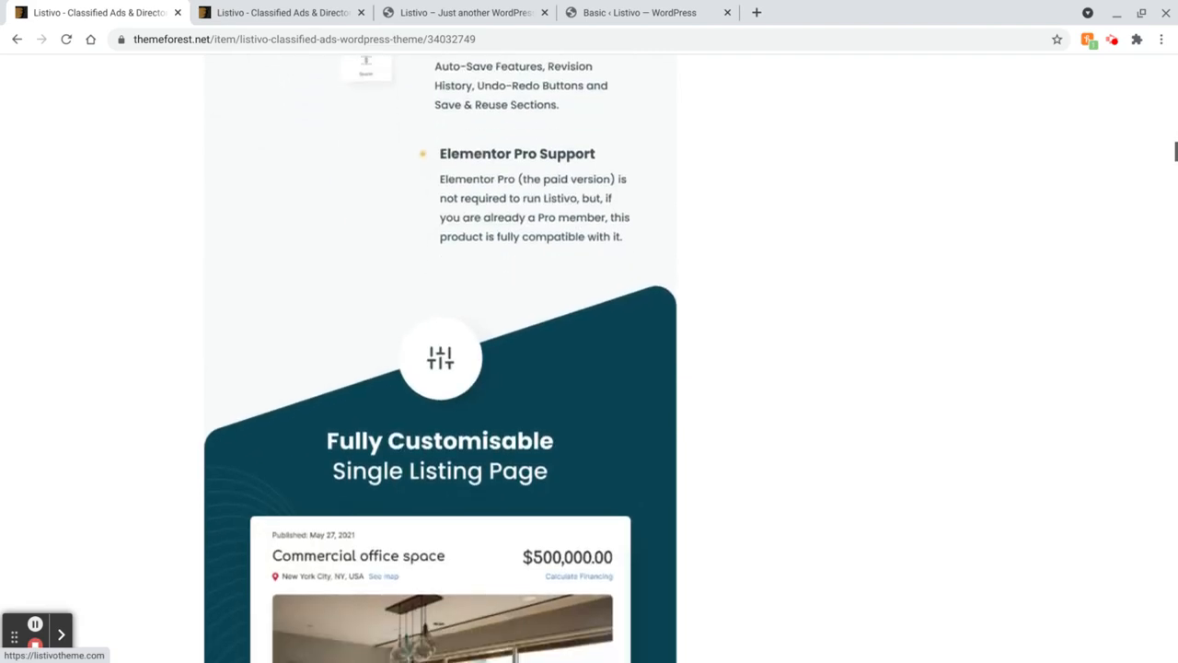
pyautogui.scroll(-3)
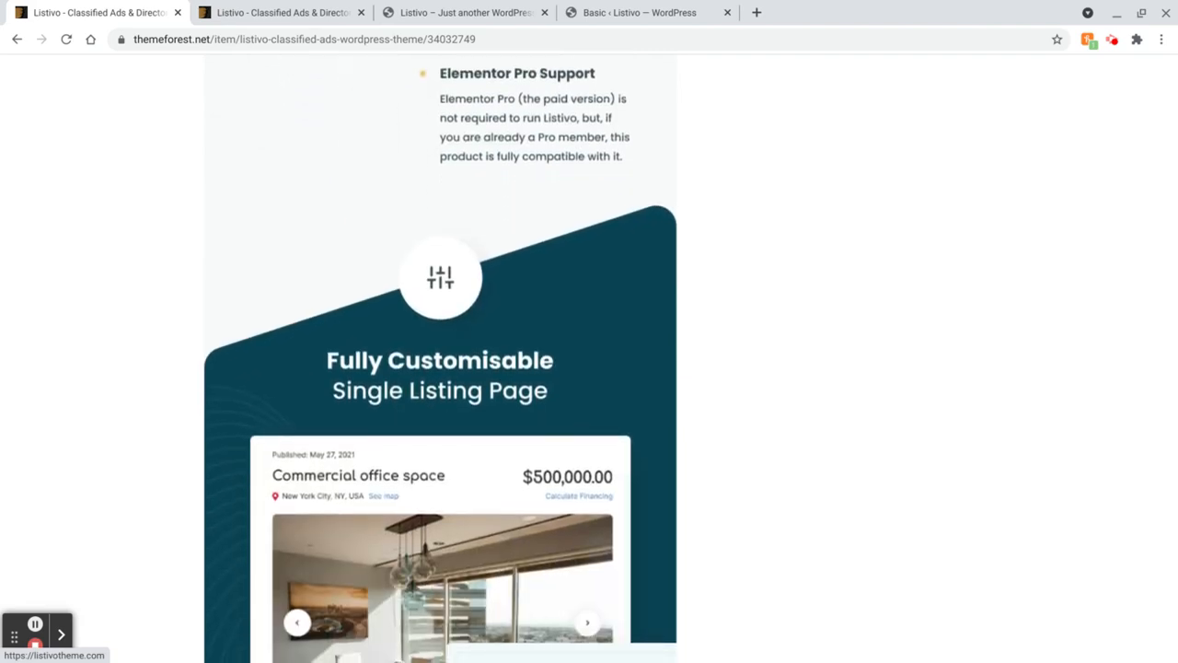
pyautogui.scroll(-3)
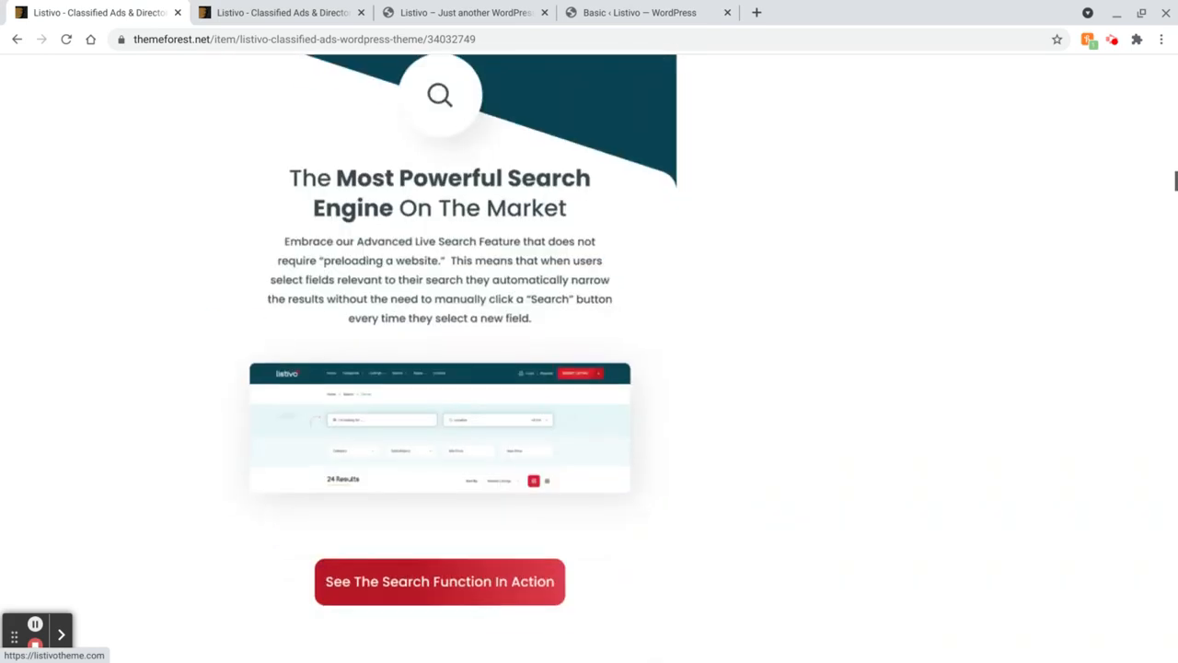
pyautogui.scroll(-3)
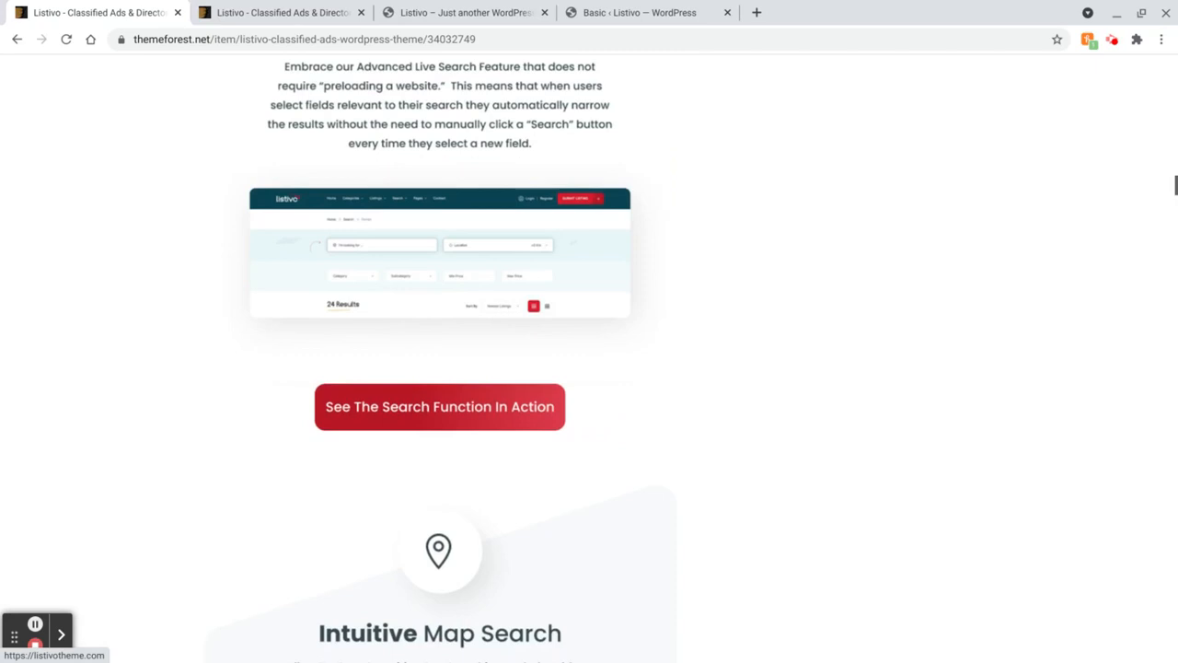
pyautogui.scroll(-3)
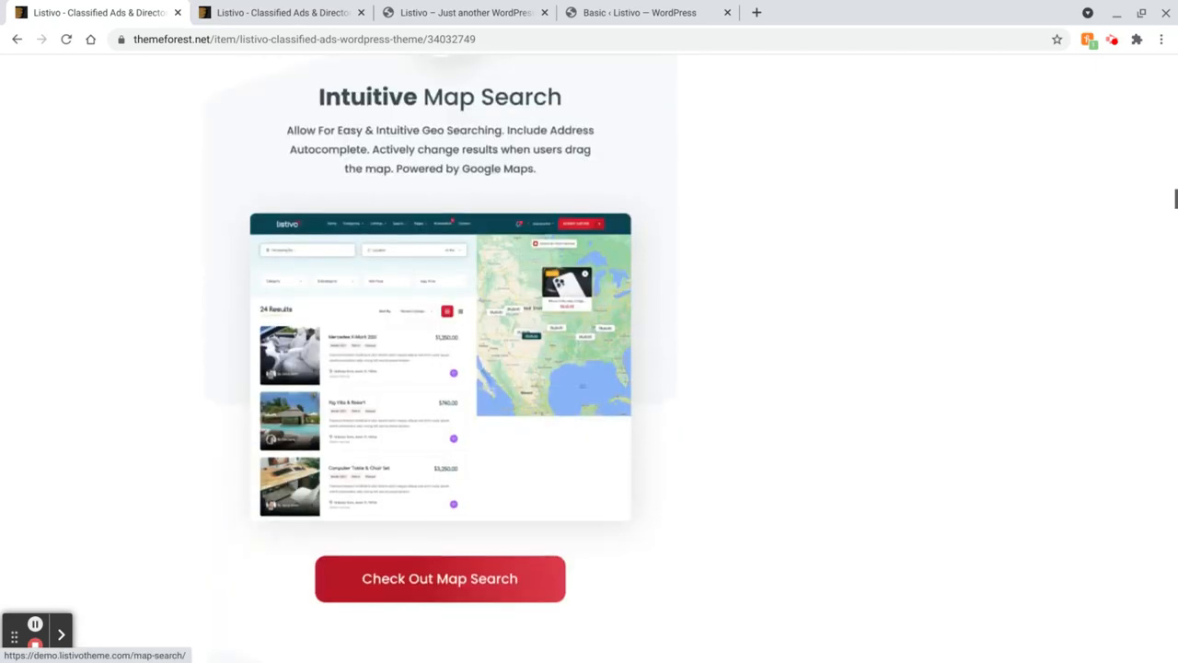
pyautogui.scroll(-3)
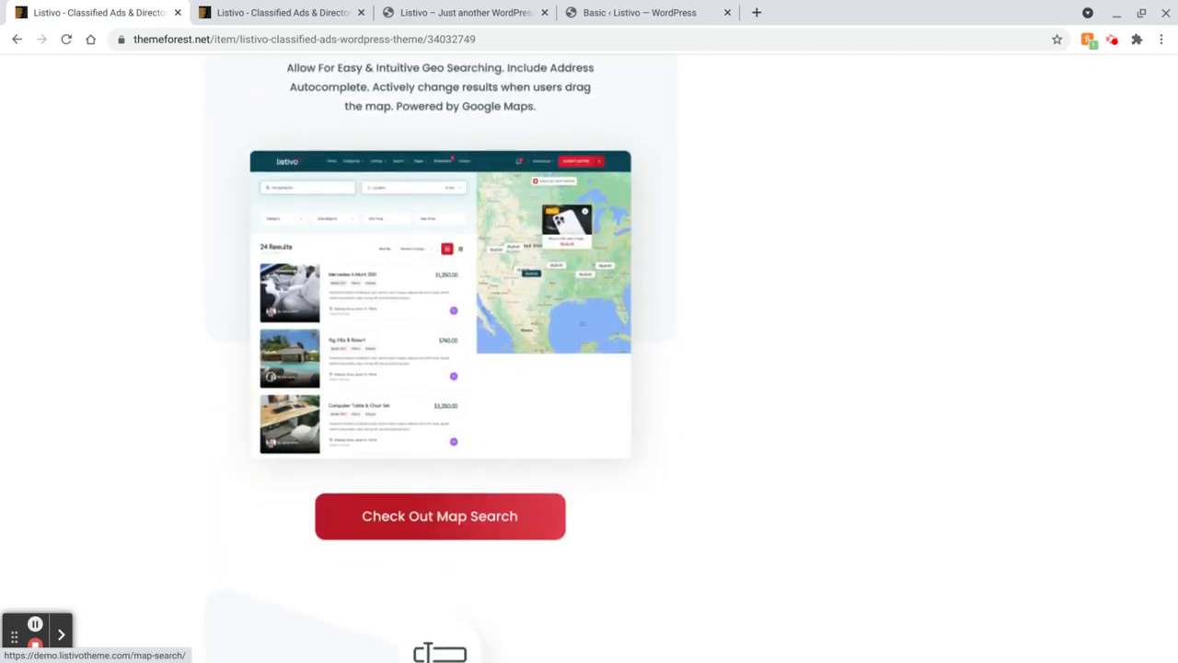
pyautogui.scroll(-3)
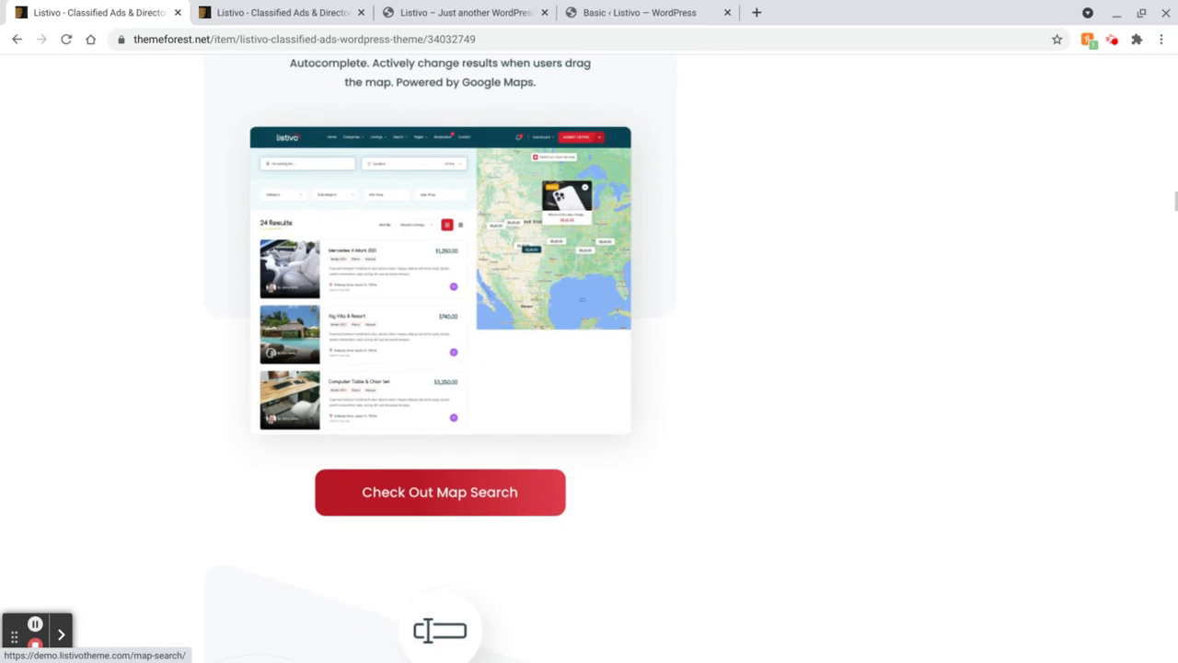
pyautogui.scroll(-3)
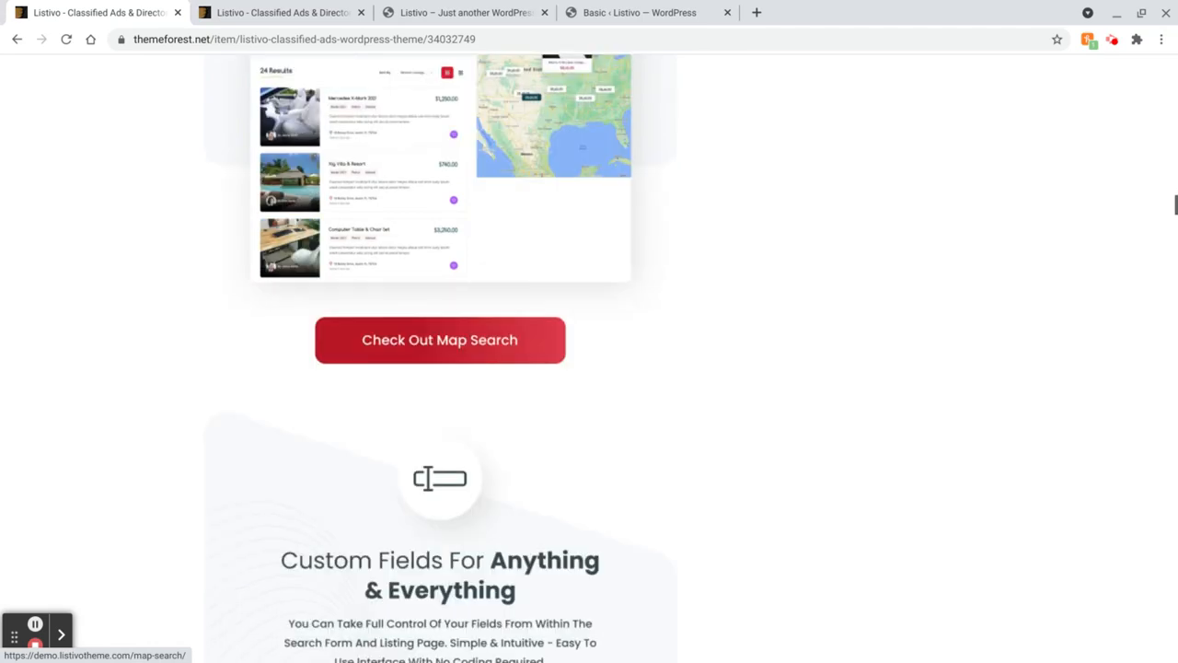
pyautogui.scroll(-3)
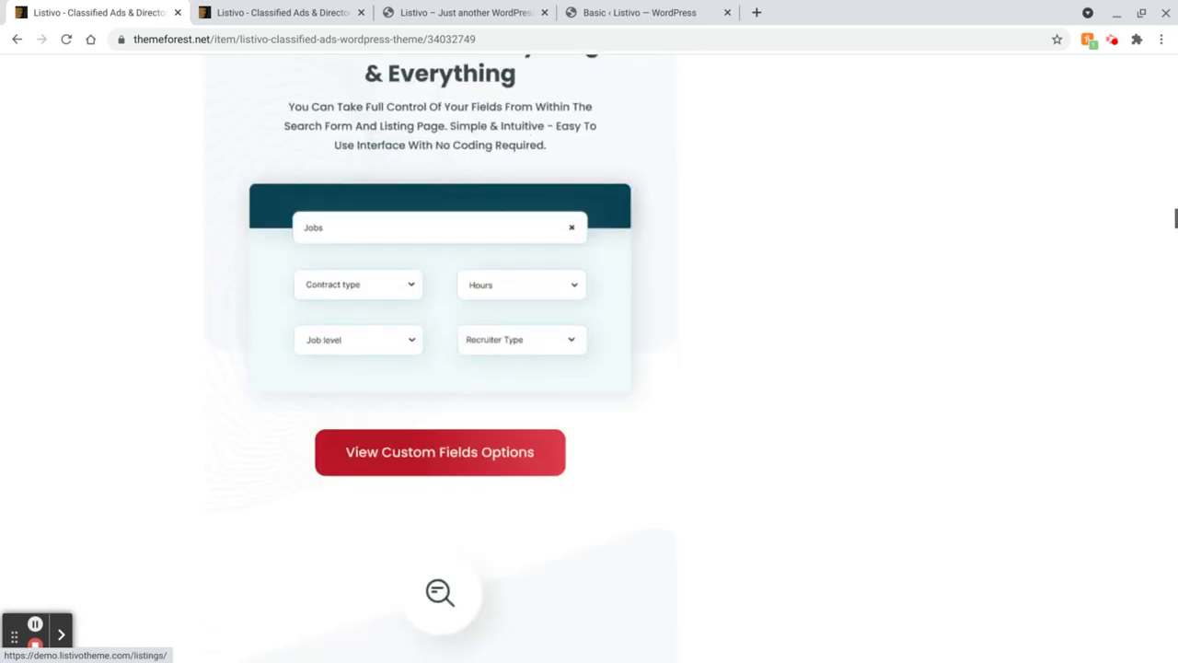
pyautogui.scroll(-3)
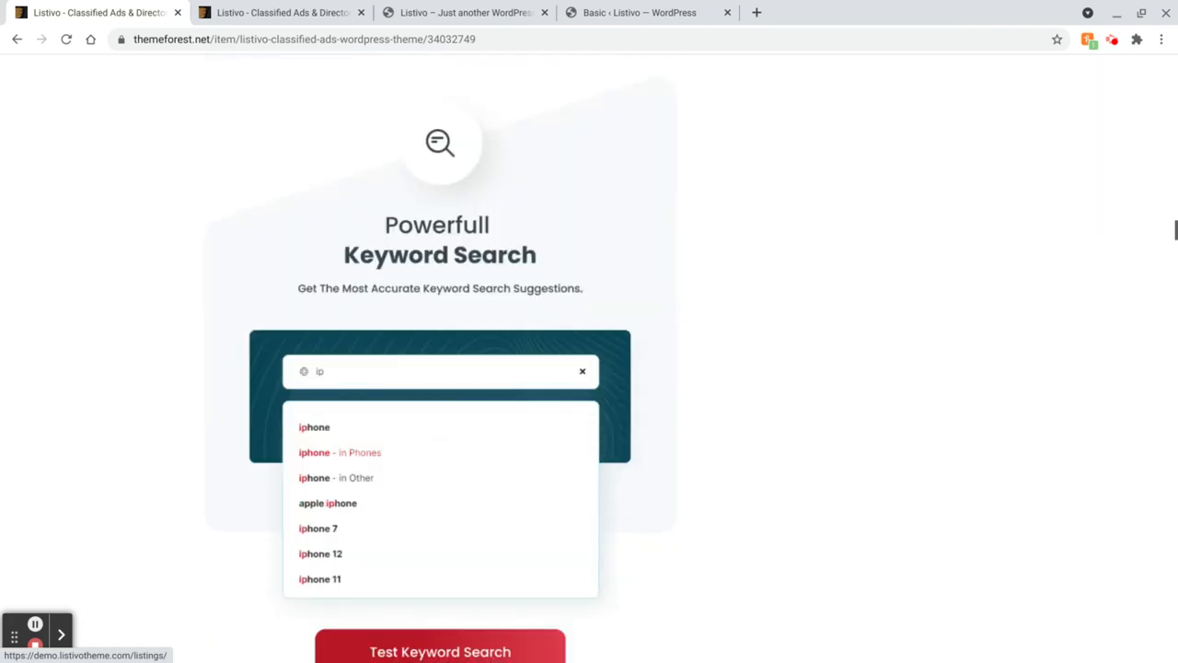
pyautogui.scroll(-3)
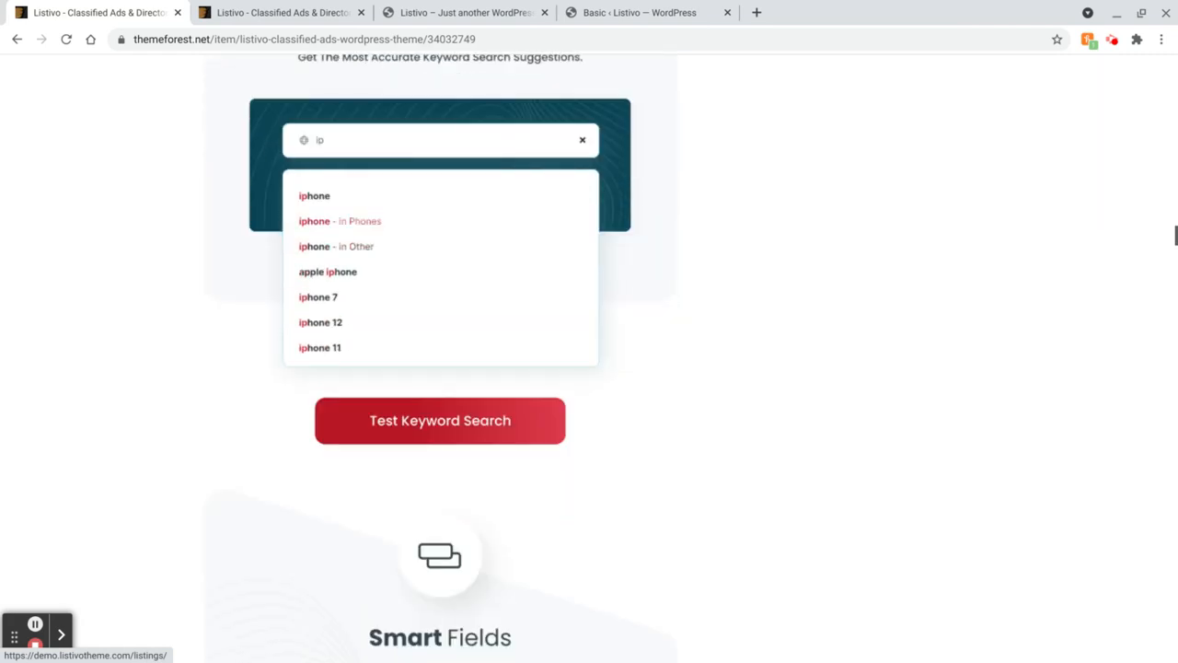
pyautogui.scroll(-3)
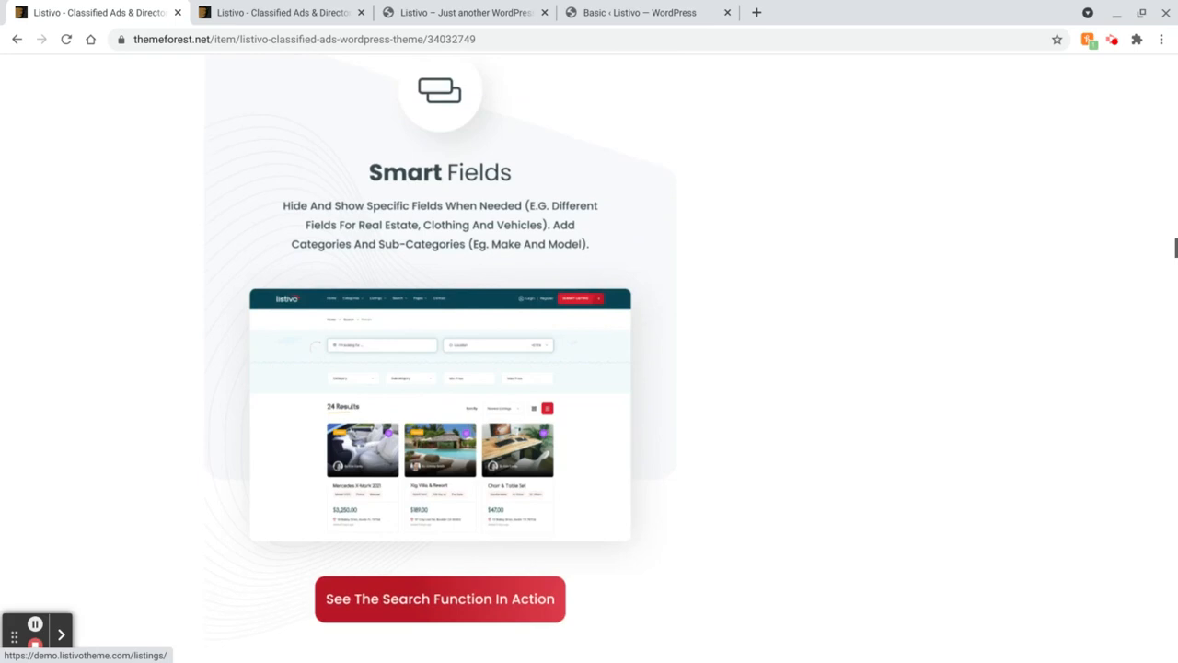
pyautogui.scroll(-3)
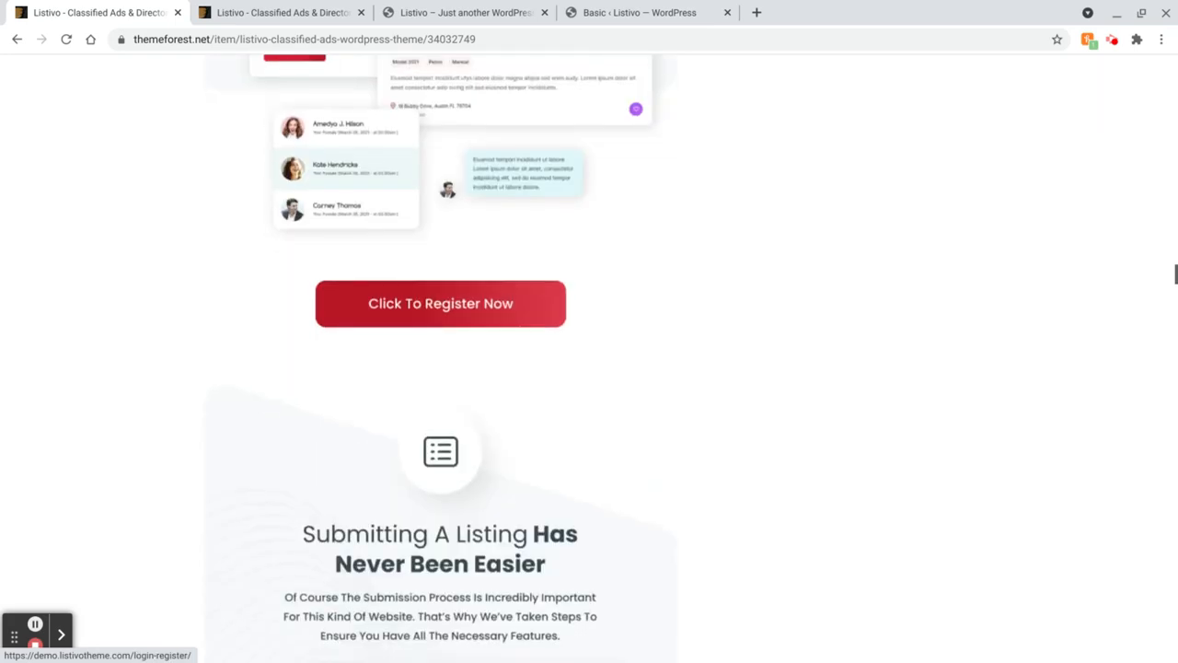
pyautogui.scroll(-3)
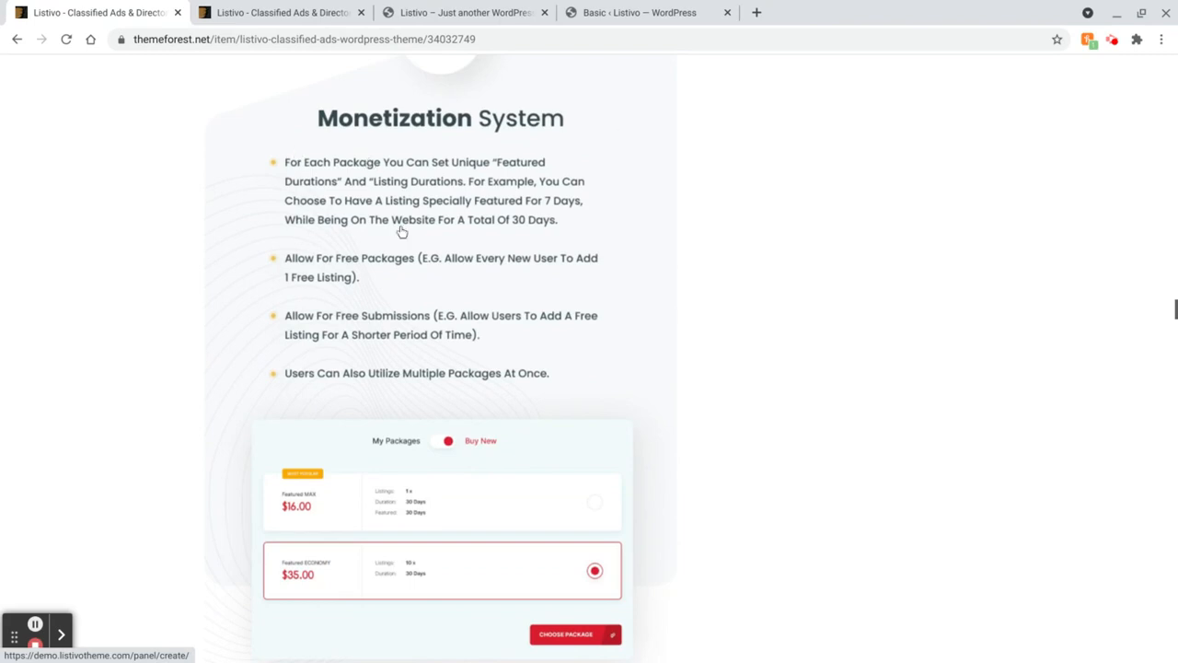
pyautogui.moveTo(485, 395)
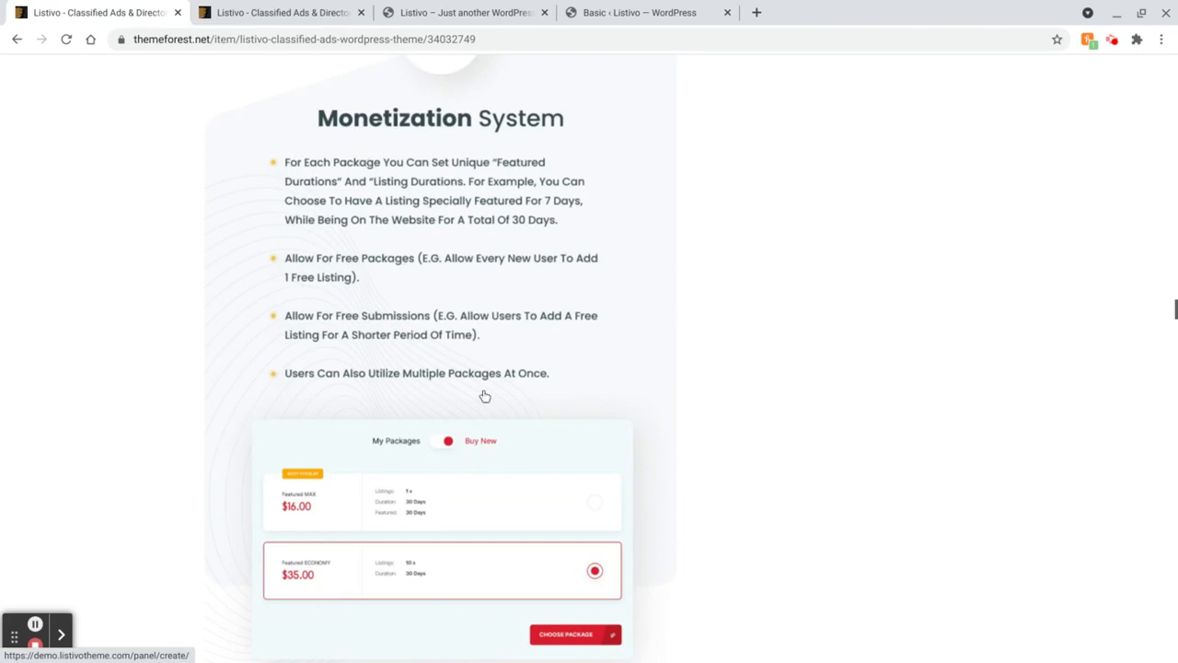
pyautogui.moveTo(611, 230)
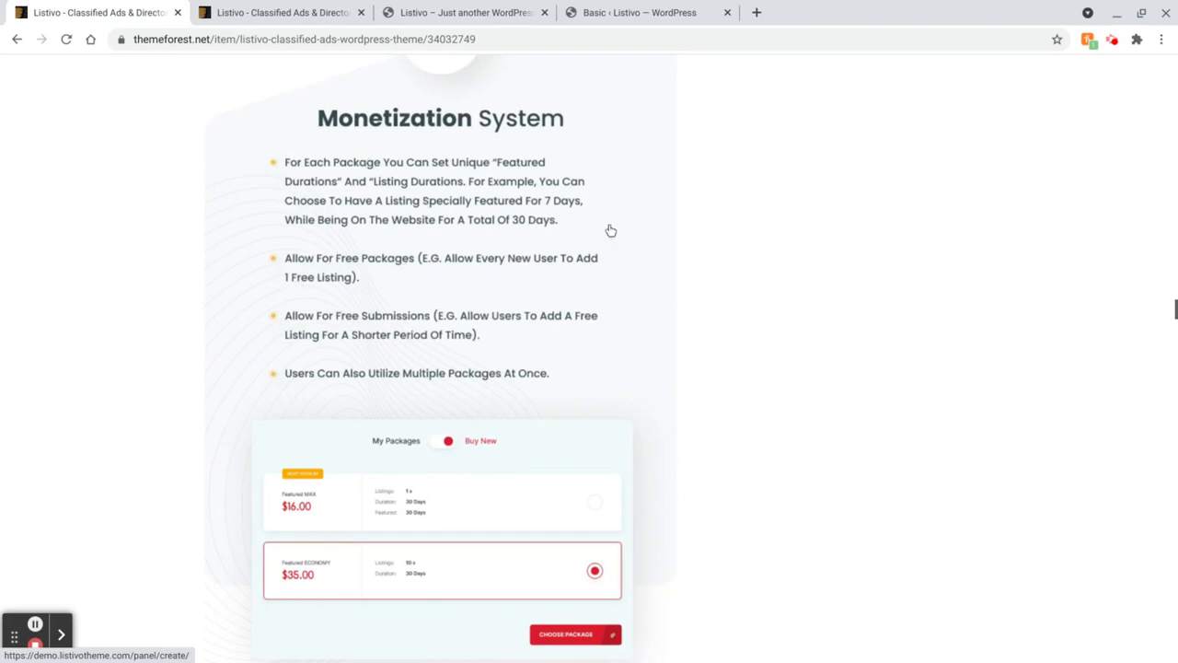
pyautogui.scroll(-3)
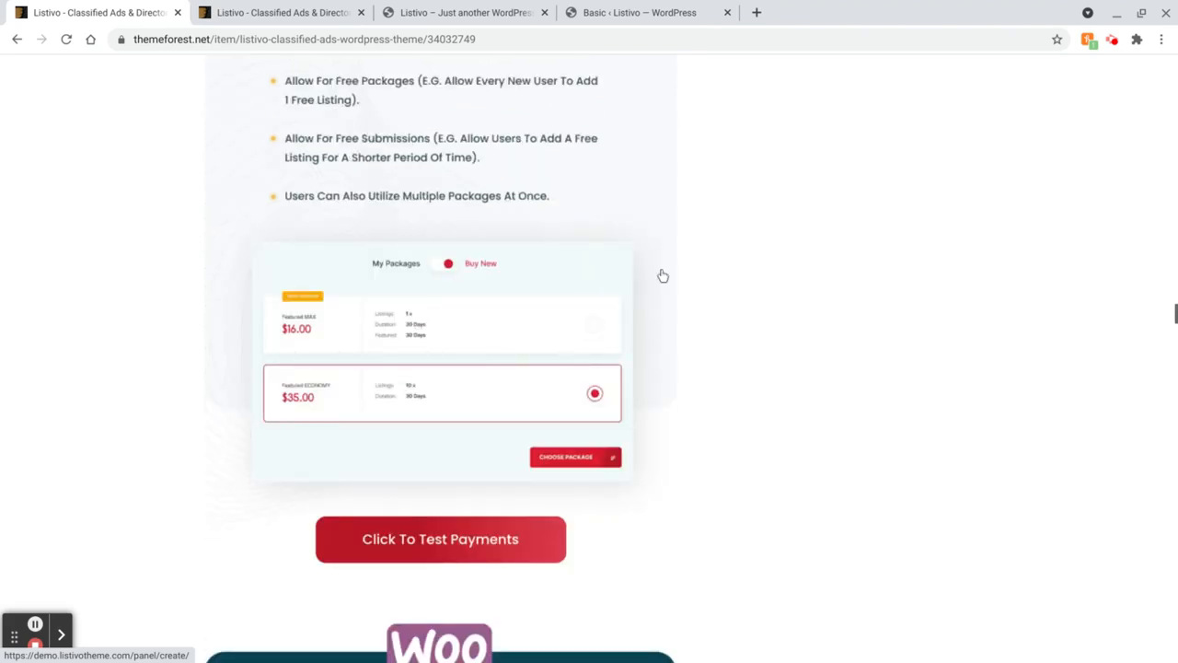
pyautogui.scroll(-3)
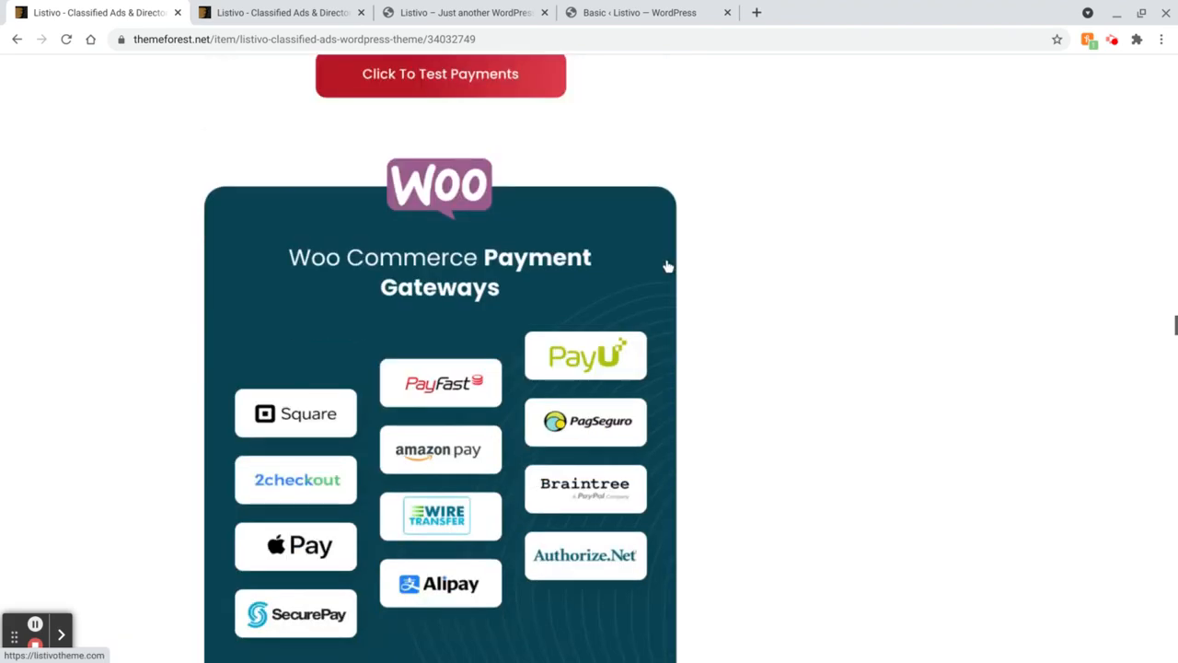
pyautogui.scroll(-3)
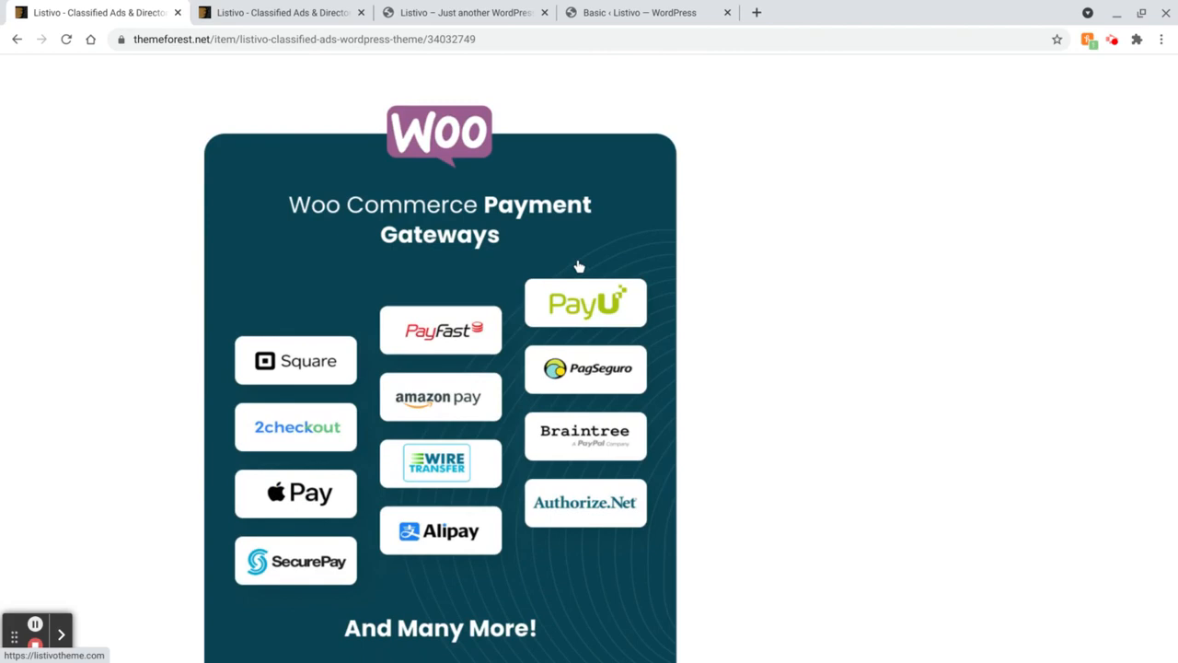
pyautogui.moveTo(525, 225)
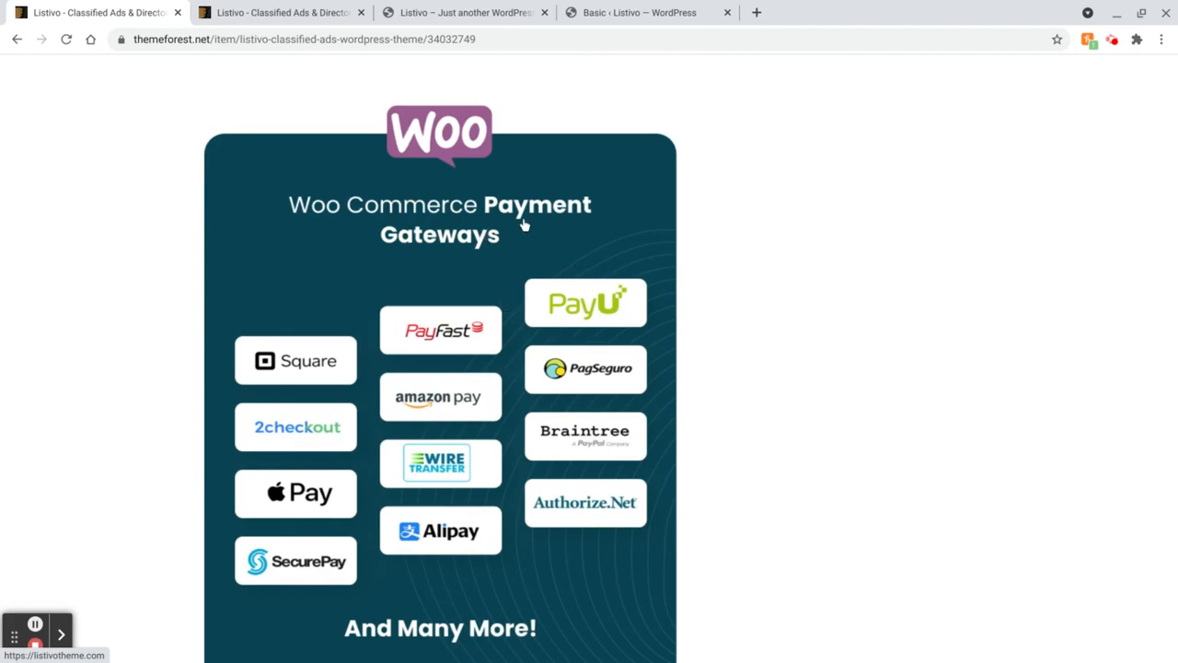
pyautogui.scroll(-3)
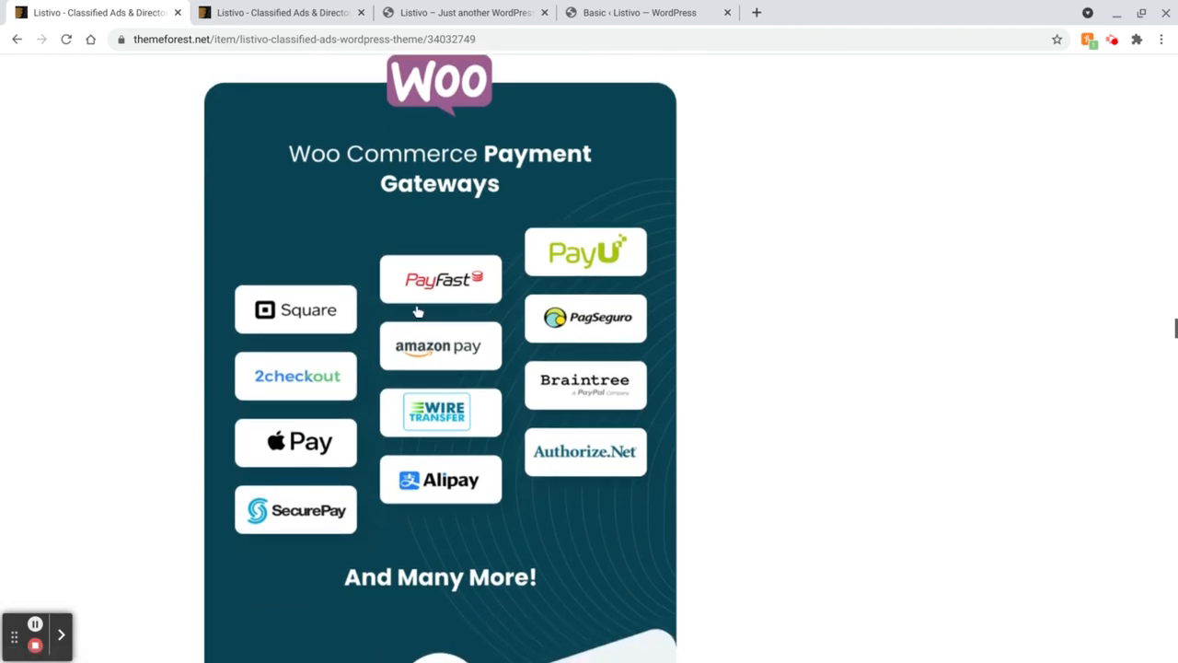
pyautogui.moveTo(343, 205)
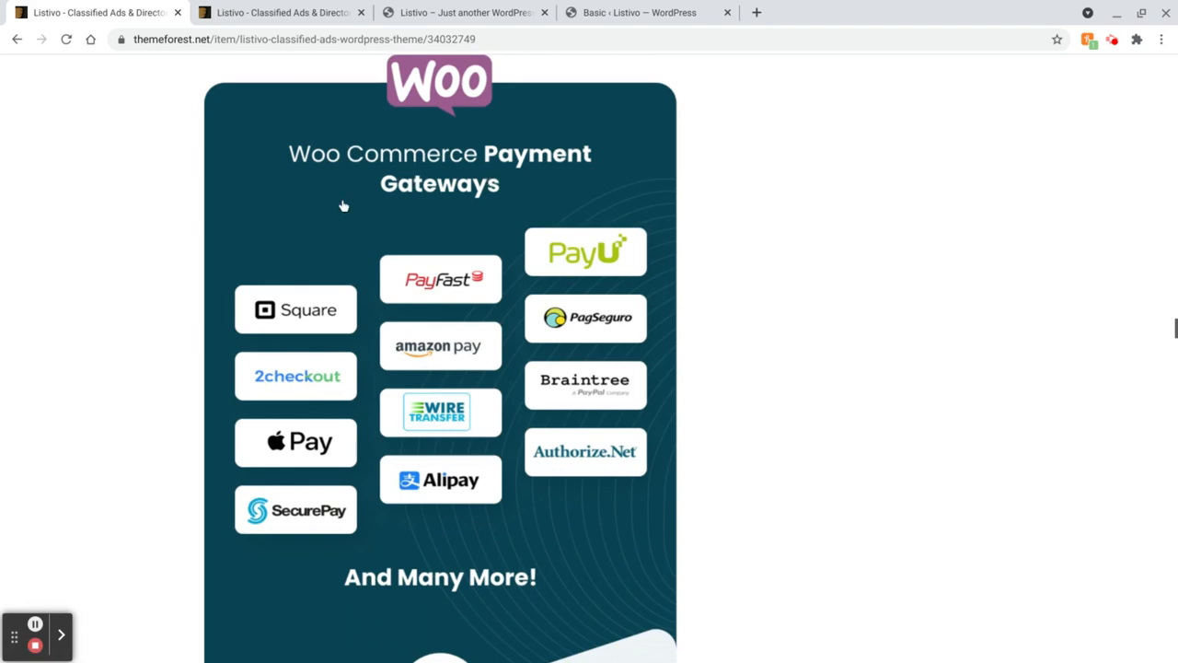
pyautogui.scroll(-3)
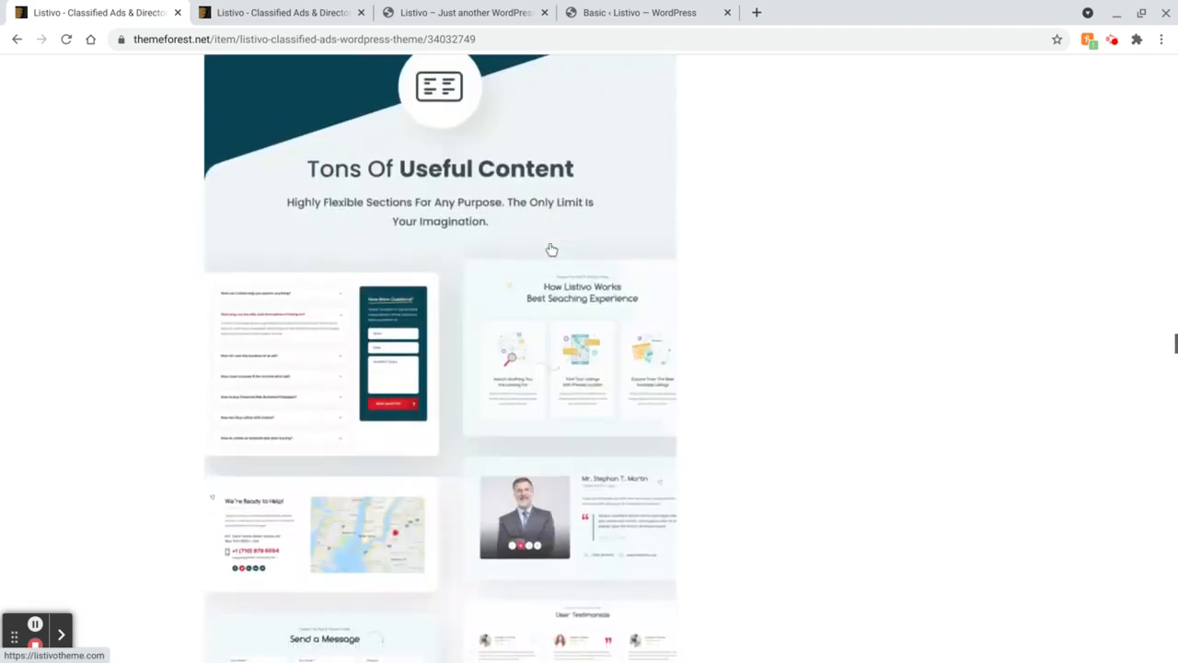
pyautogui.scroll(-3)
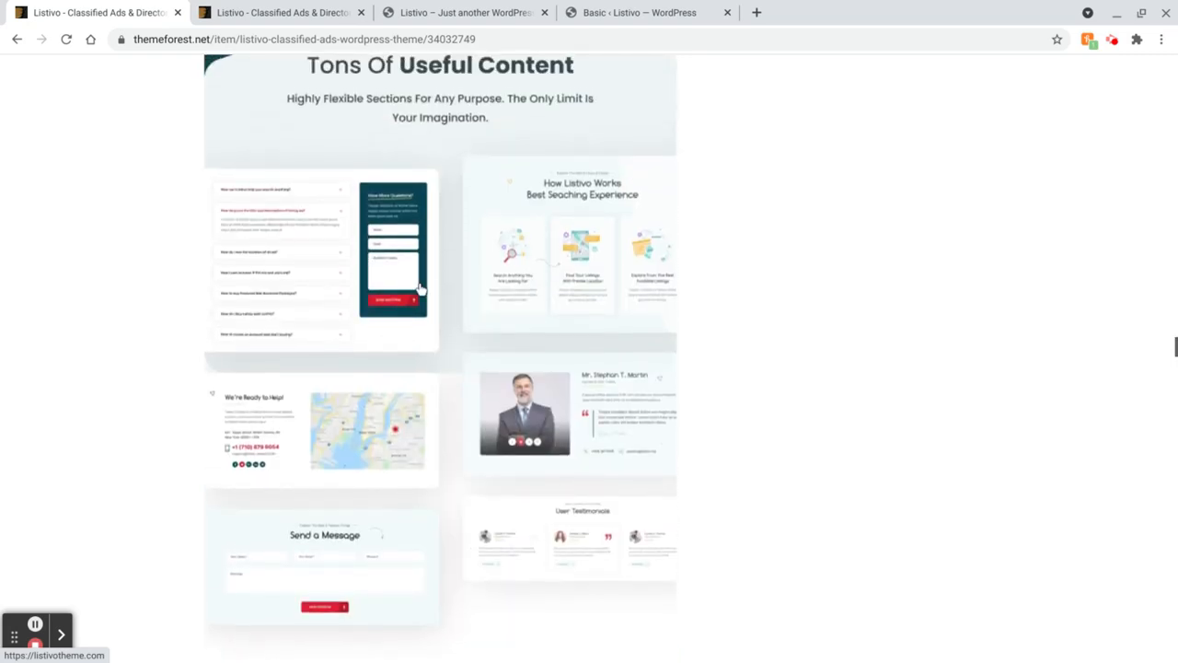
pyautogui.scroll(-3)
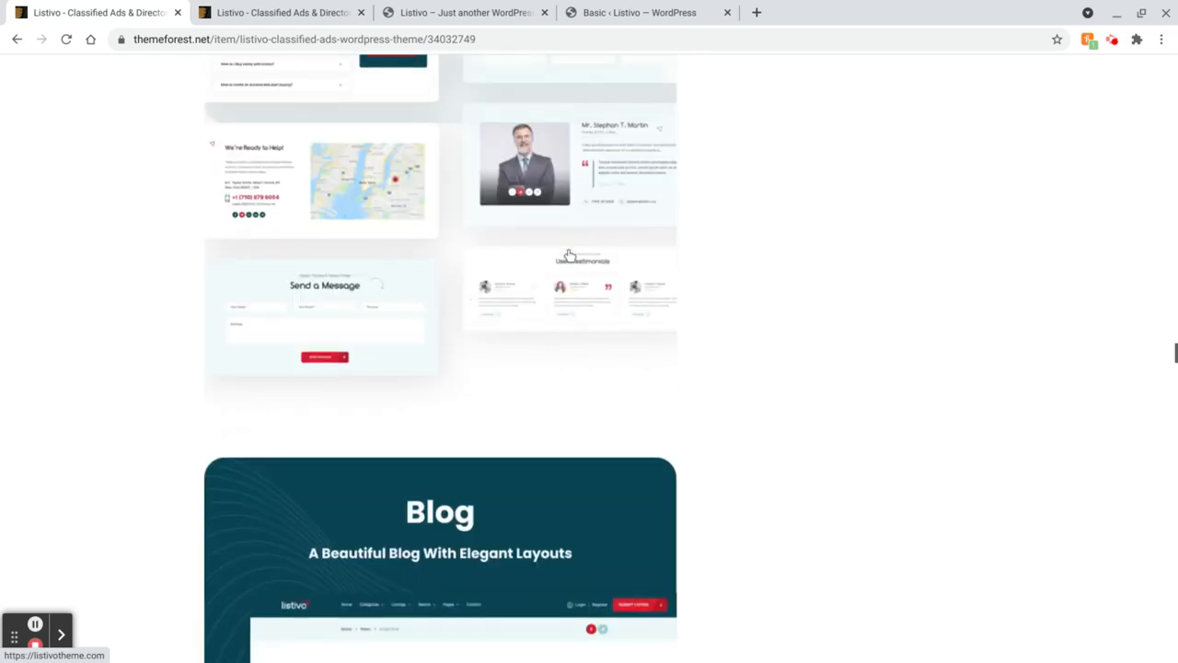
pyautogui.scroll(-3)
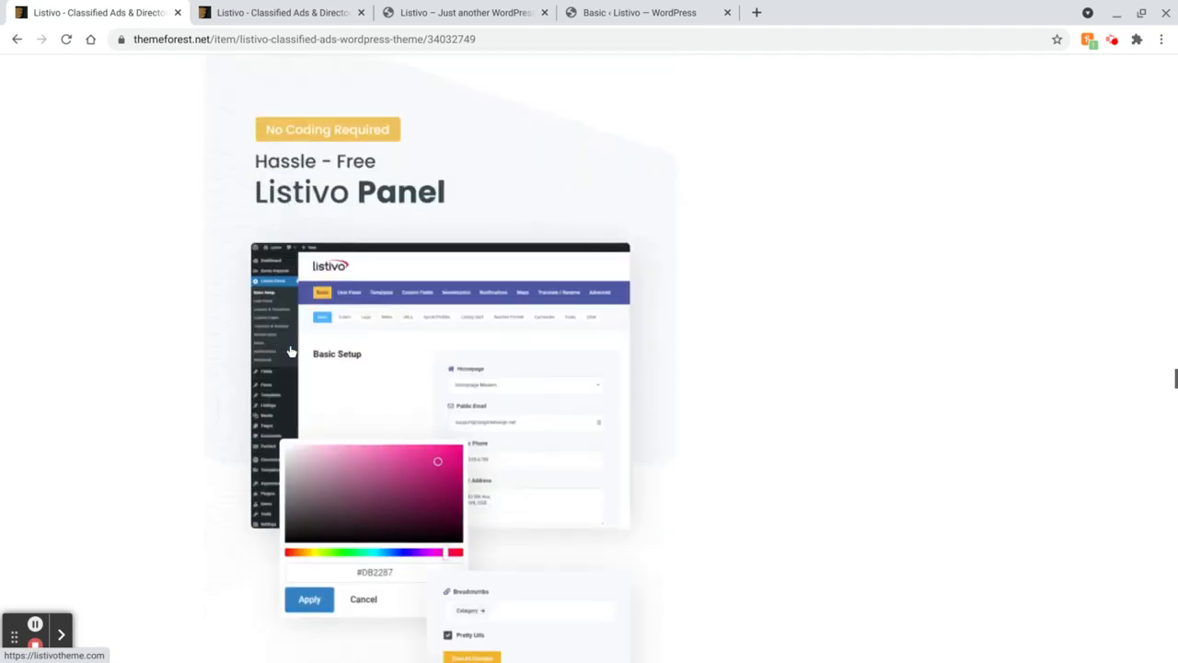
pyautogui.scroll(-3)
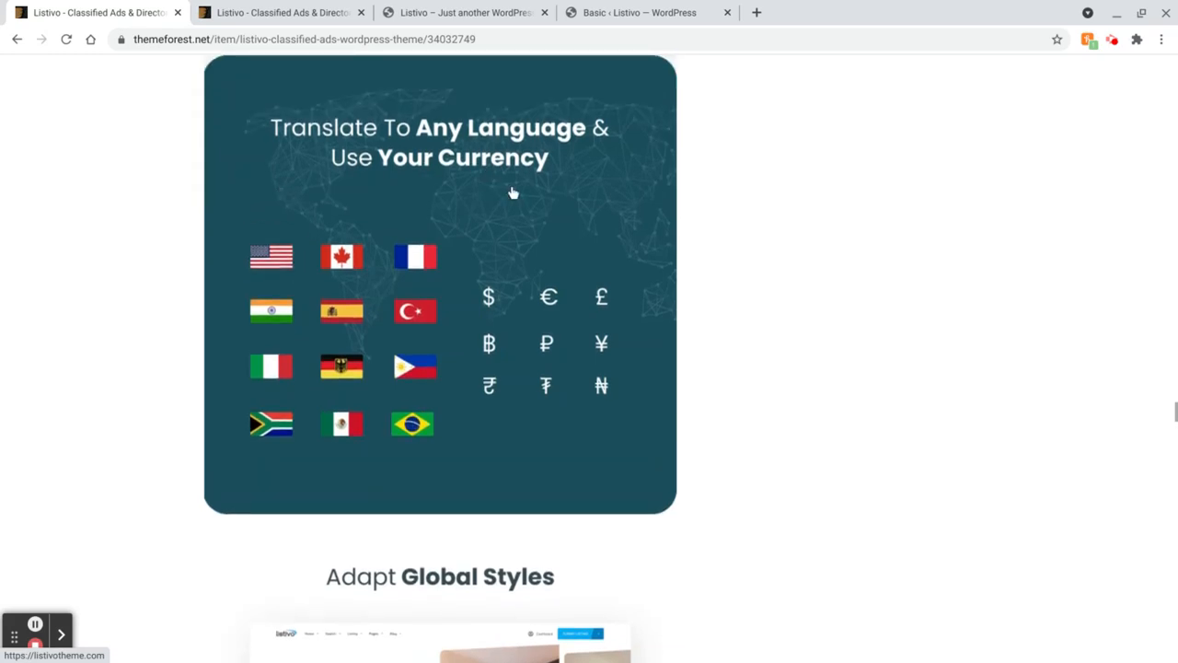
pyautogui.moveTo(564, 263)
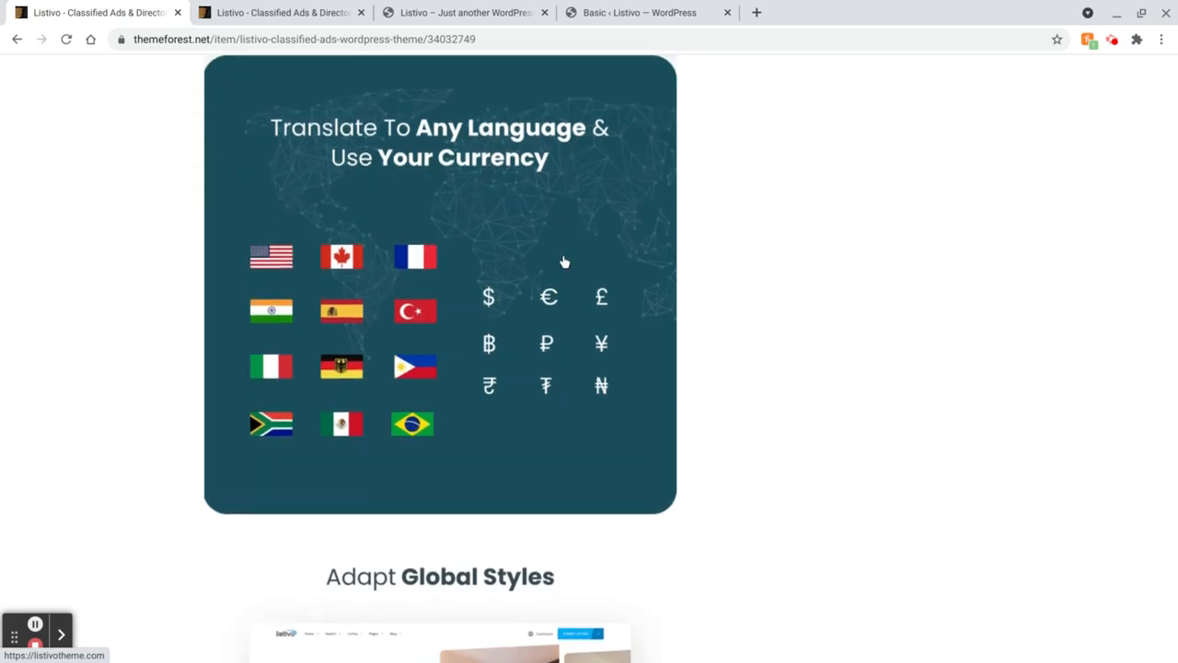
pyautogui.scroll(-3)
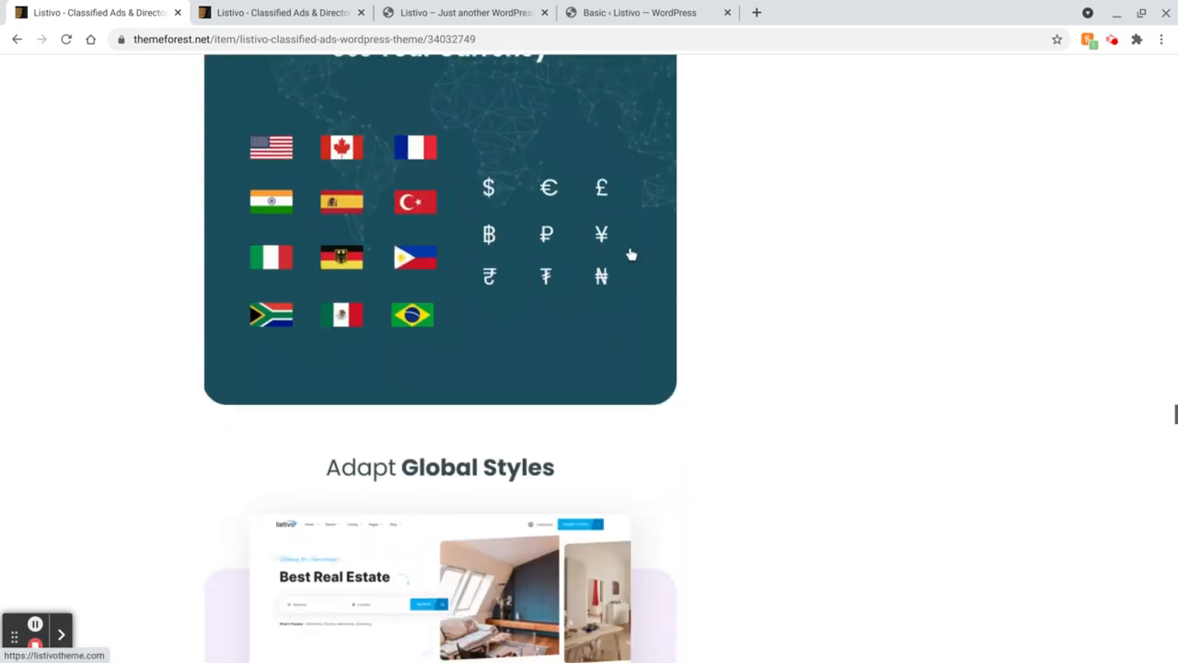
pyautogui.scroll(-3)
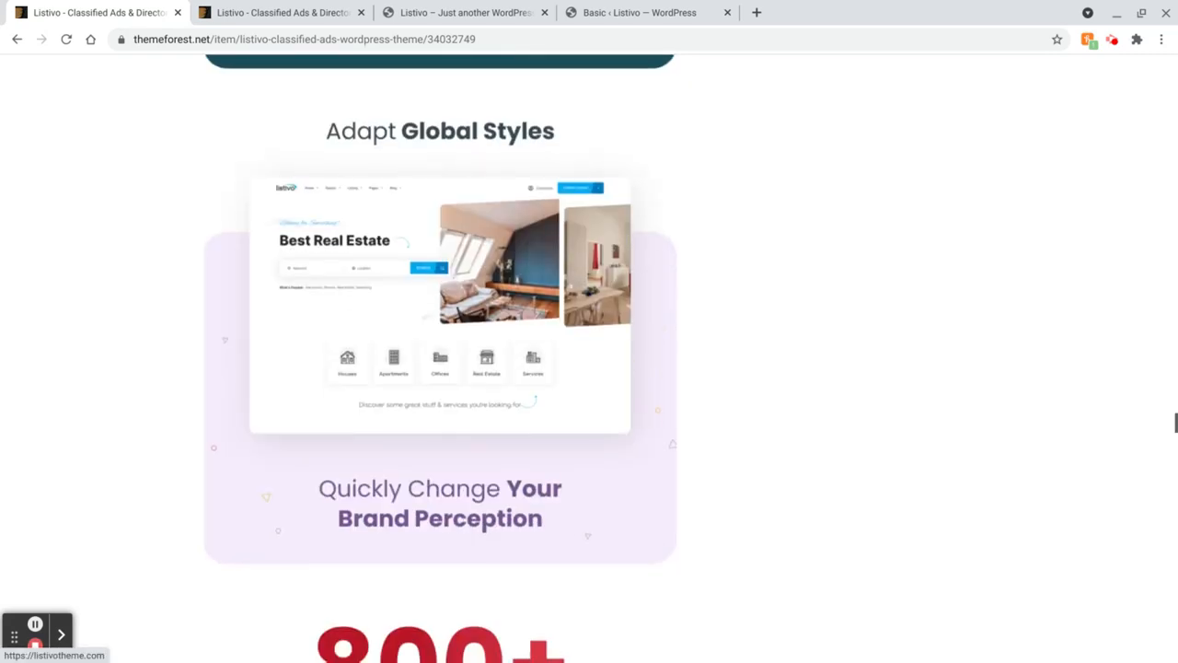
pyautogui.scroll(-3)
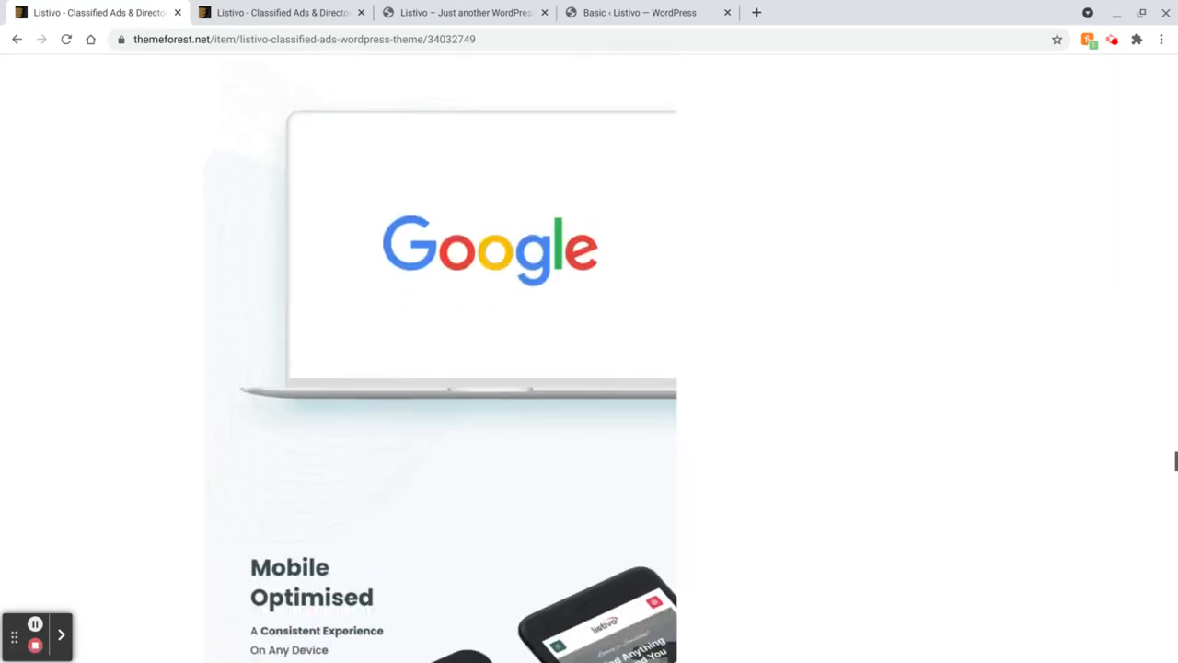
pyautogui.scroll(-3)
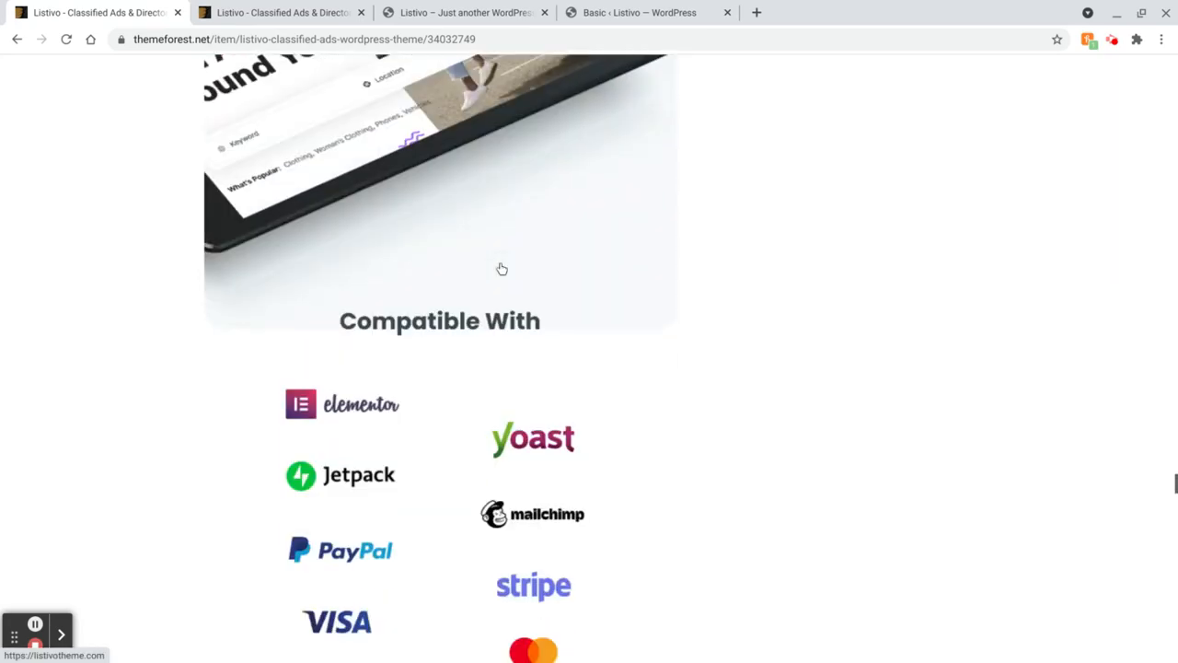
pyautogui.scroll(3)
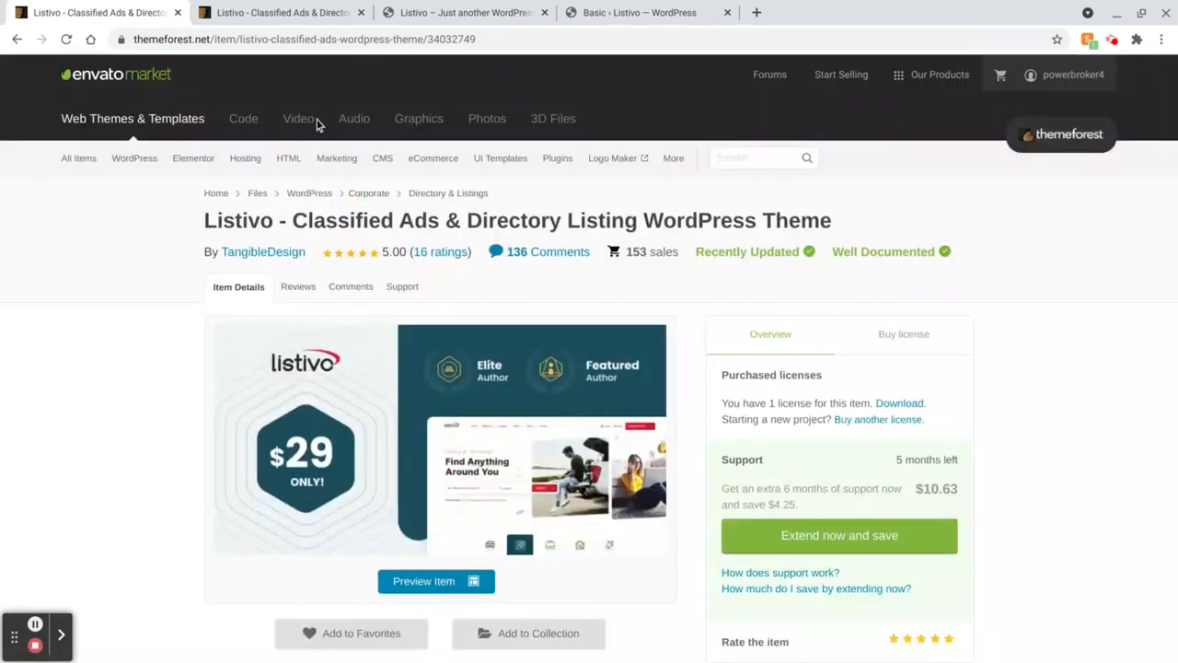
# Launch Listivo's live preview from the Preview Item button and view the Classic and Modern demos
pyautogui.click(423, 580)
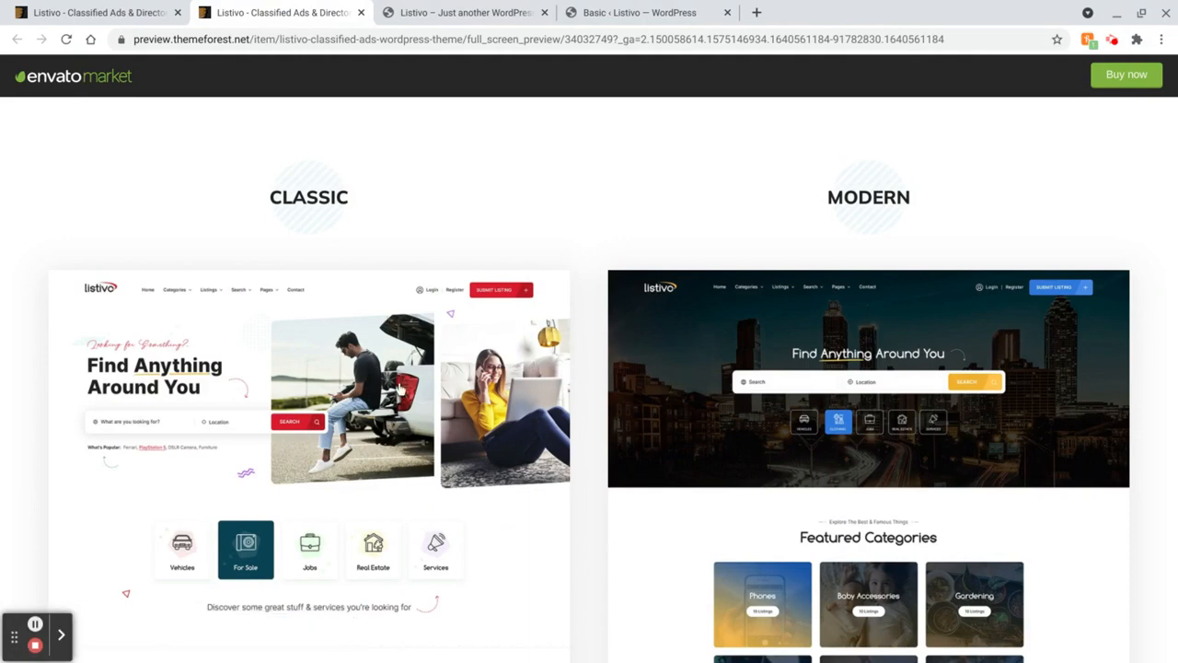
pyautogui.moveTo(838, 192)
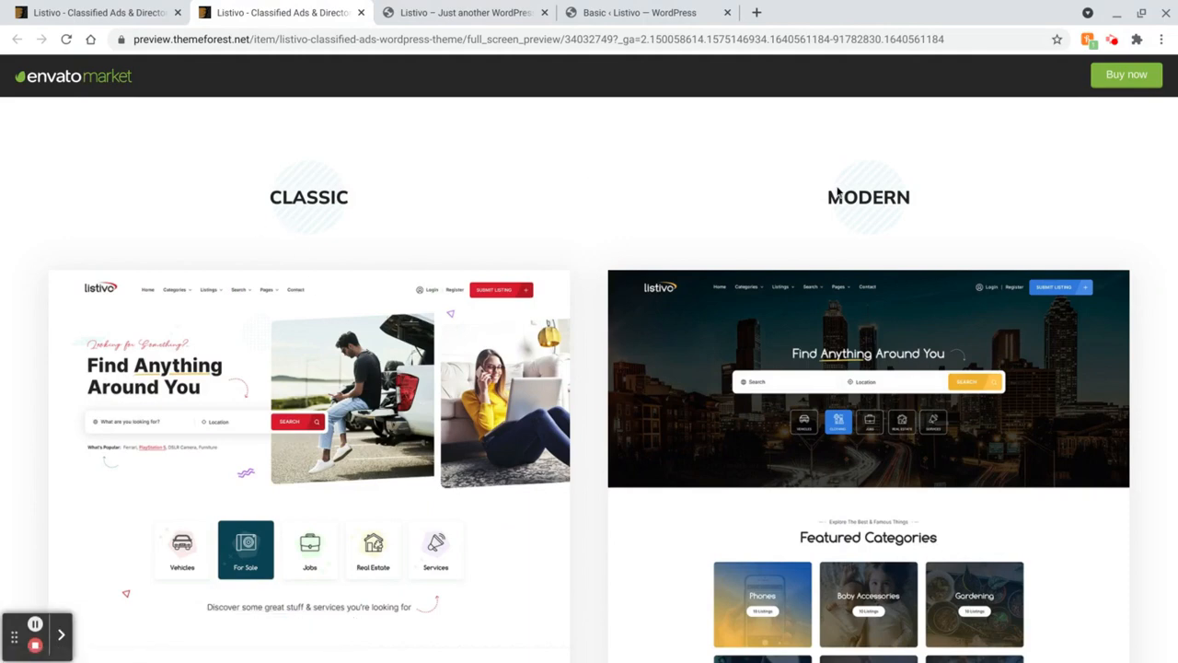
pyautogui.scroll(-3)
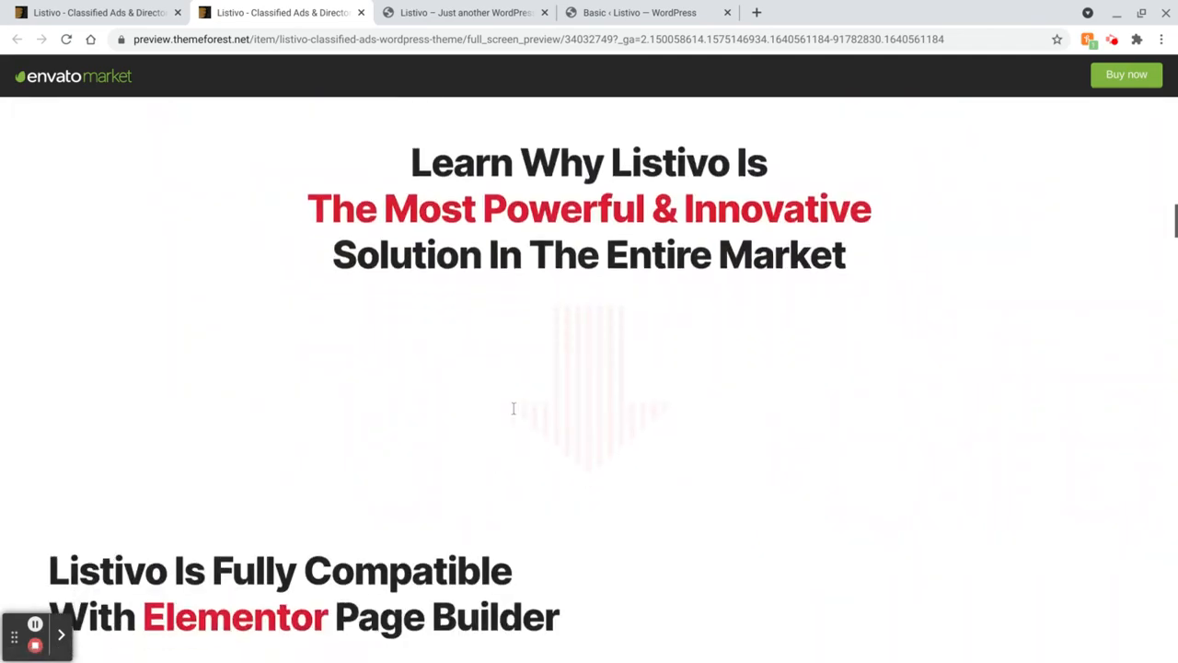
# Scroll the live preview through Elementor compatibility to the Custom Fields For Anything & Everything heading
pyautogui.scroll(-3)
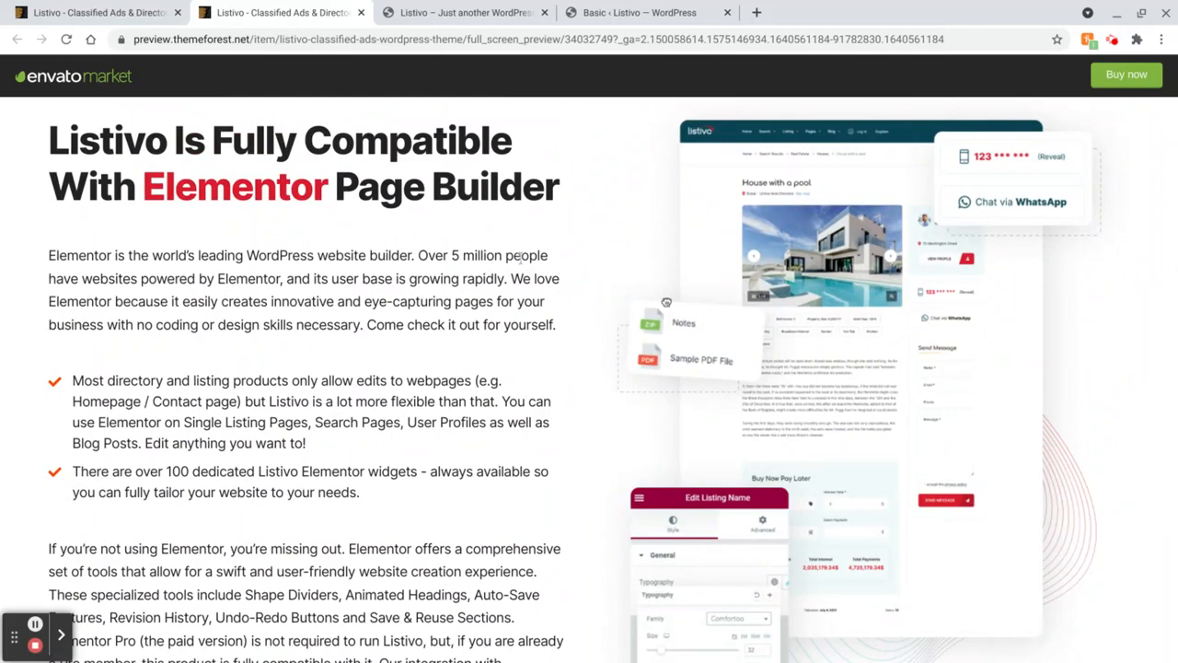
pyautogui.scroll(-3)
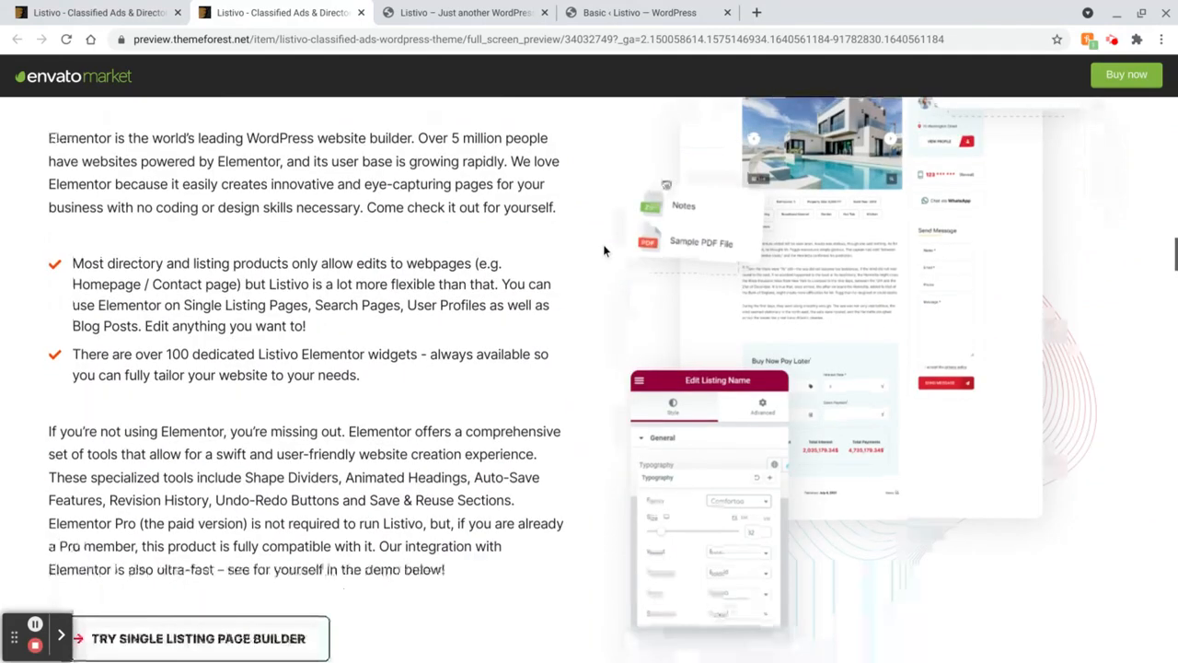
pyautogui.scroll(-3)
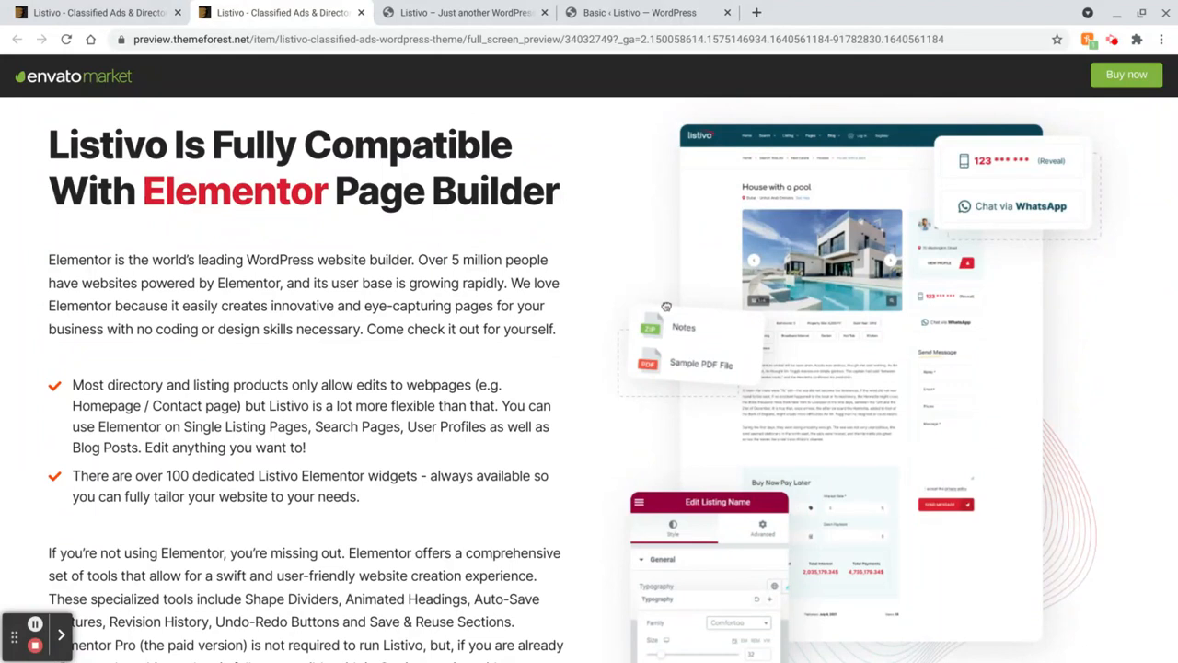
pyautogui.moveTo(617, 260)
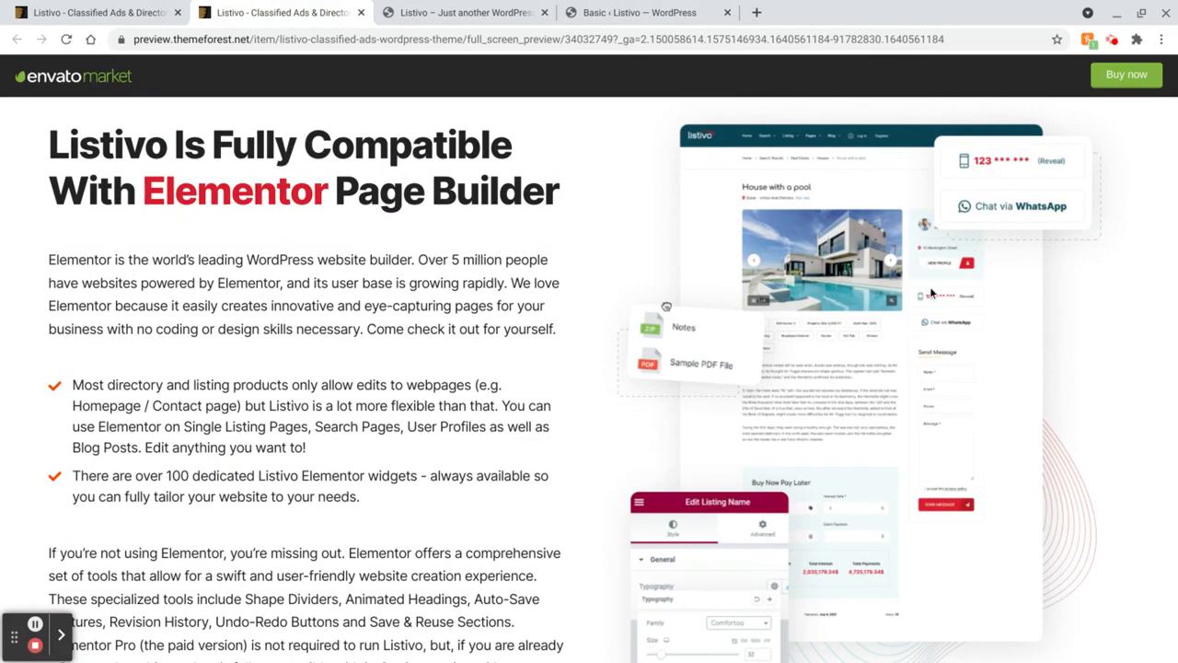
pyautogui.moveTo(957, 485)
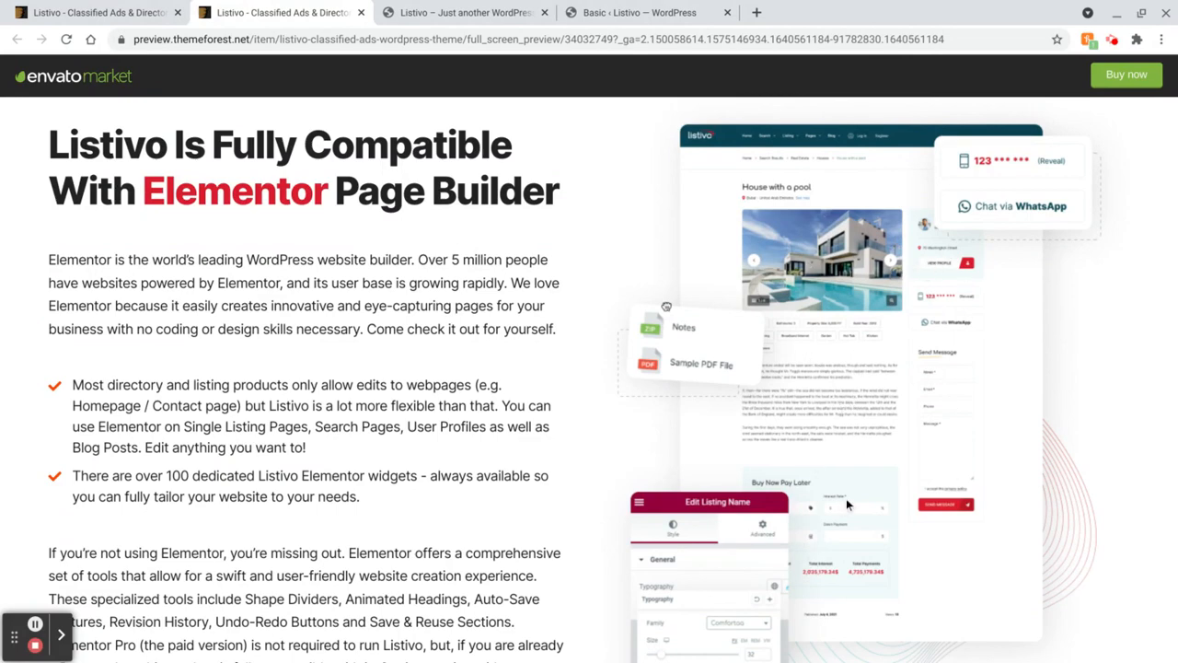
pyautogui.scroll(-3)
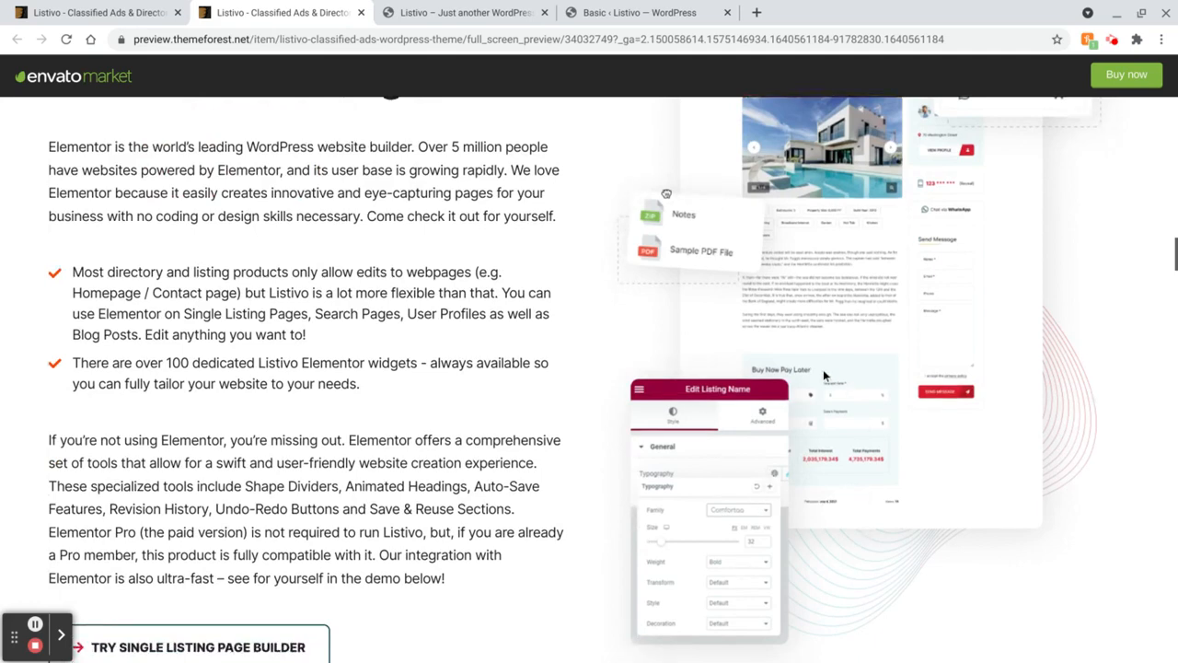
pyautogui.moveTo(886, 332)
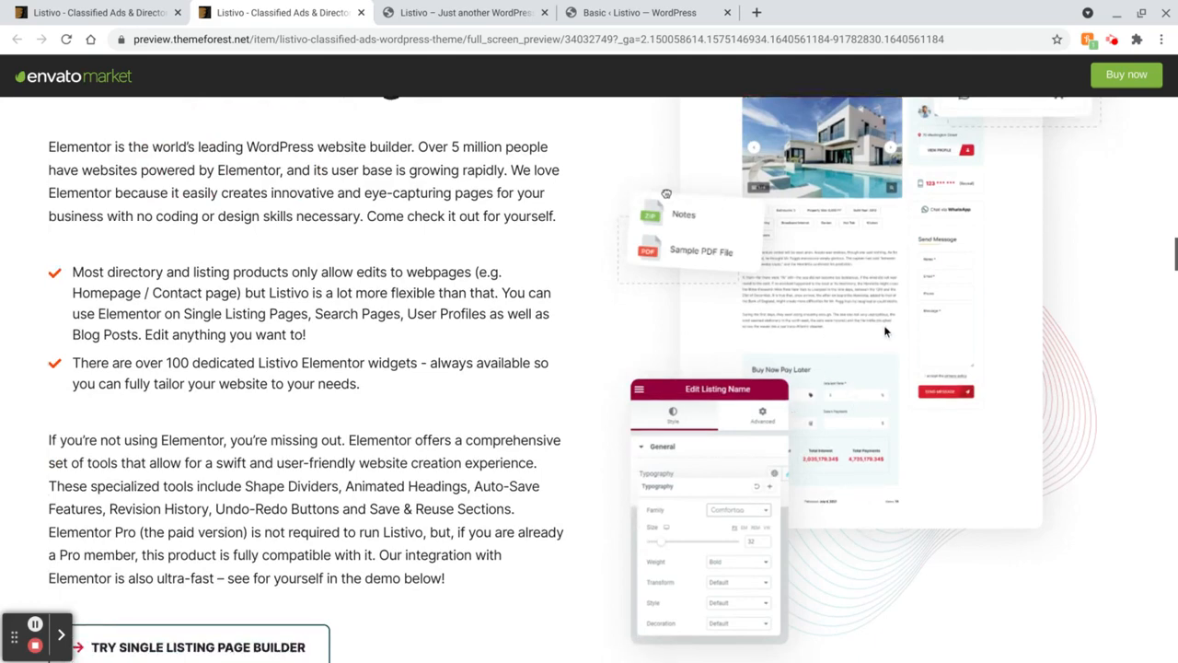
pyautogui.scroll(-3)
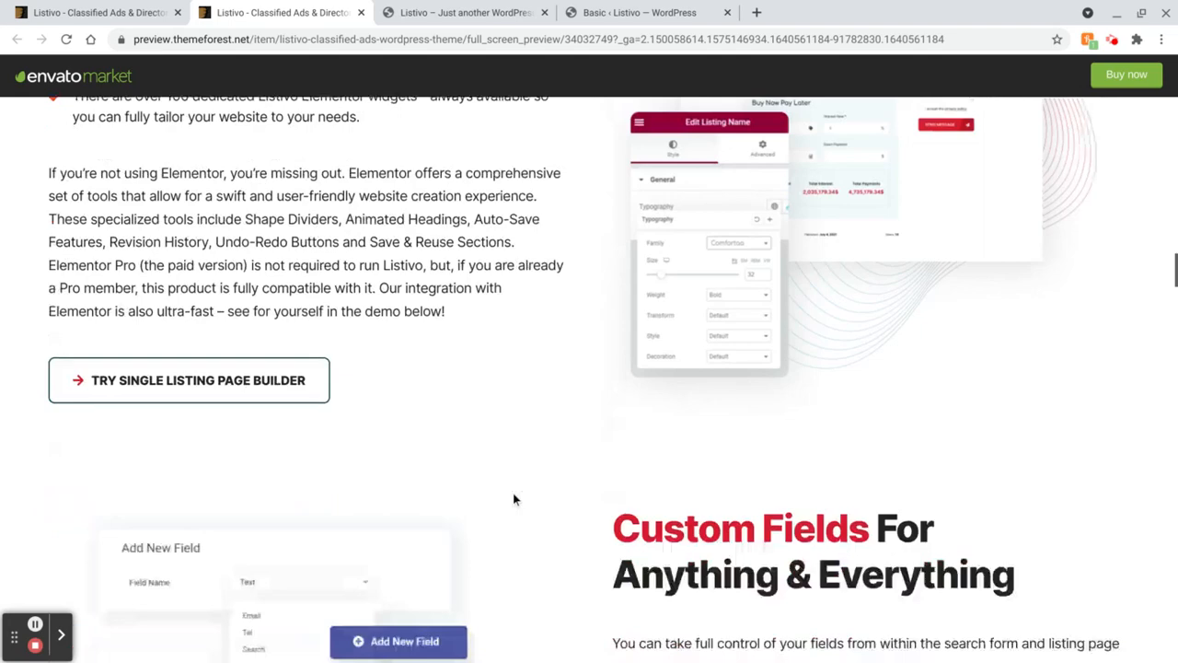
# Scroll past the custom fields feature list to The Most Innovative Search Engine heading
pyautogui.scroll(-3)
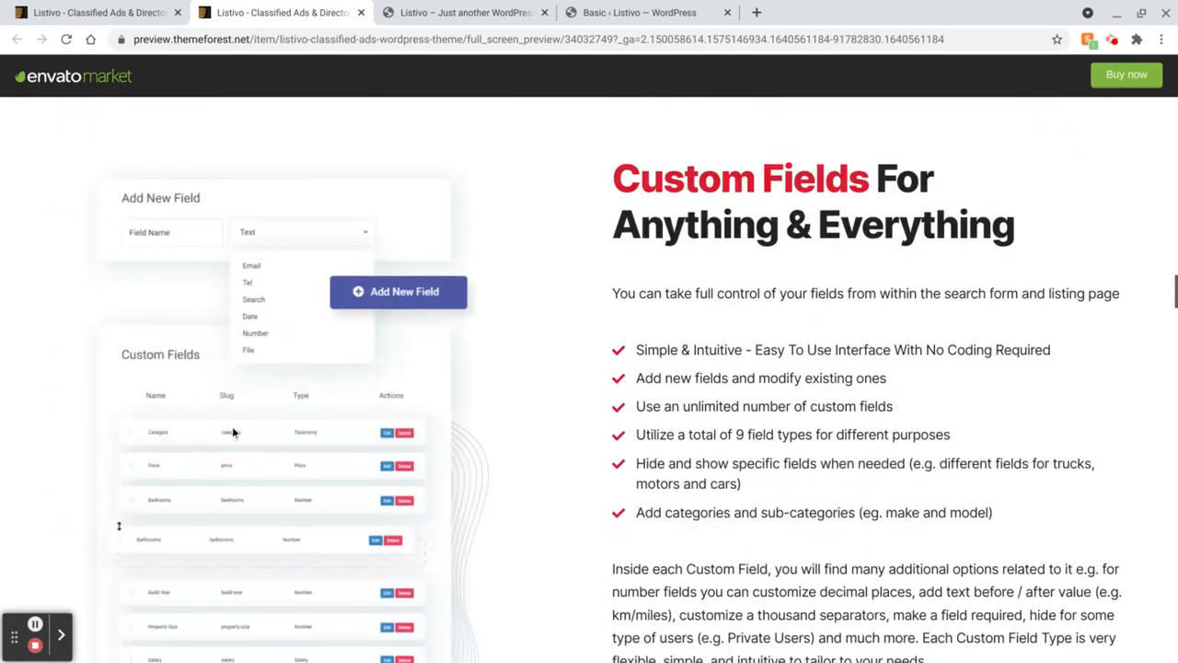
pyautogui.scroll(-3)
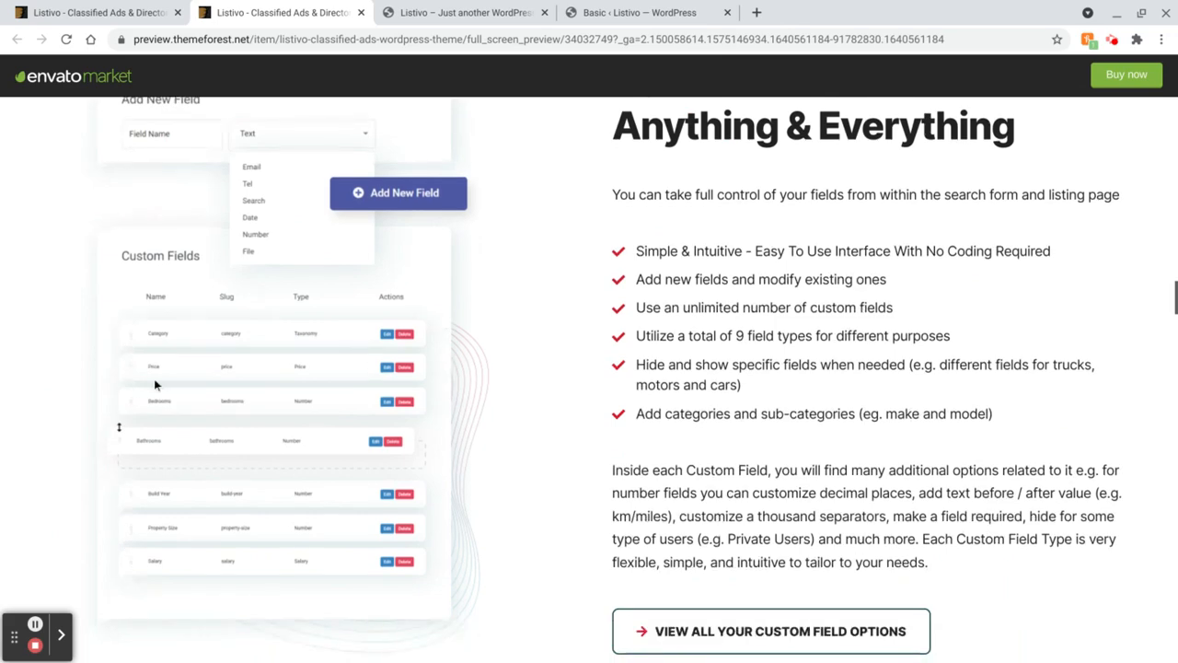
pyautogui.moveTo(305, 426)
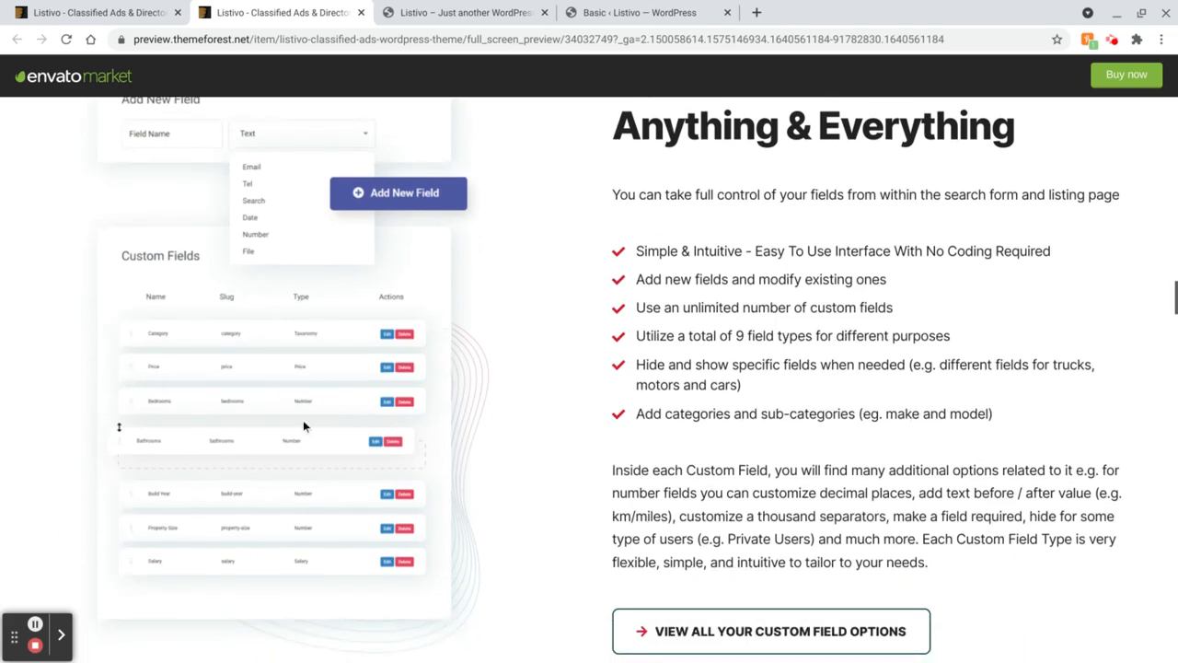
pyautogui.scroll(-3)
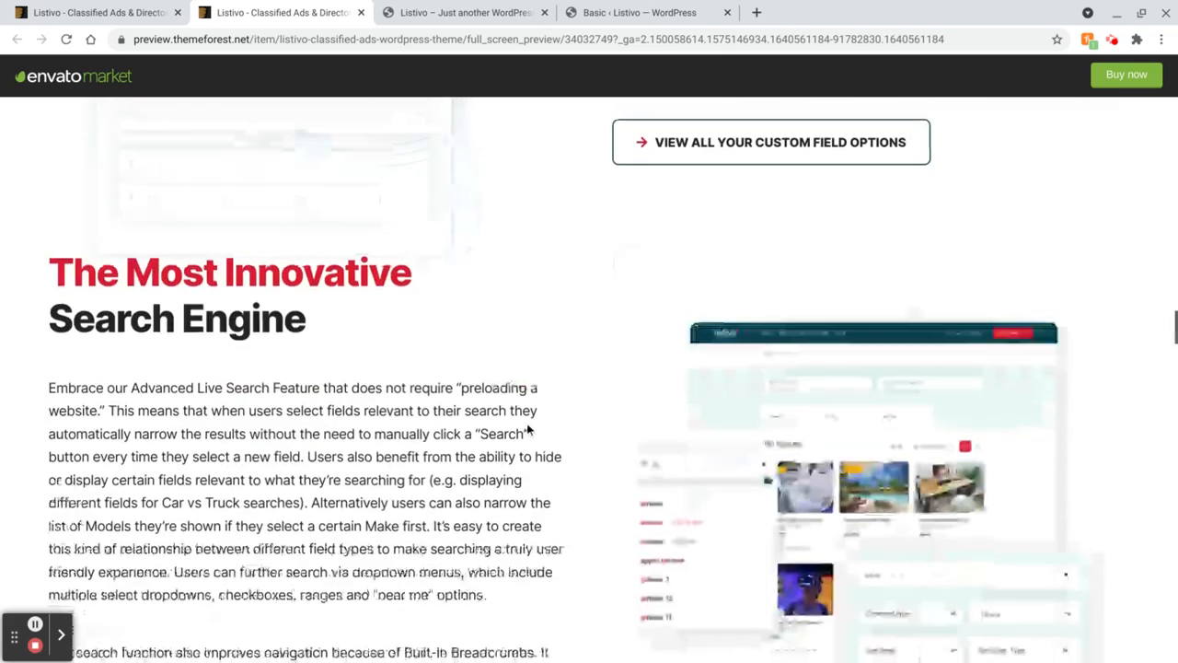
# Scroll through the search engine and Powerful Map Search sections to Meet The Listivo Panel
pyautogui.scroll(-3)
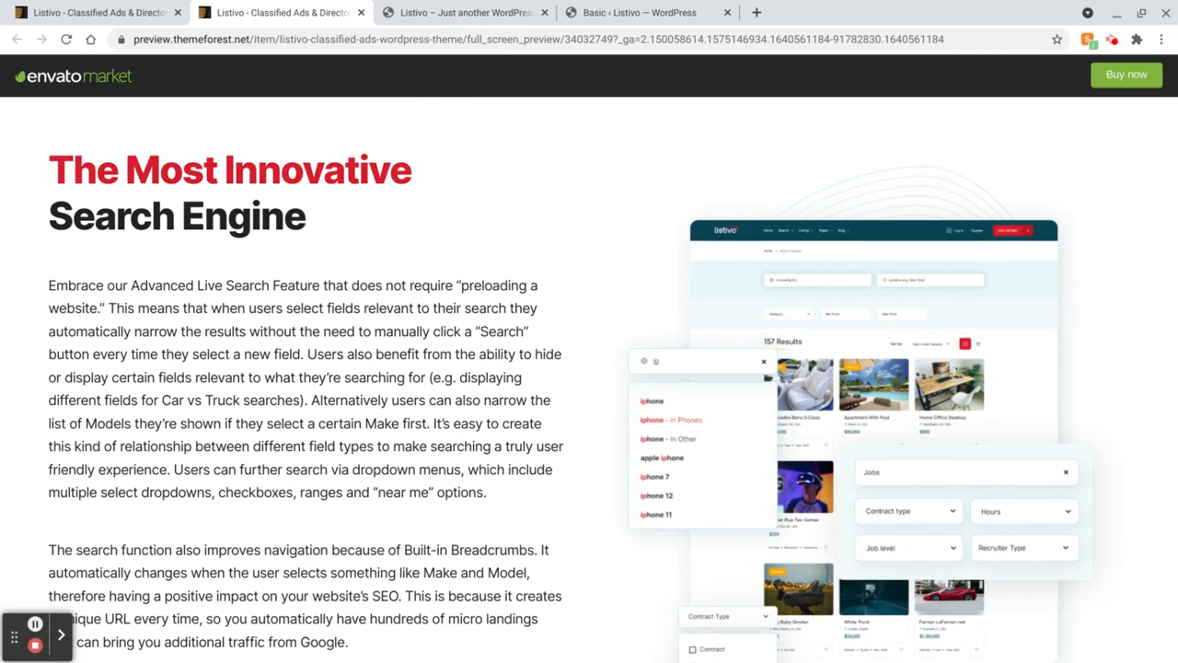
pyautogui.scroll(-3)
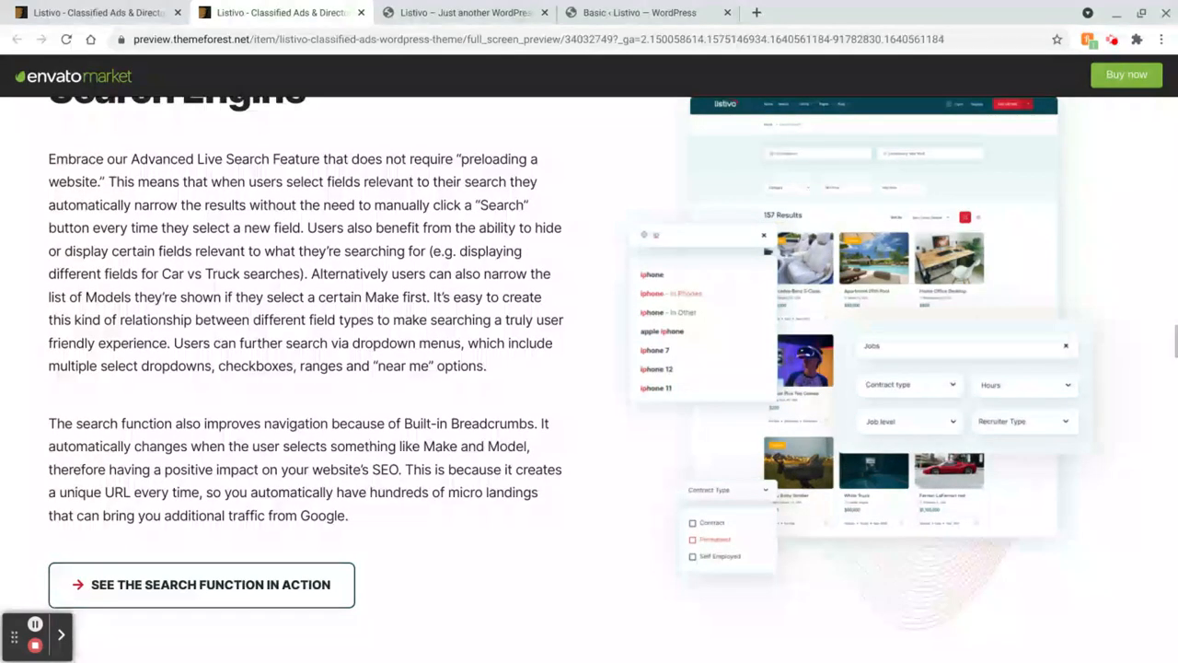
pyautogui.scroll(-3)
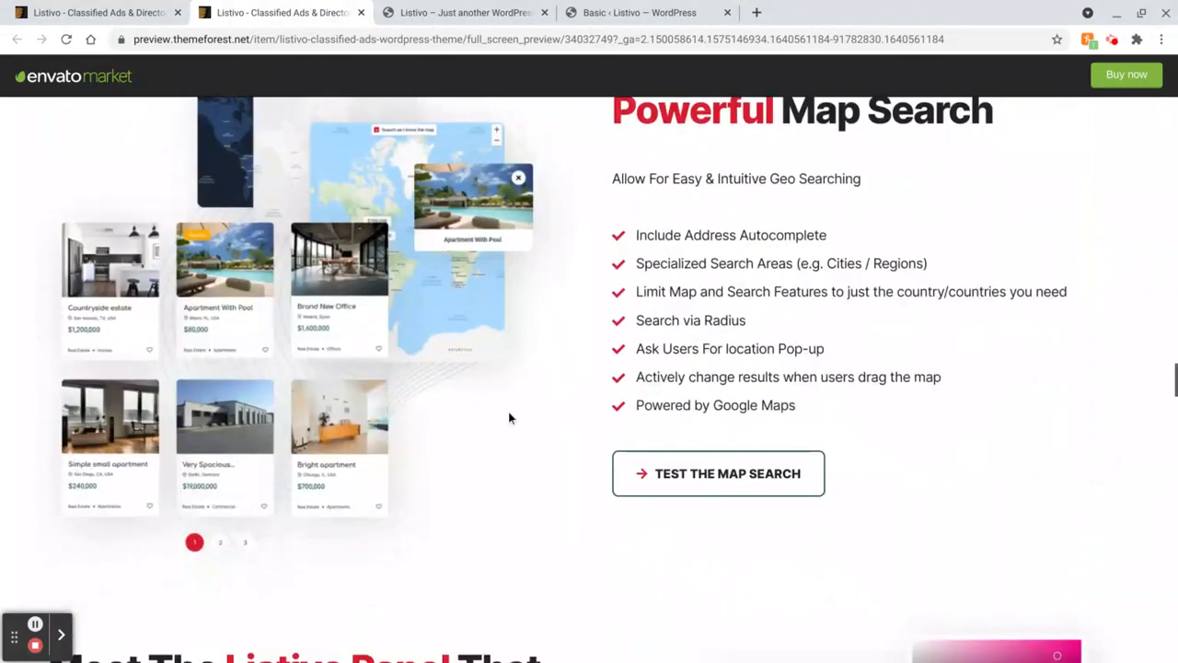
pyautogui.scroll(-3)
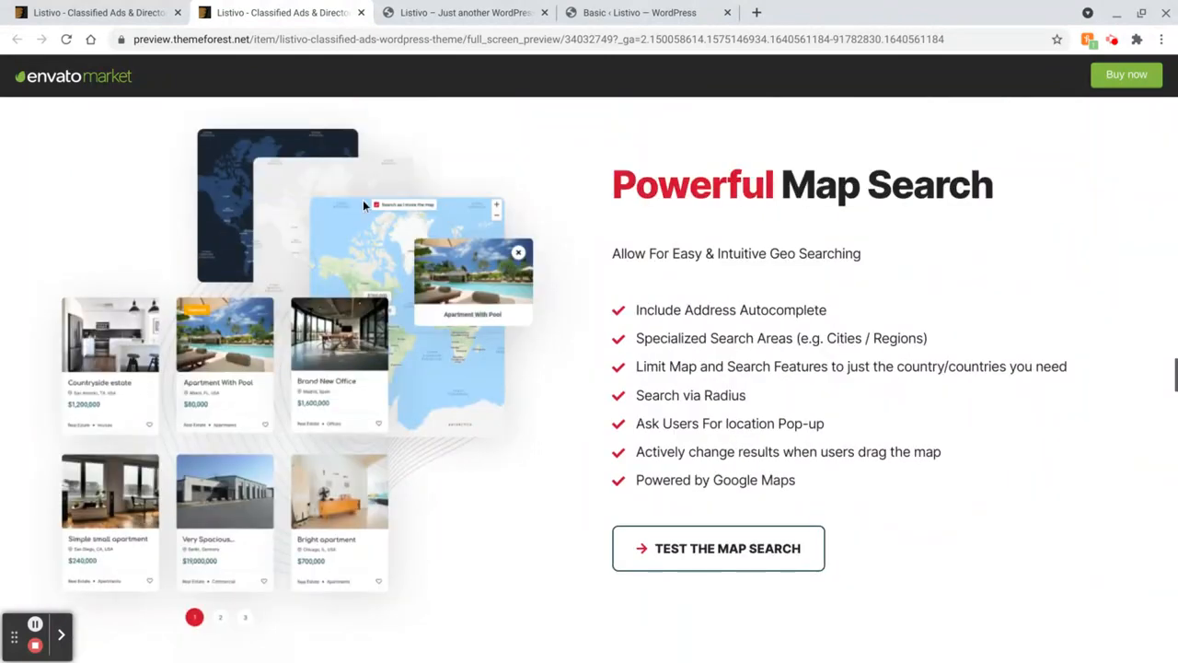
pyautogui.moveTo(384, 238)
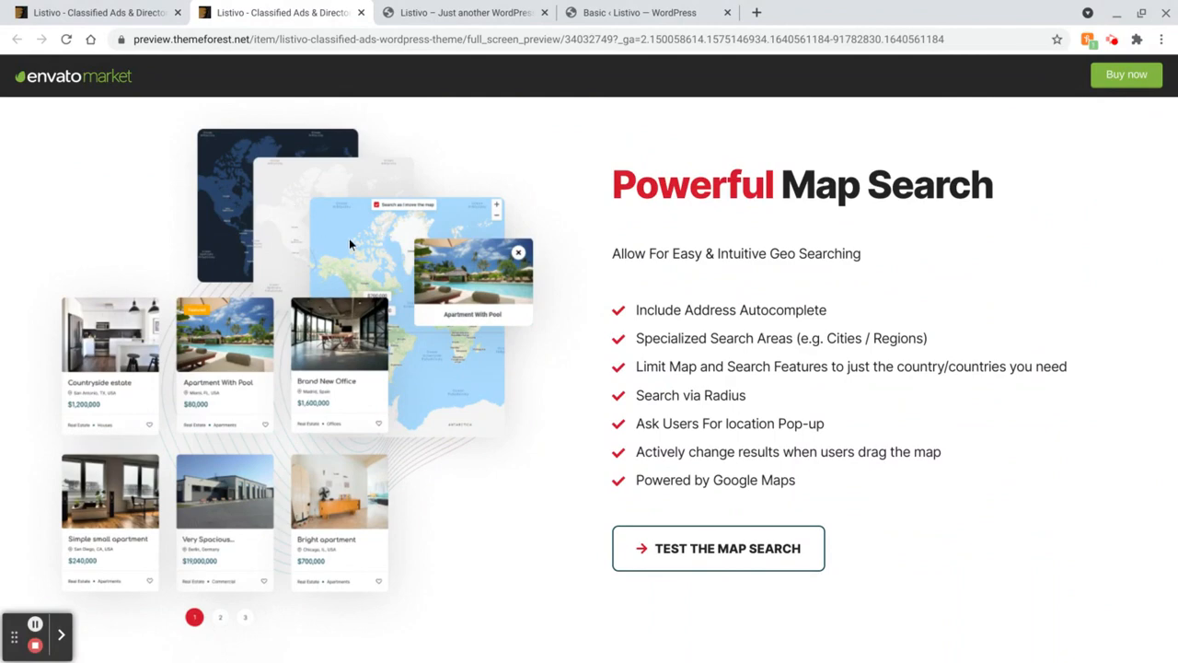
pyautogui.scroll(-3)
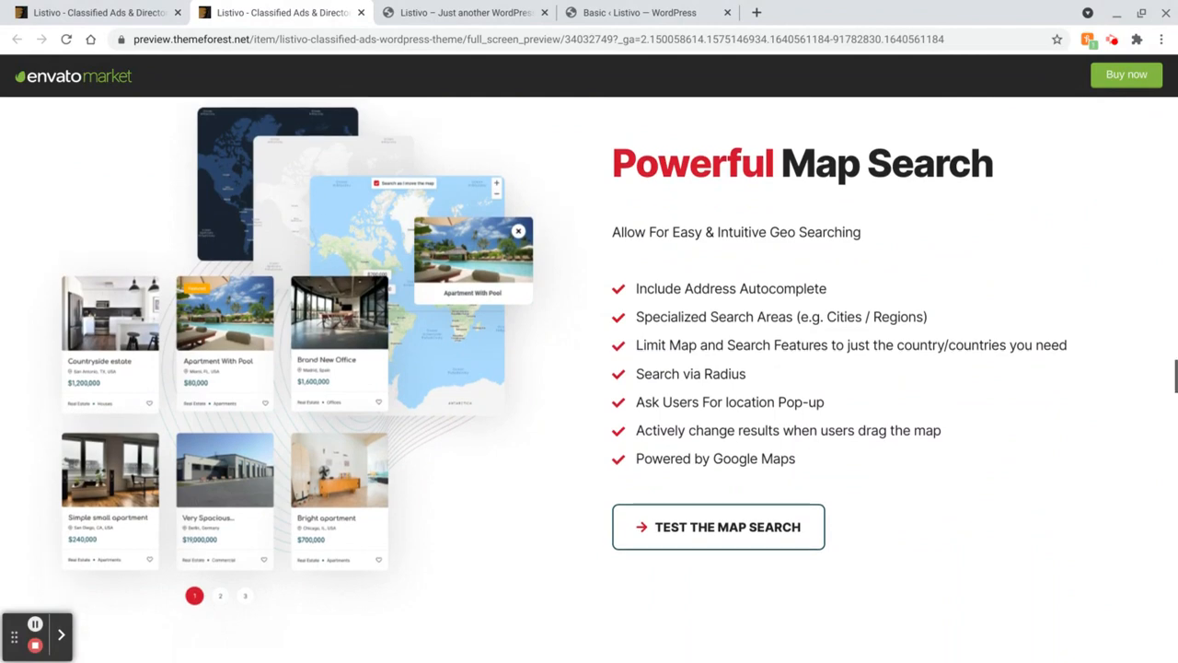
pyautogui.scroll(-3)
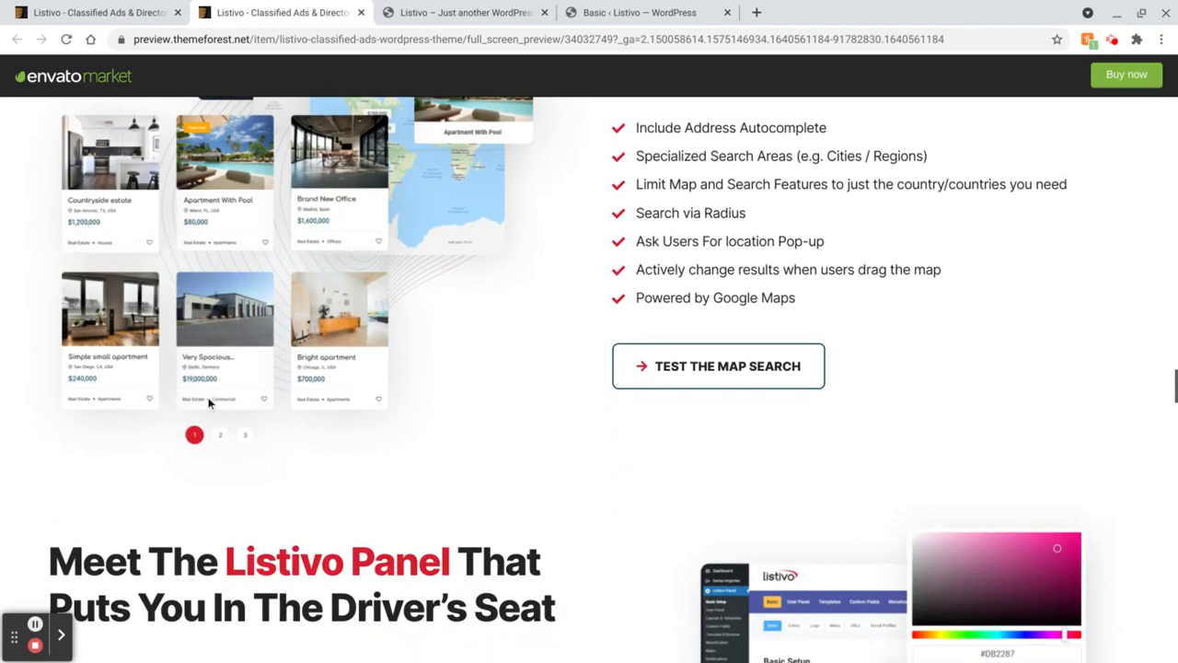
pyautogui.moveTo(225, 249)
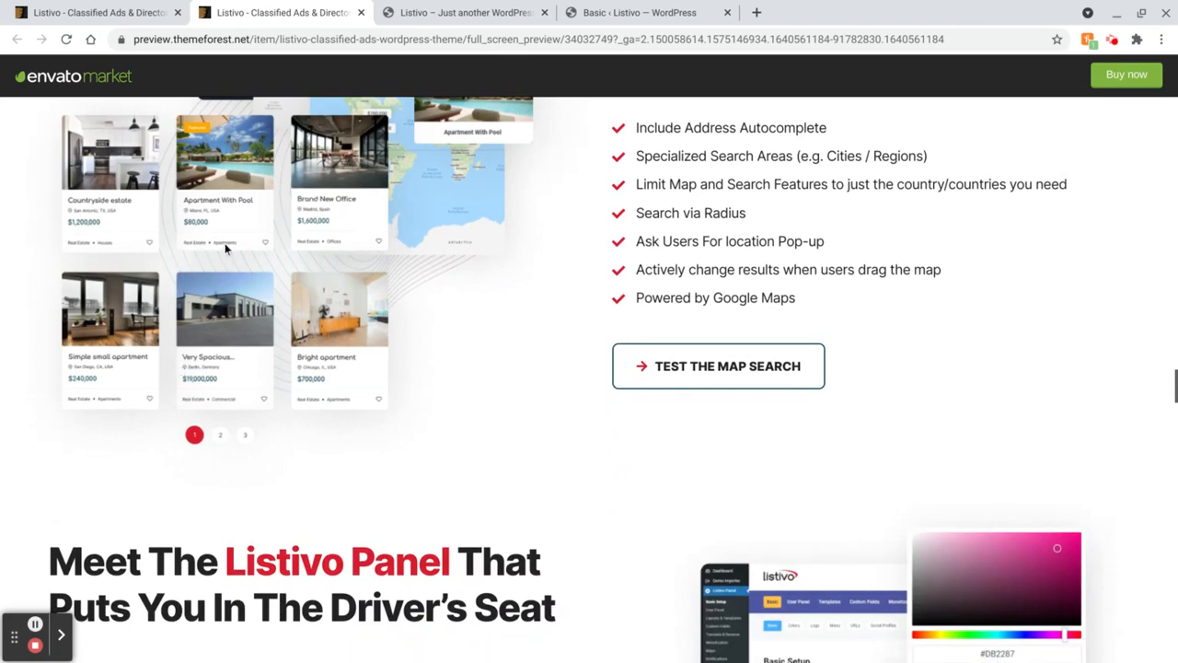
pyautogui.scroll(-3)
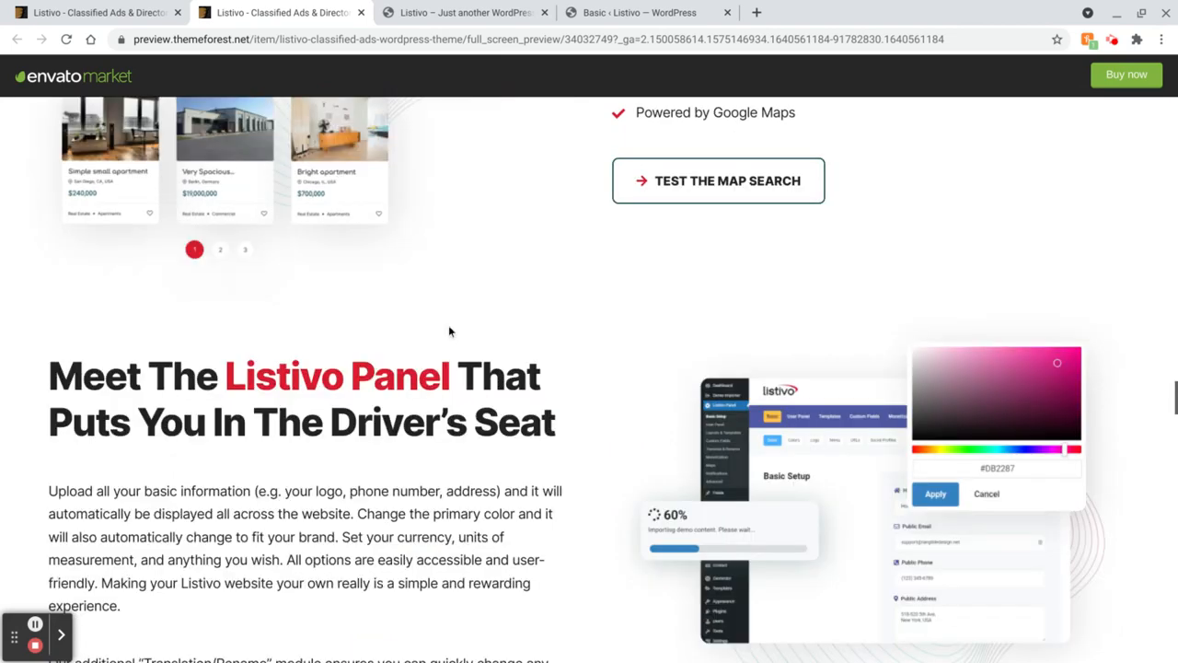
pyautogui.scroll(-3)
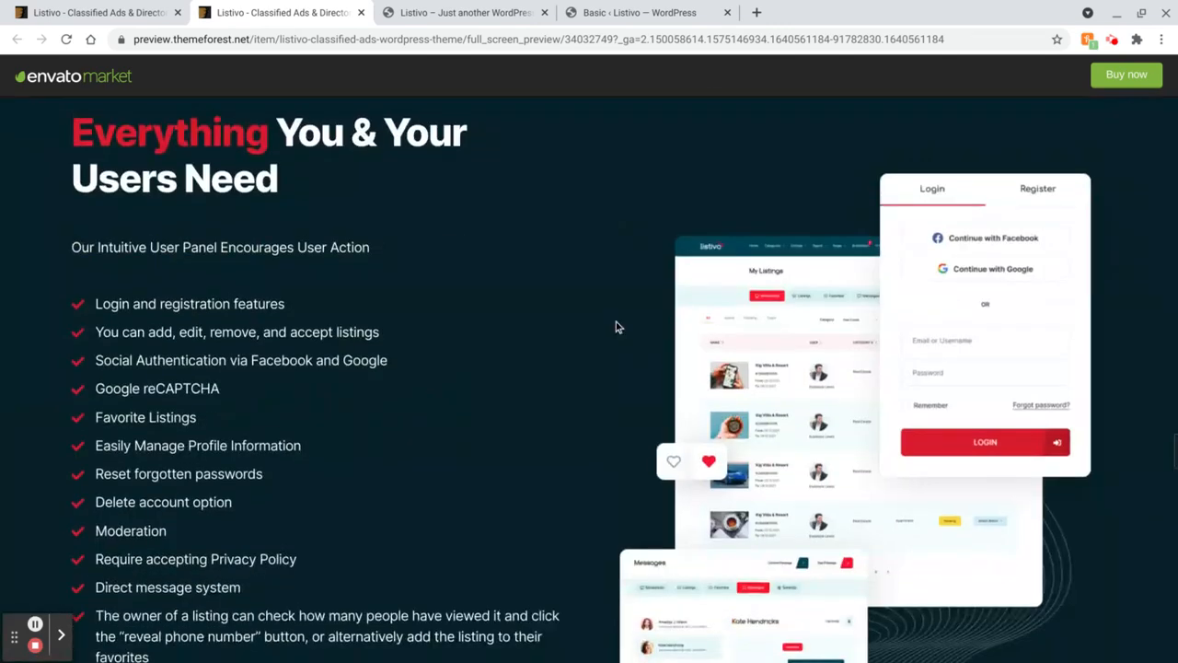
# Scroll down to the 'Everything You & Your Users Need' user panel feature list
pyautogui.scroll(-3)
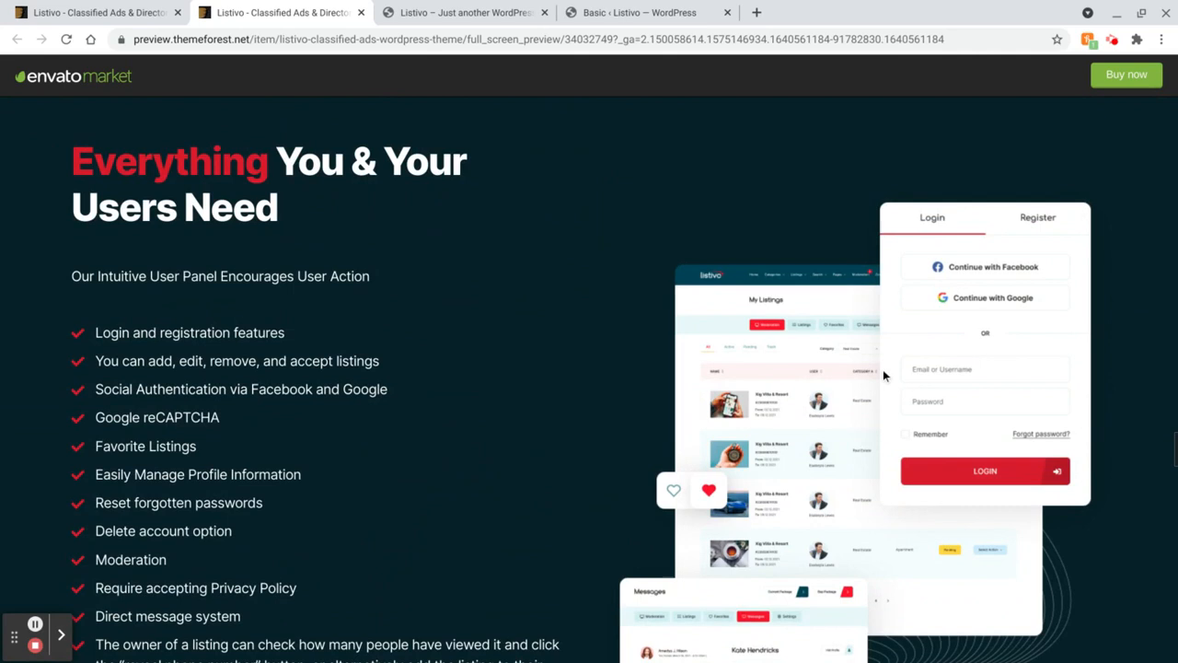
pyautogui.moveTo(838, 375)
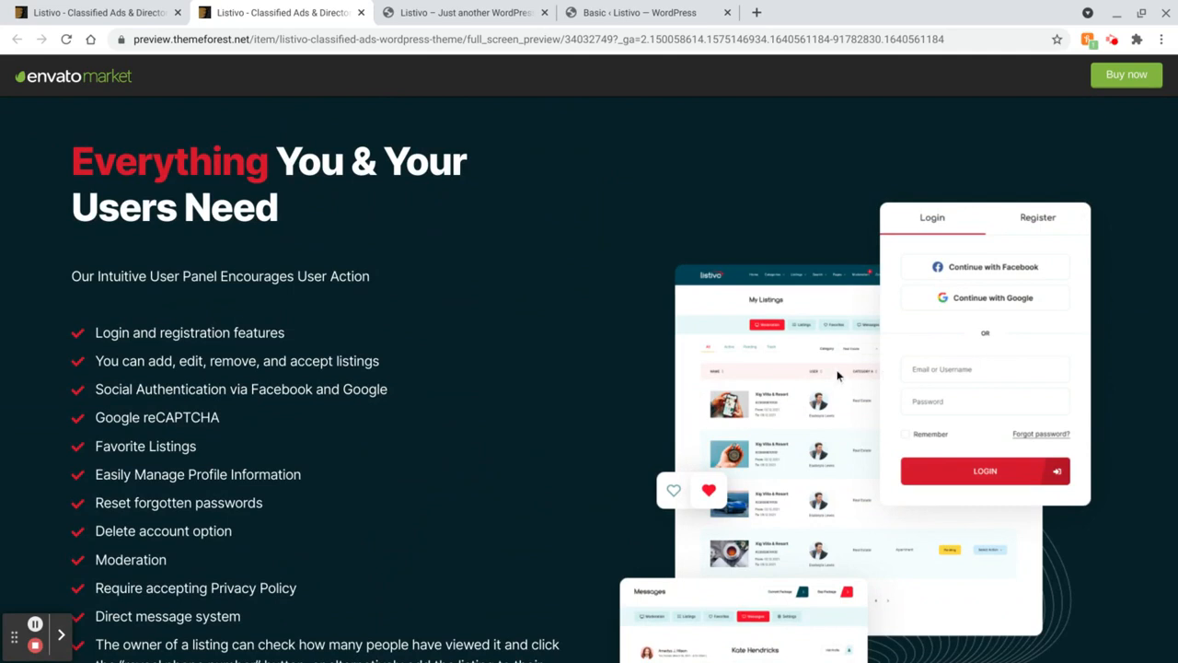
pyautogui.moveTo(916, 348)
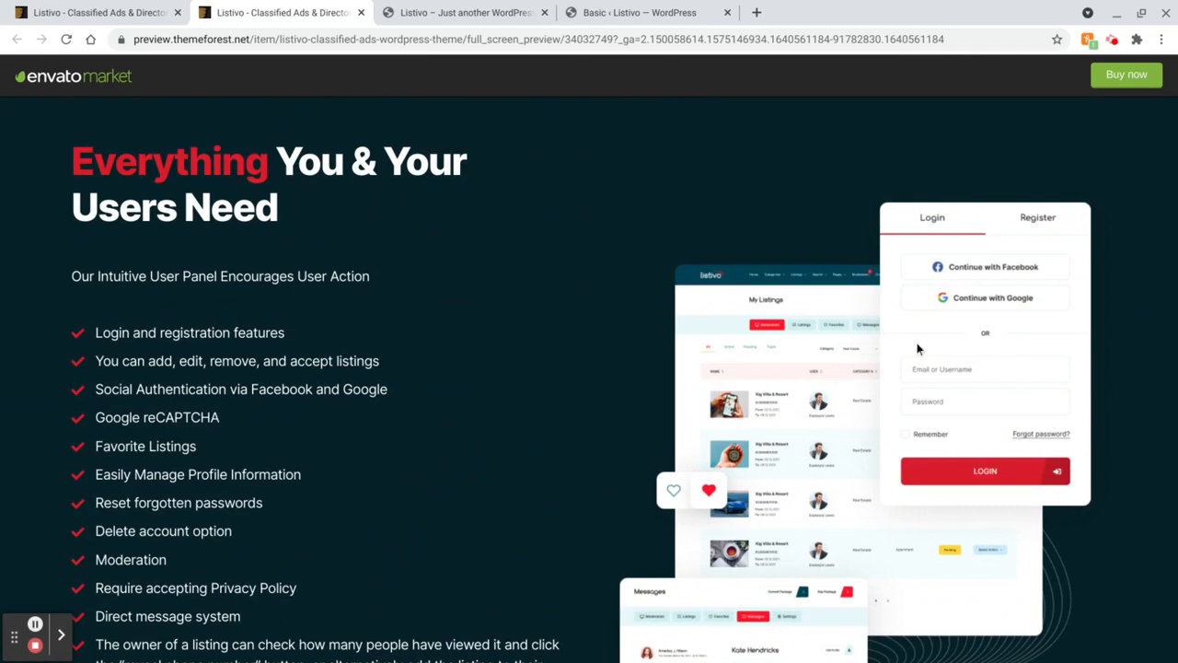
pyautogui.moveTo(794, 381)
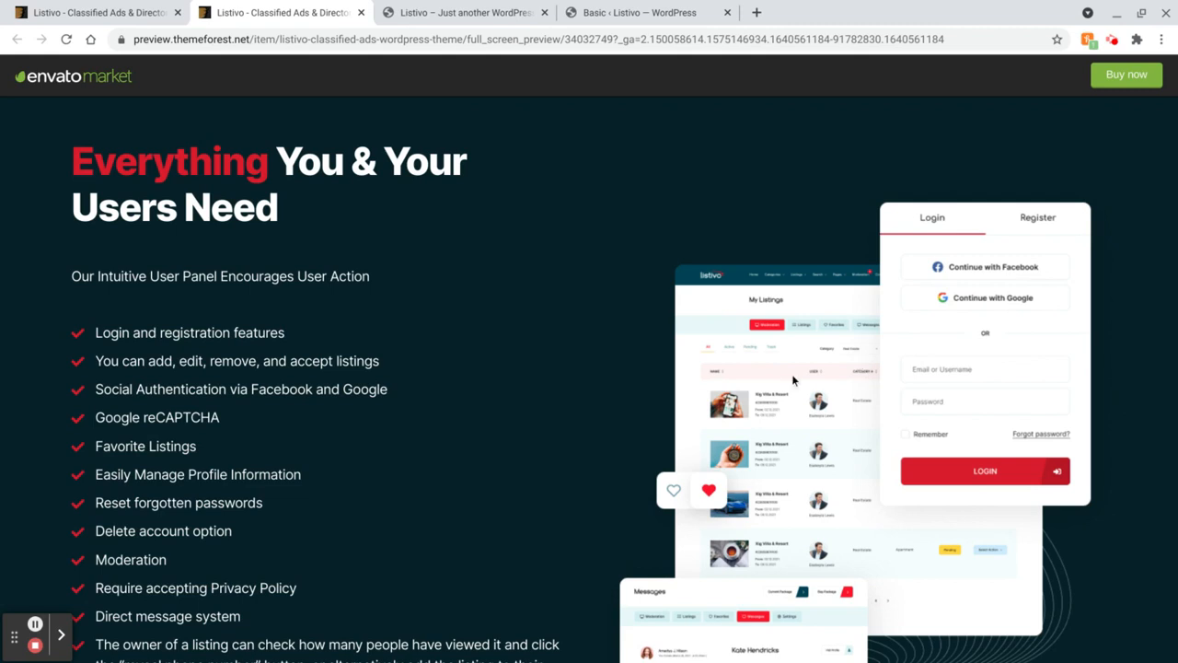
pyautogui.moveTo(775, 302)
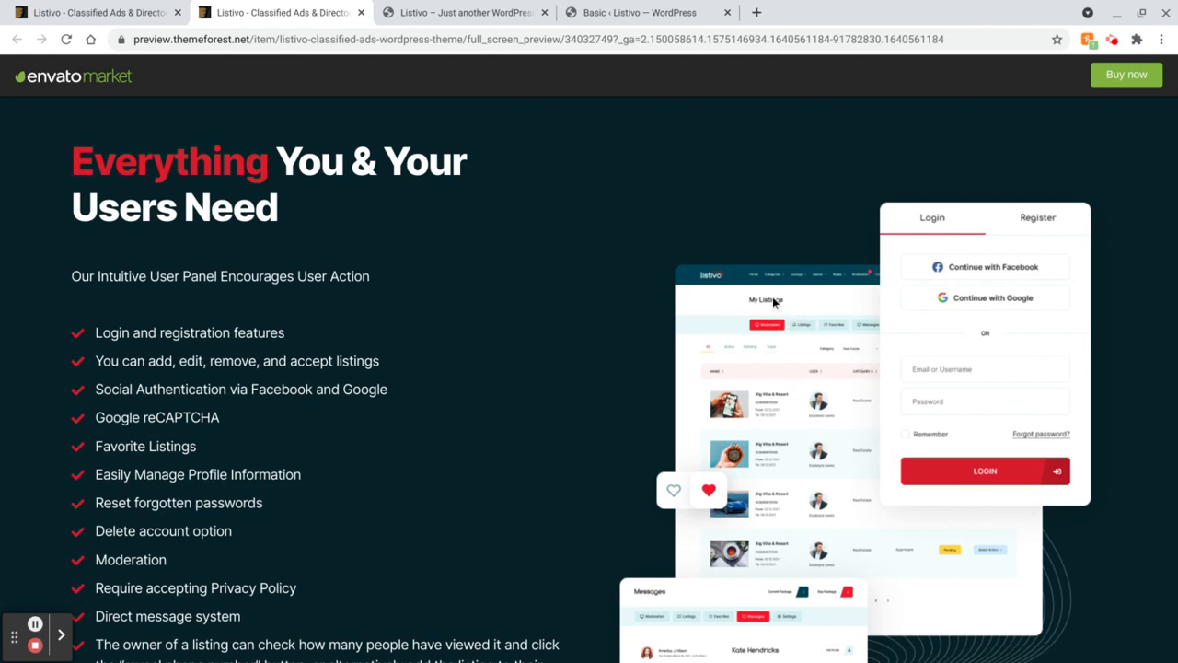
pyautogui.moveTo(799, 347)
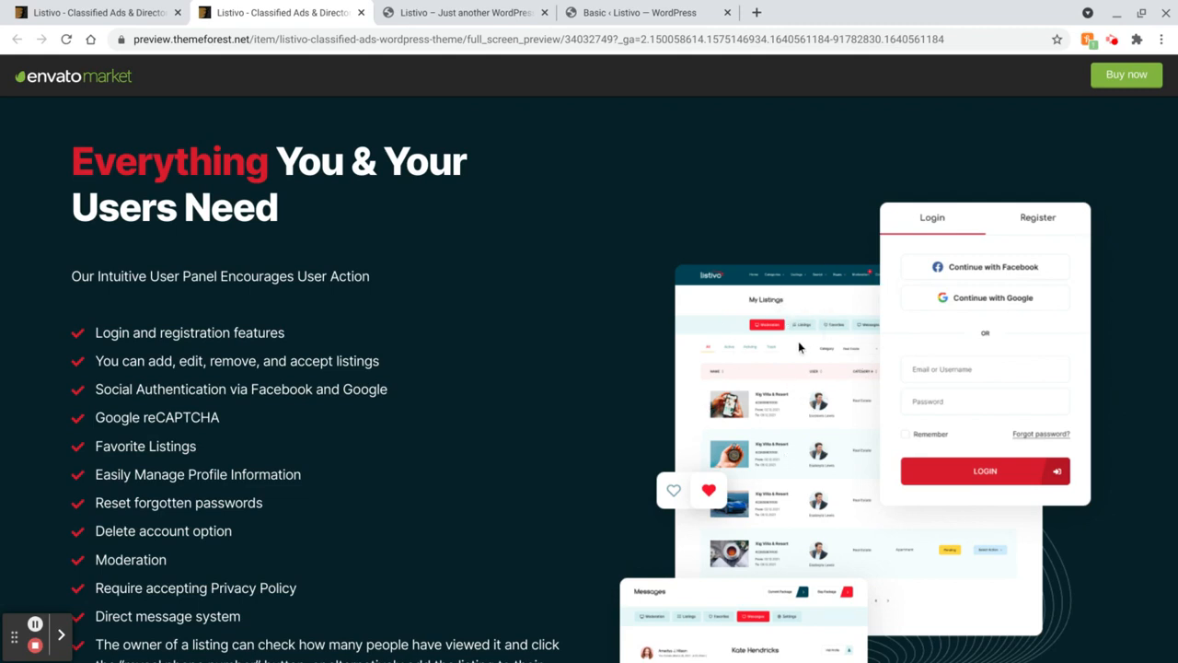
pyautogui.moveTo(693, 433)
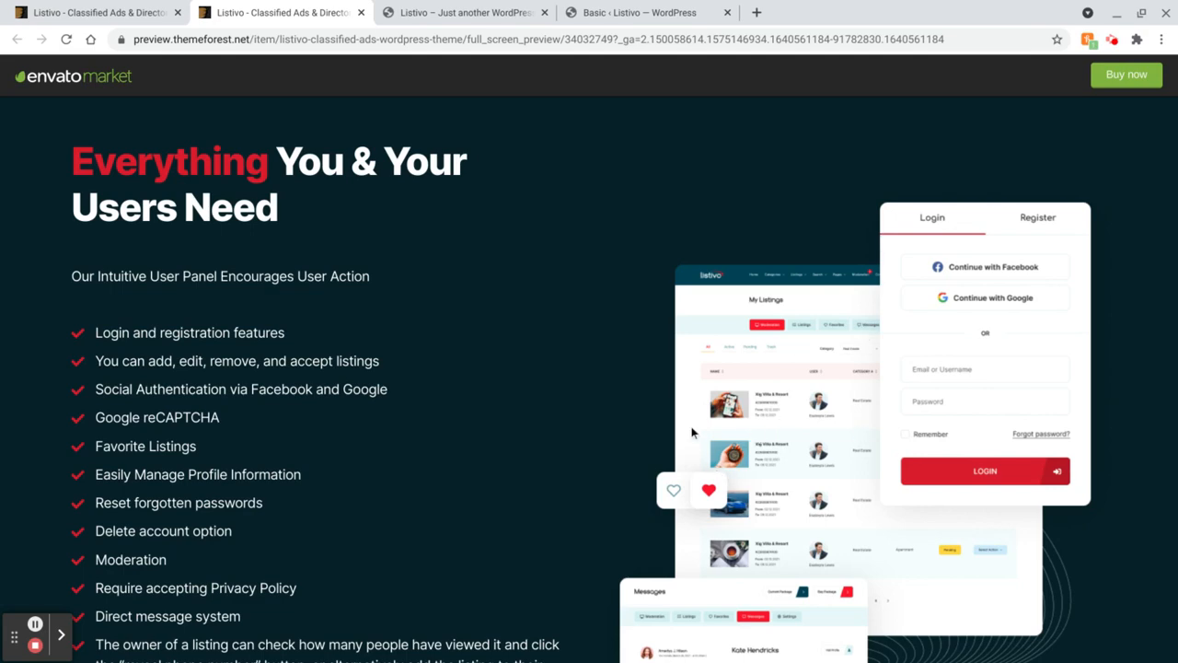
pyautogui.moveTo(591, 433)
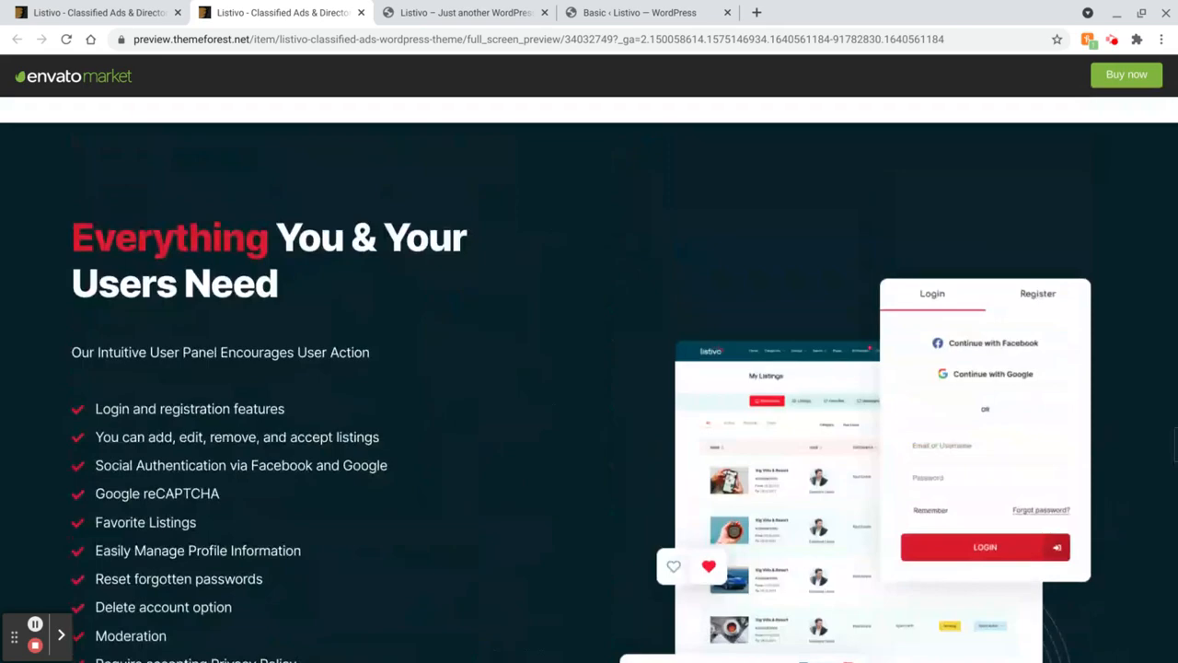
# Switch to the demo site and browse the homepage search and categories to 'How Listivo Works'
pyautogui.click(465, 12)
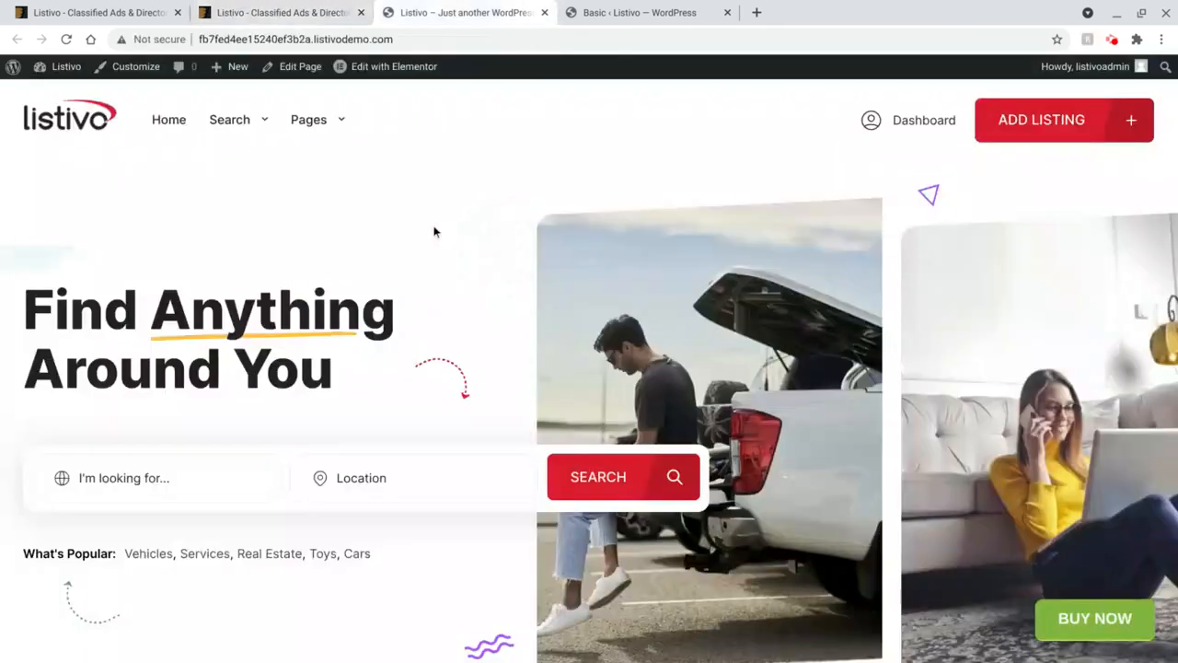
pyautogui.scroll(-3)
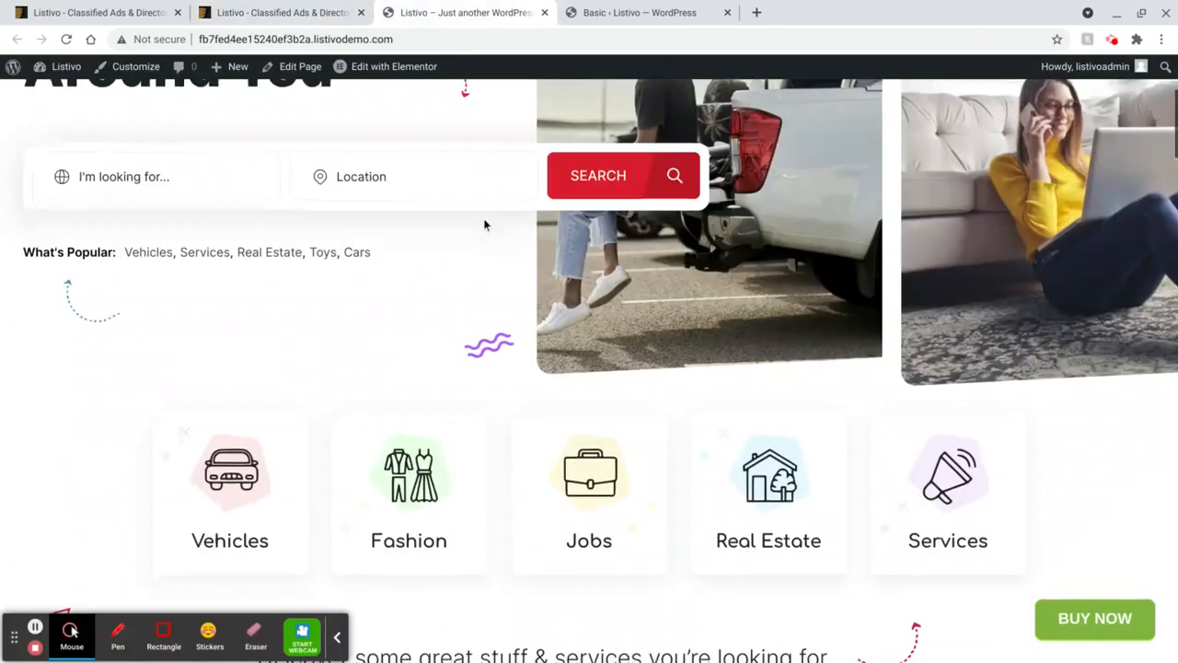
pyautogui.scroll(3)
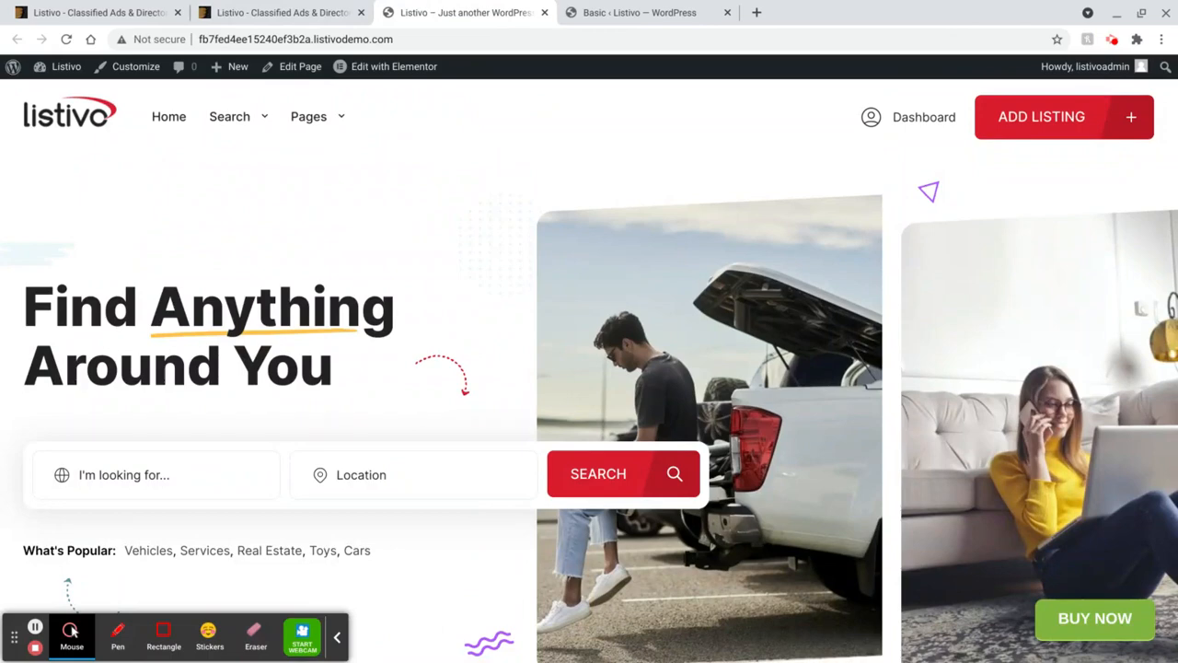
pyautogui.scroll(-3)
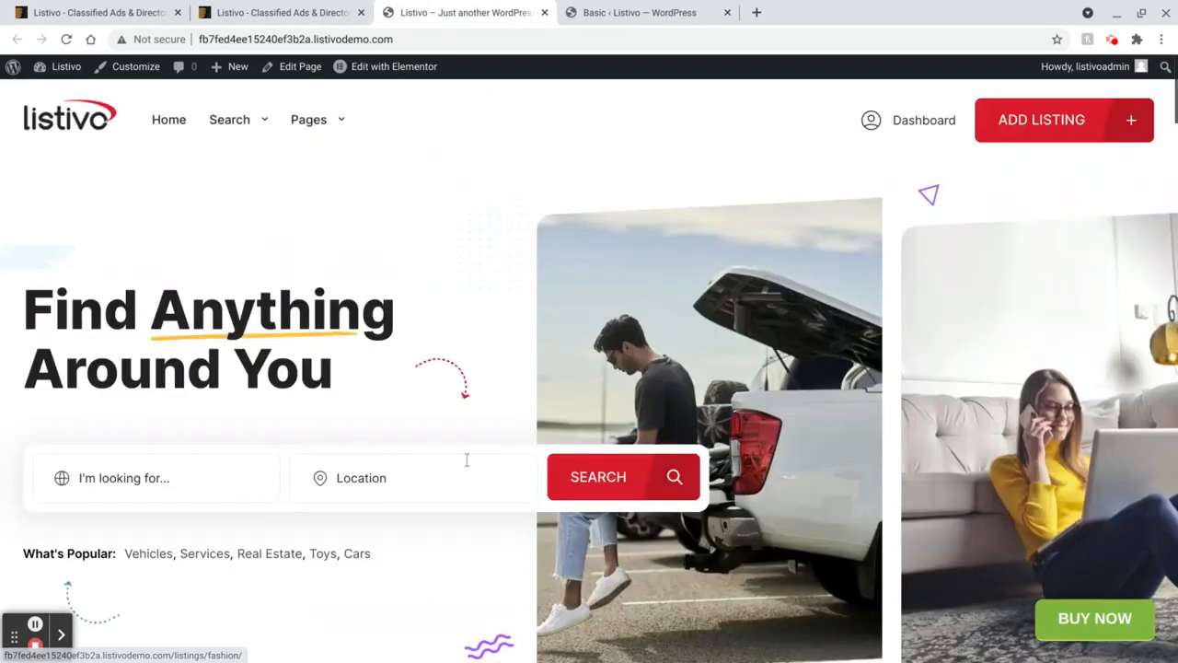
pyautogui.scroll(-3)
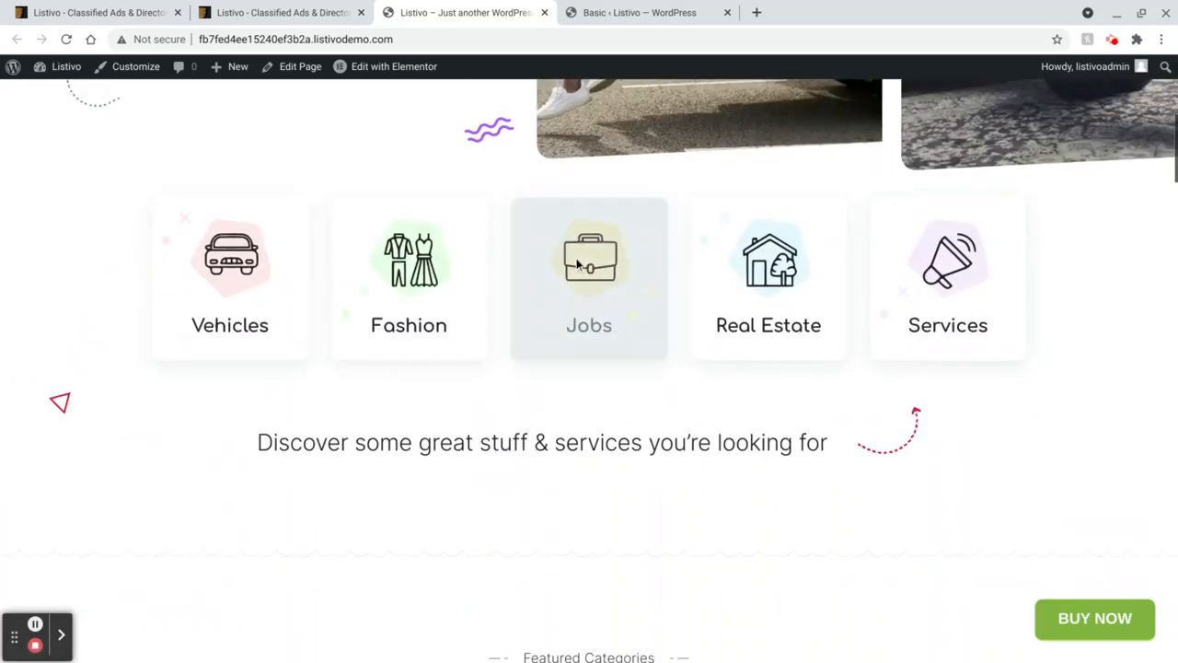
pyautogui.scroll(-3)
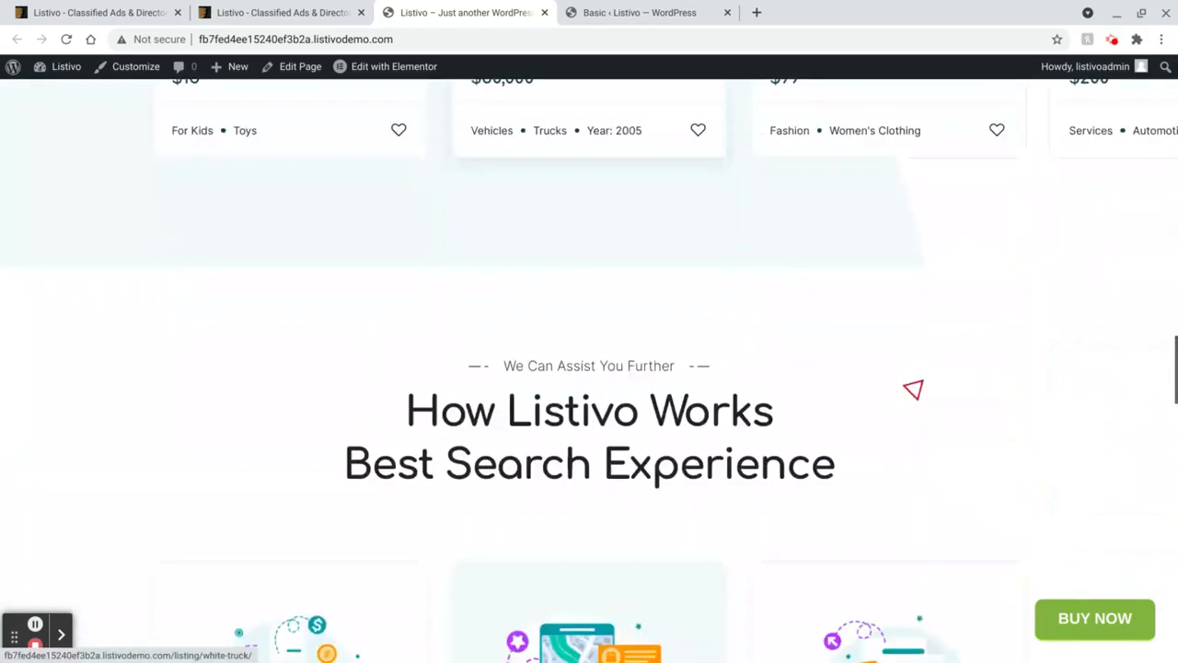
pyautogui.scroll(3)
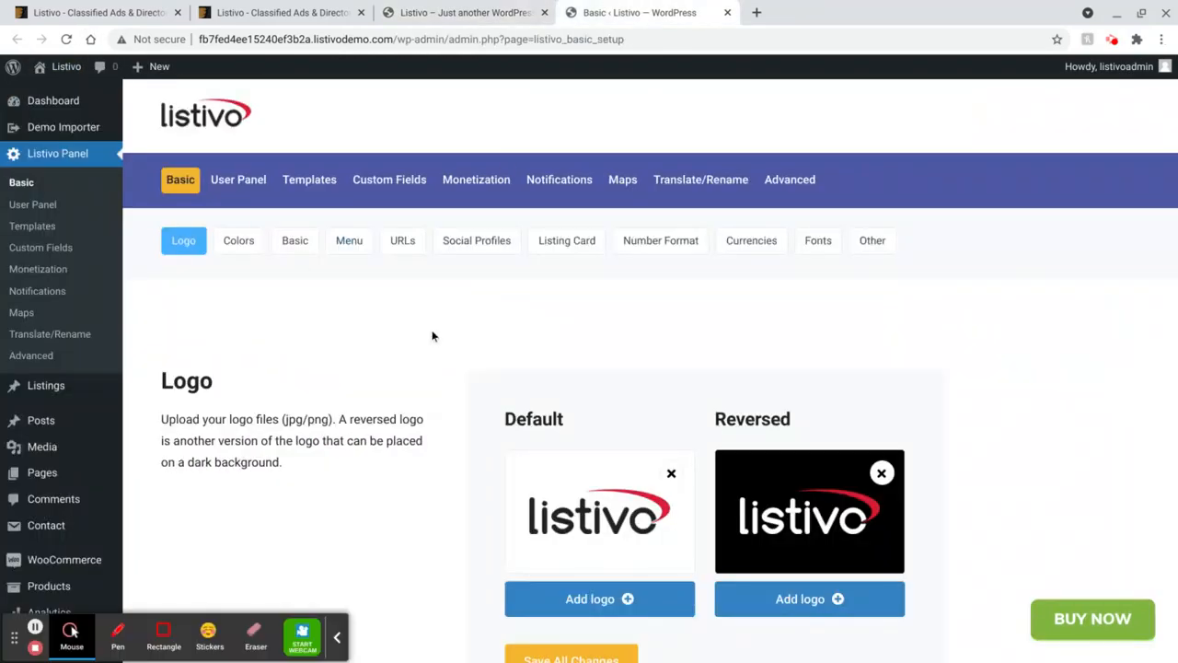
pyautogui.moveTo(337, 637)
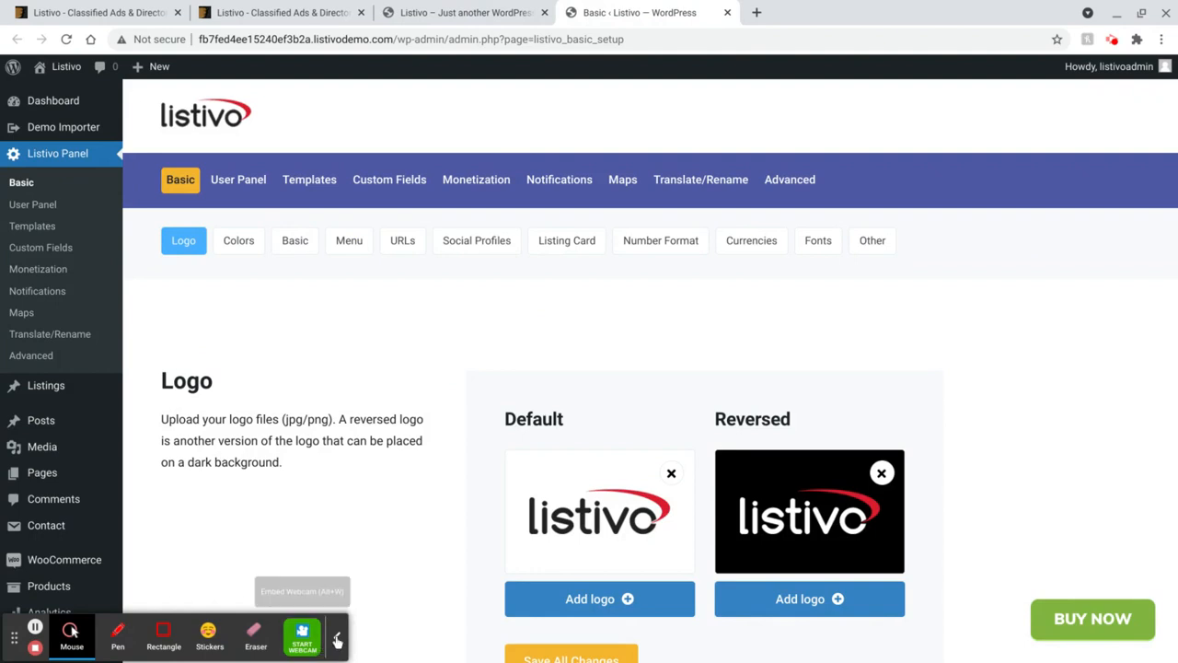
# Browse Listivo Panel Basic settings: Logo, Colors, Basic Settings, Number Format and Currencies
pyautogui.scroll(-3)
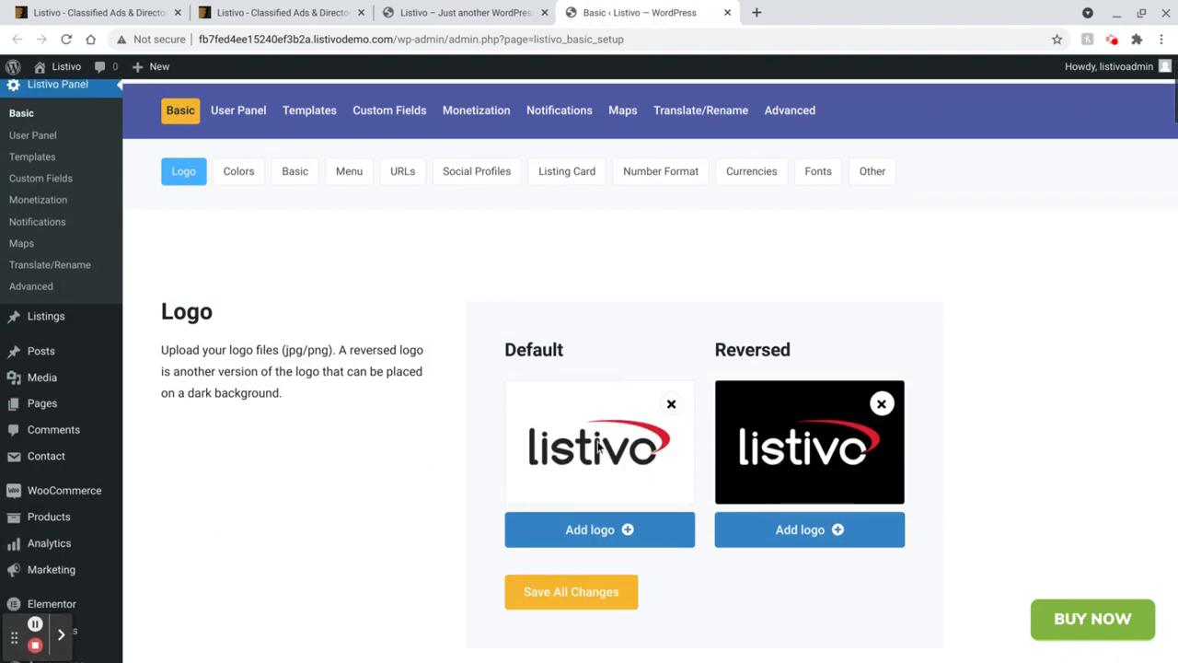
pyautogui.moveTo(381, 429)
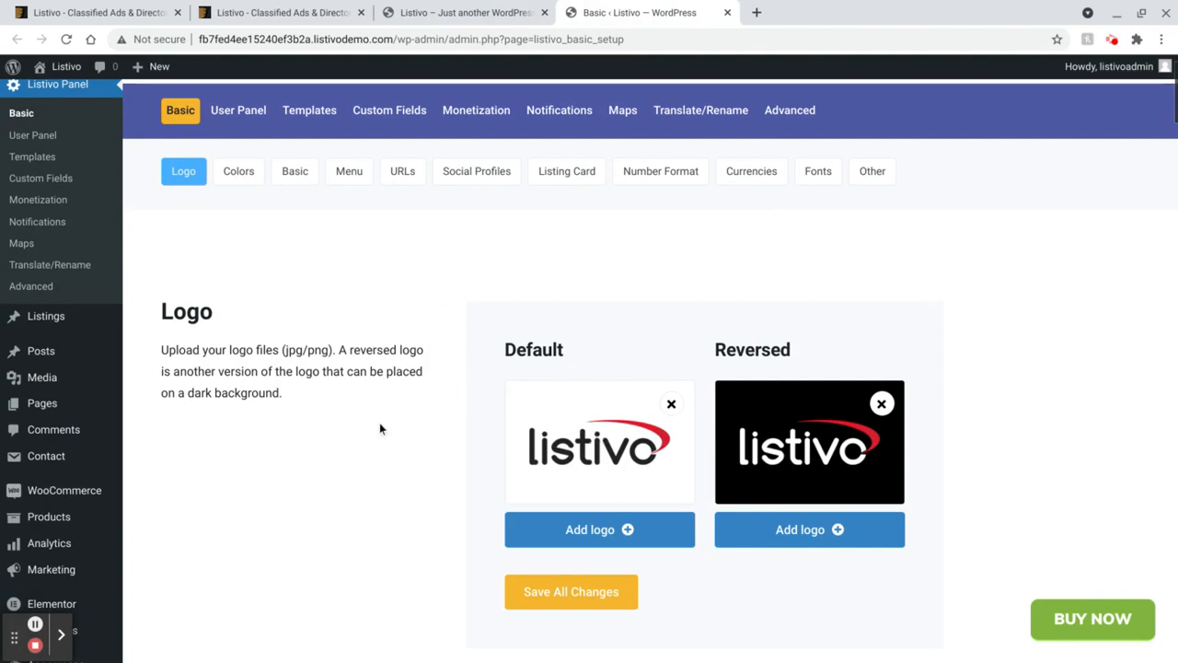
pyautogui.scroll(-3)
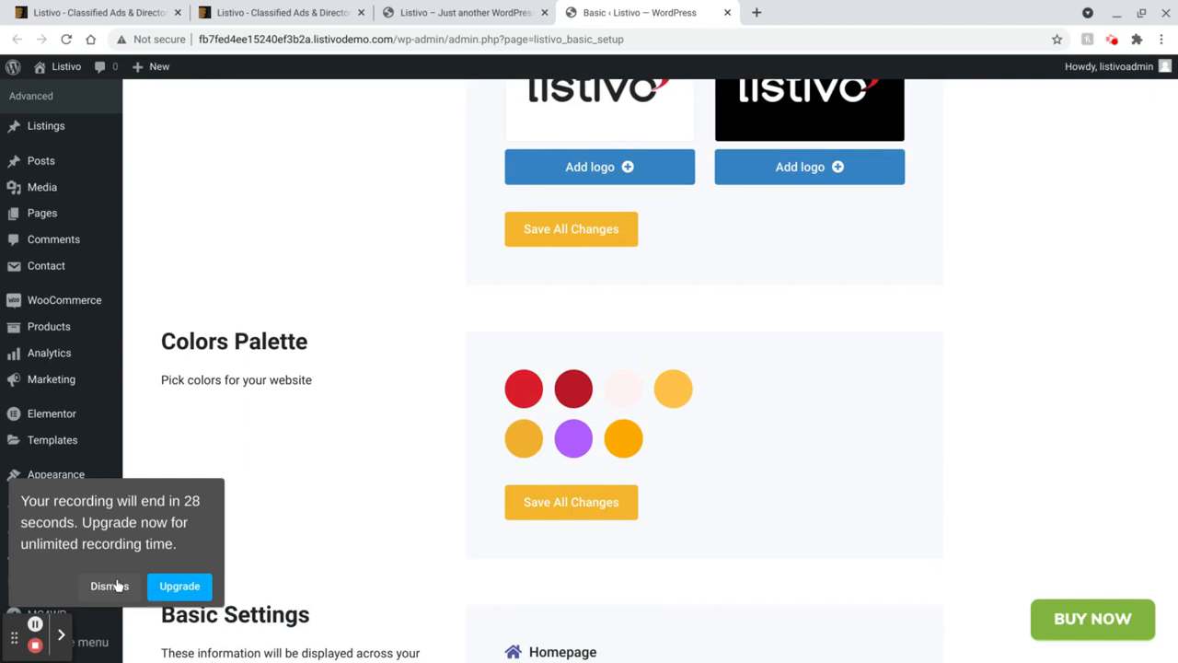
pyautogui.click(110, 586)
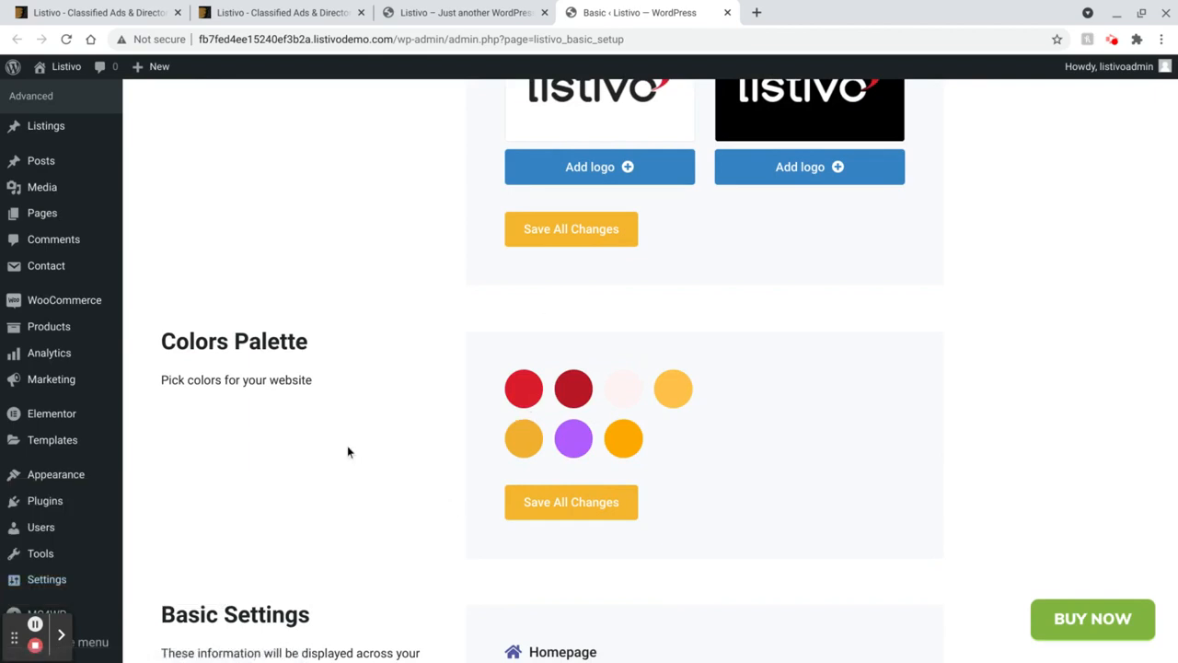
pyautogui.scroll(-3)
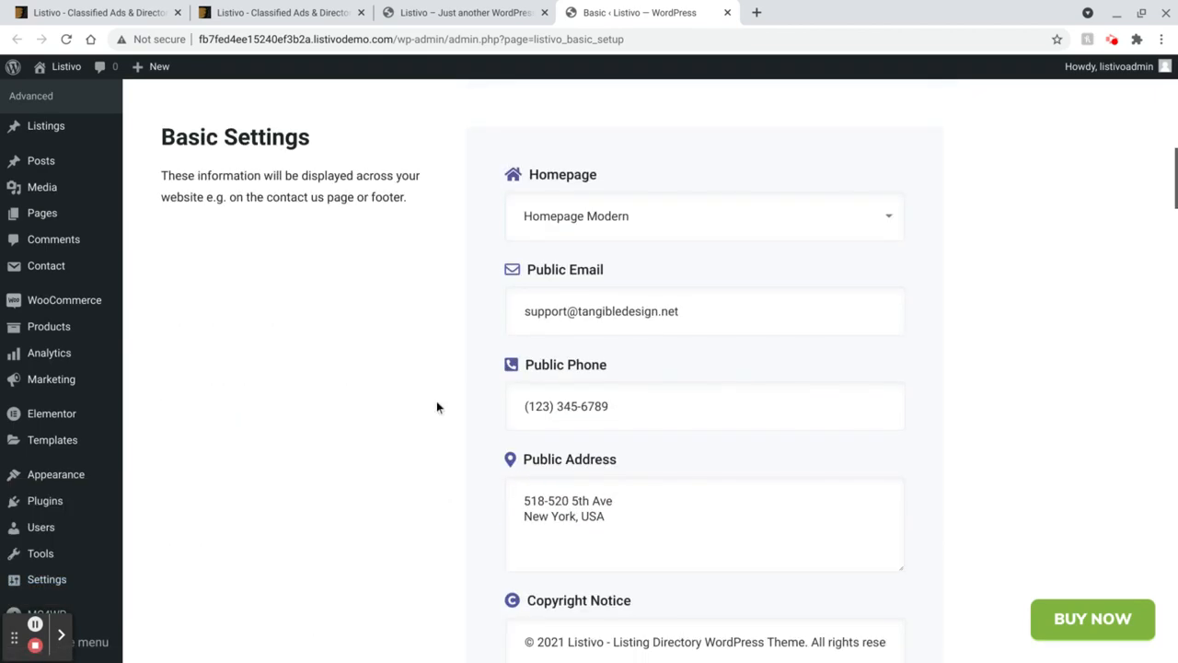
pyautogui.moveTo(586, 228)
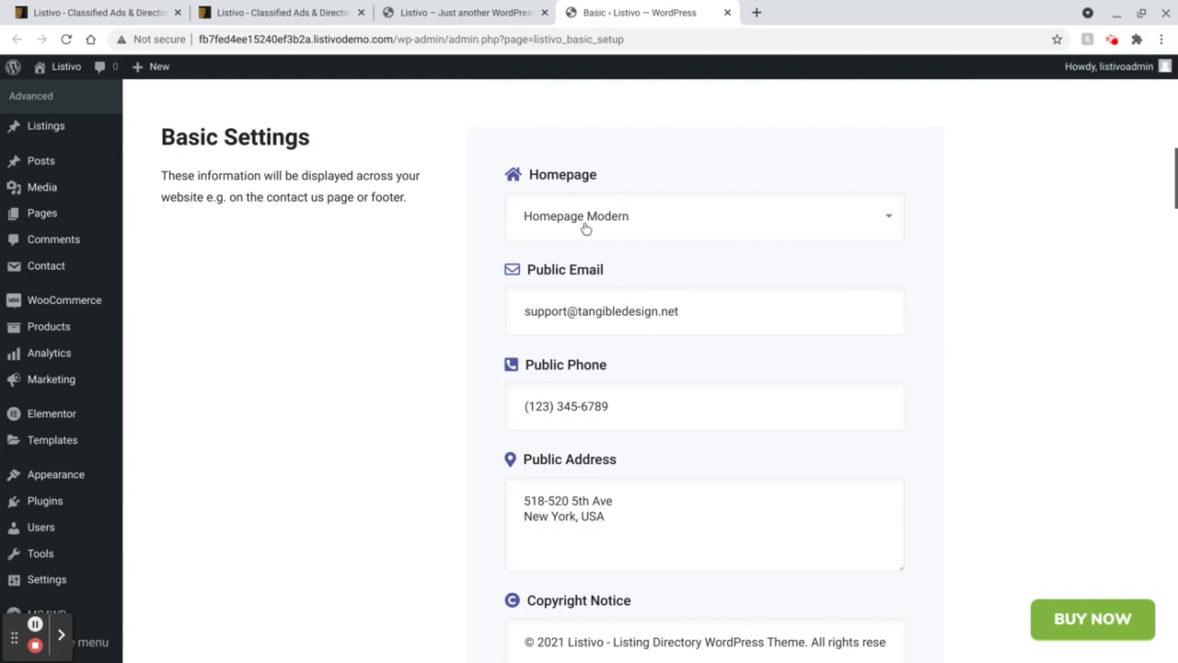
pyautogui.scroll(-3)
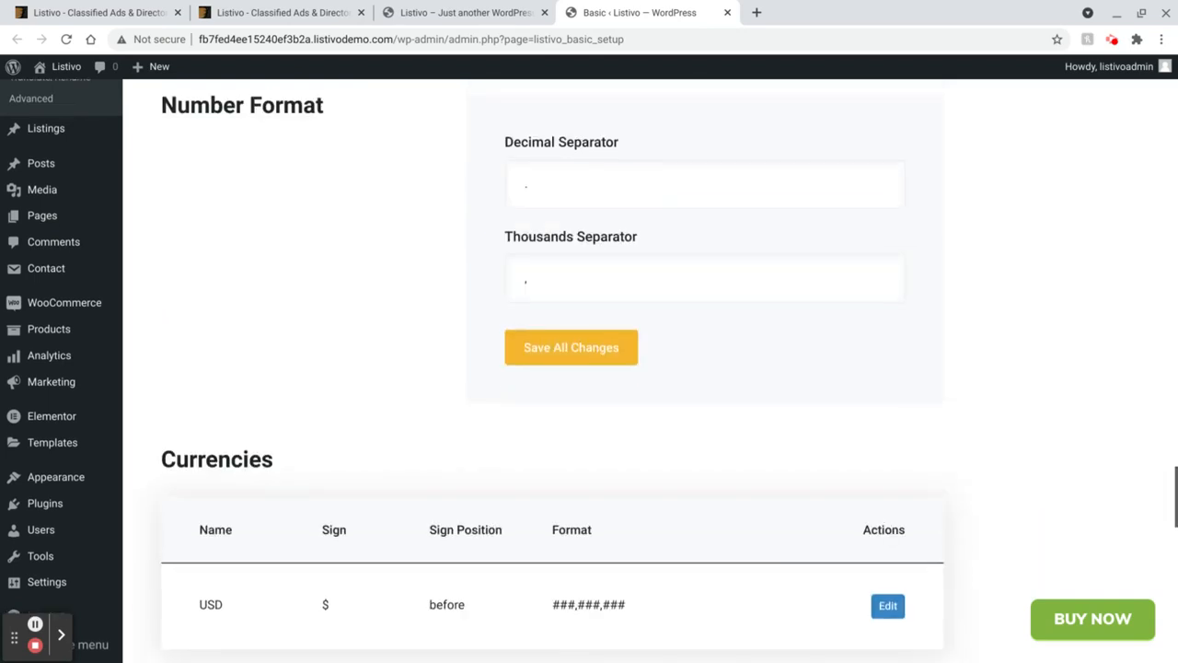
pyautogui.scroll(-3)
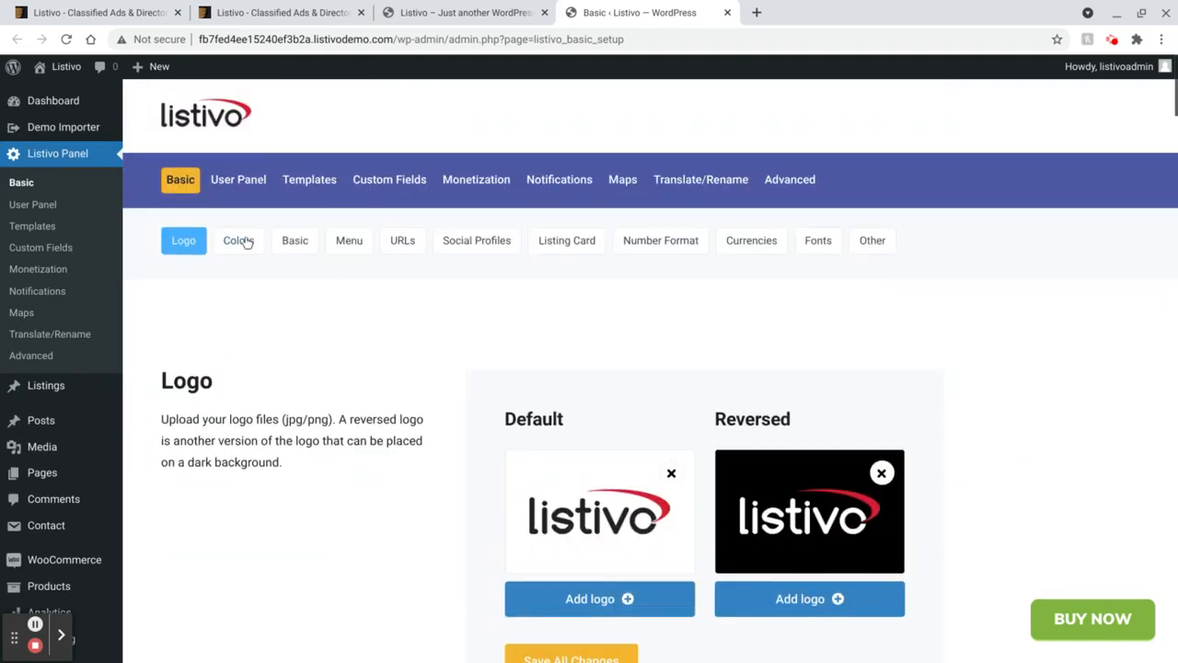
# Open the Listivo Panel Maps page to confirm the Google Maps API key loaded
pyautogui.click(566, 240)
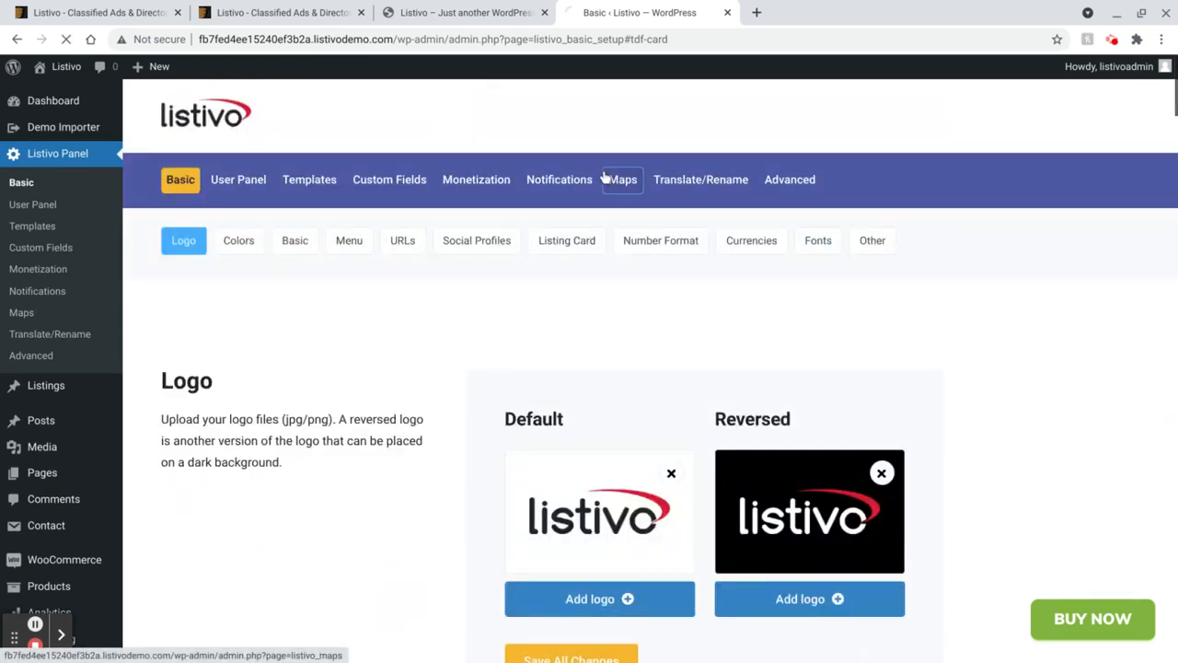
pyautogui.click(621, 179)
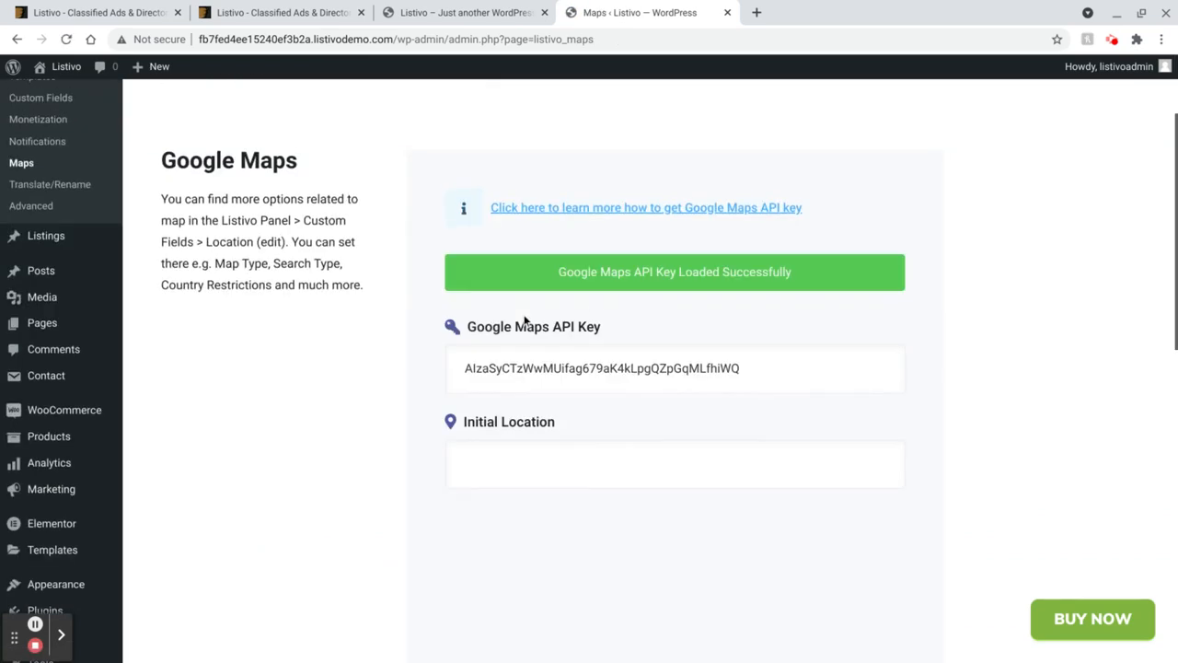